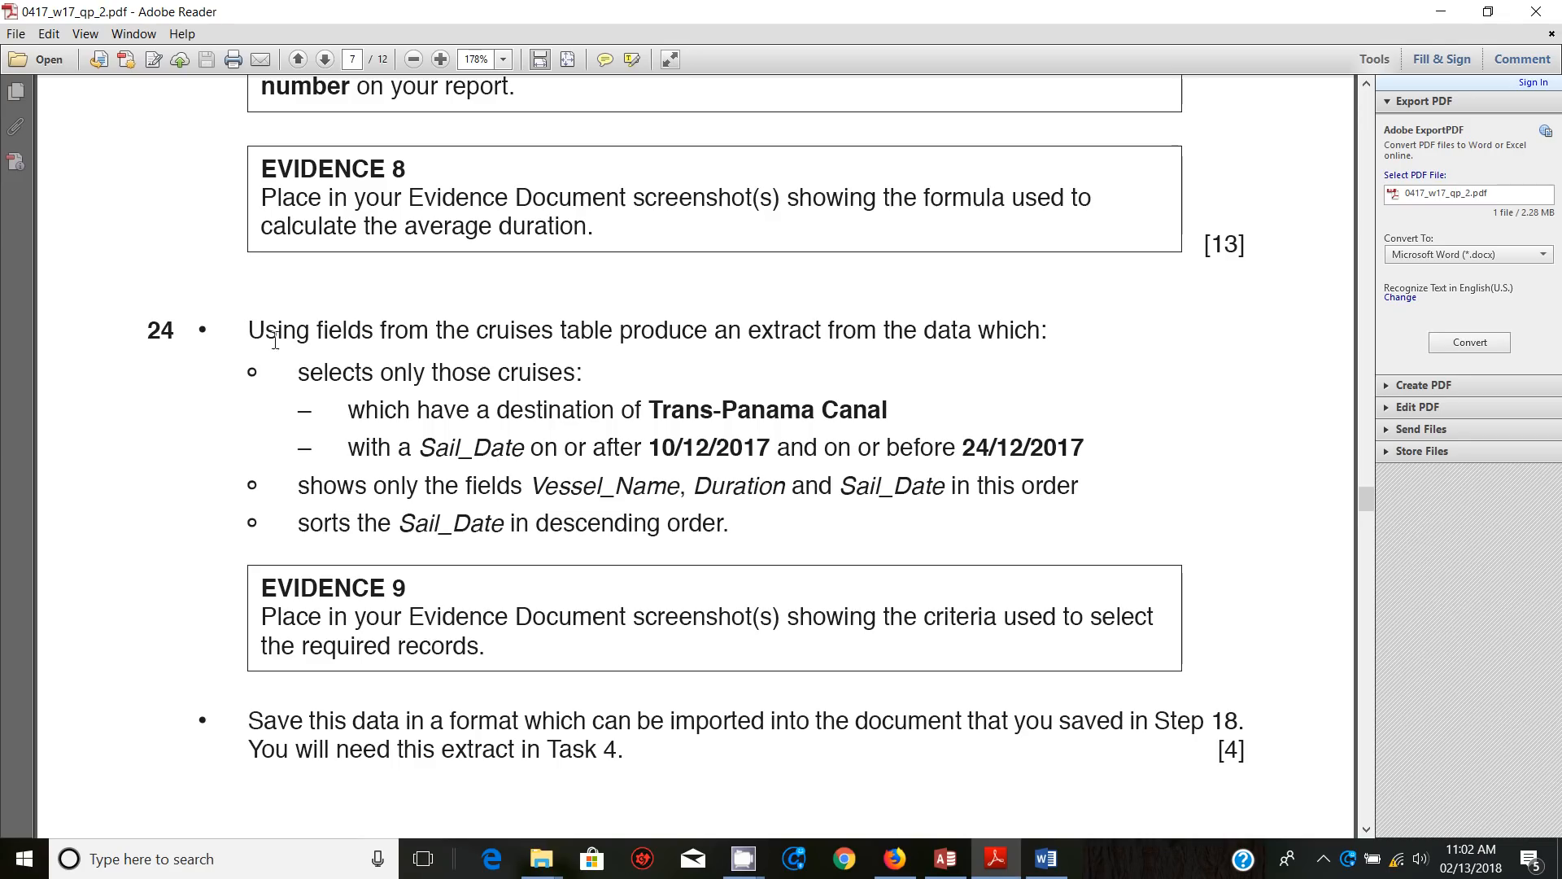
{"action": "mouse_move", "coordinate": [697, 355]}
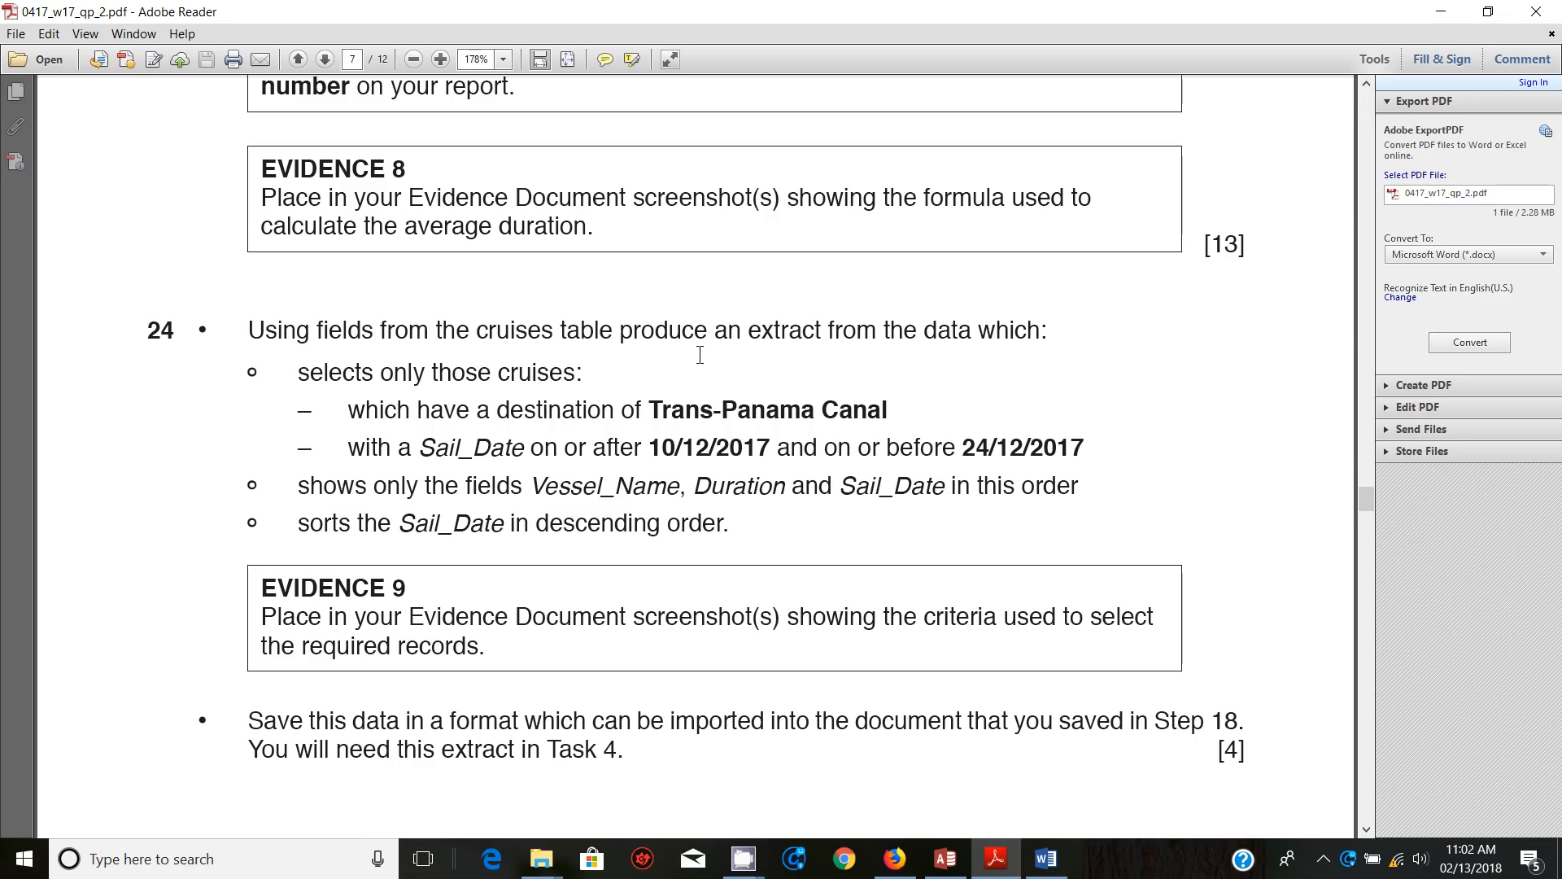
{"action": "mouse_move", "coordinate": [378, 365]}
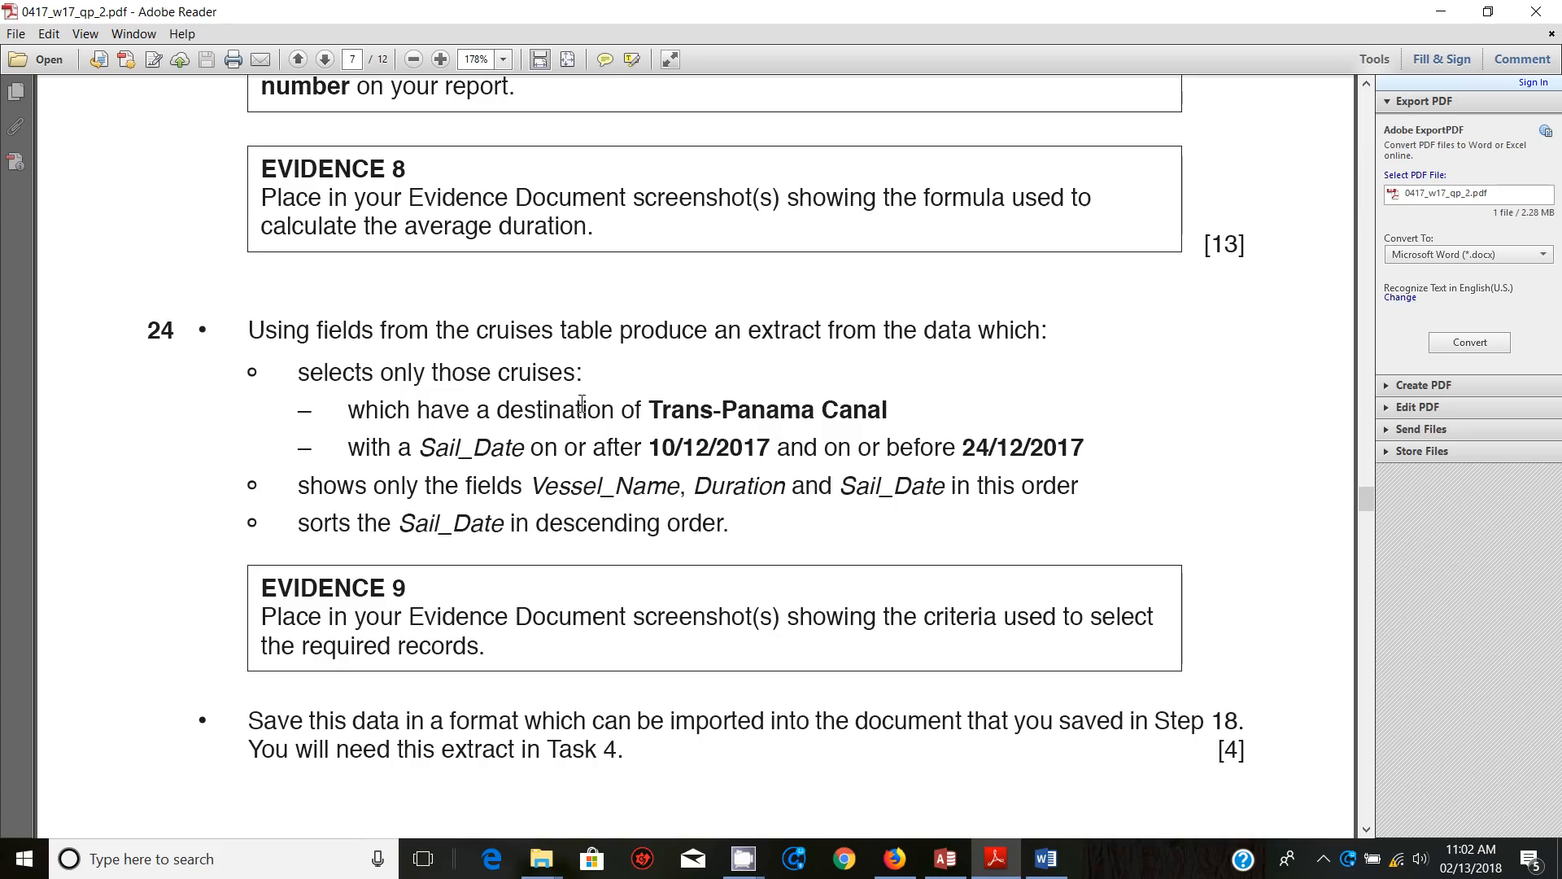
{"action": "mouse_move", "coordinate": [740, 414]}
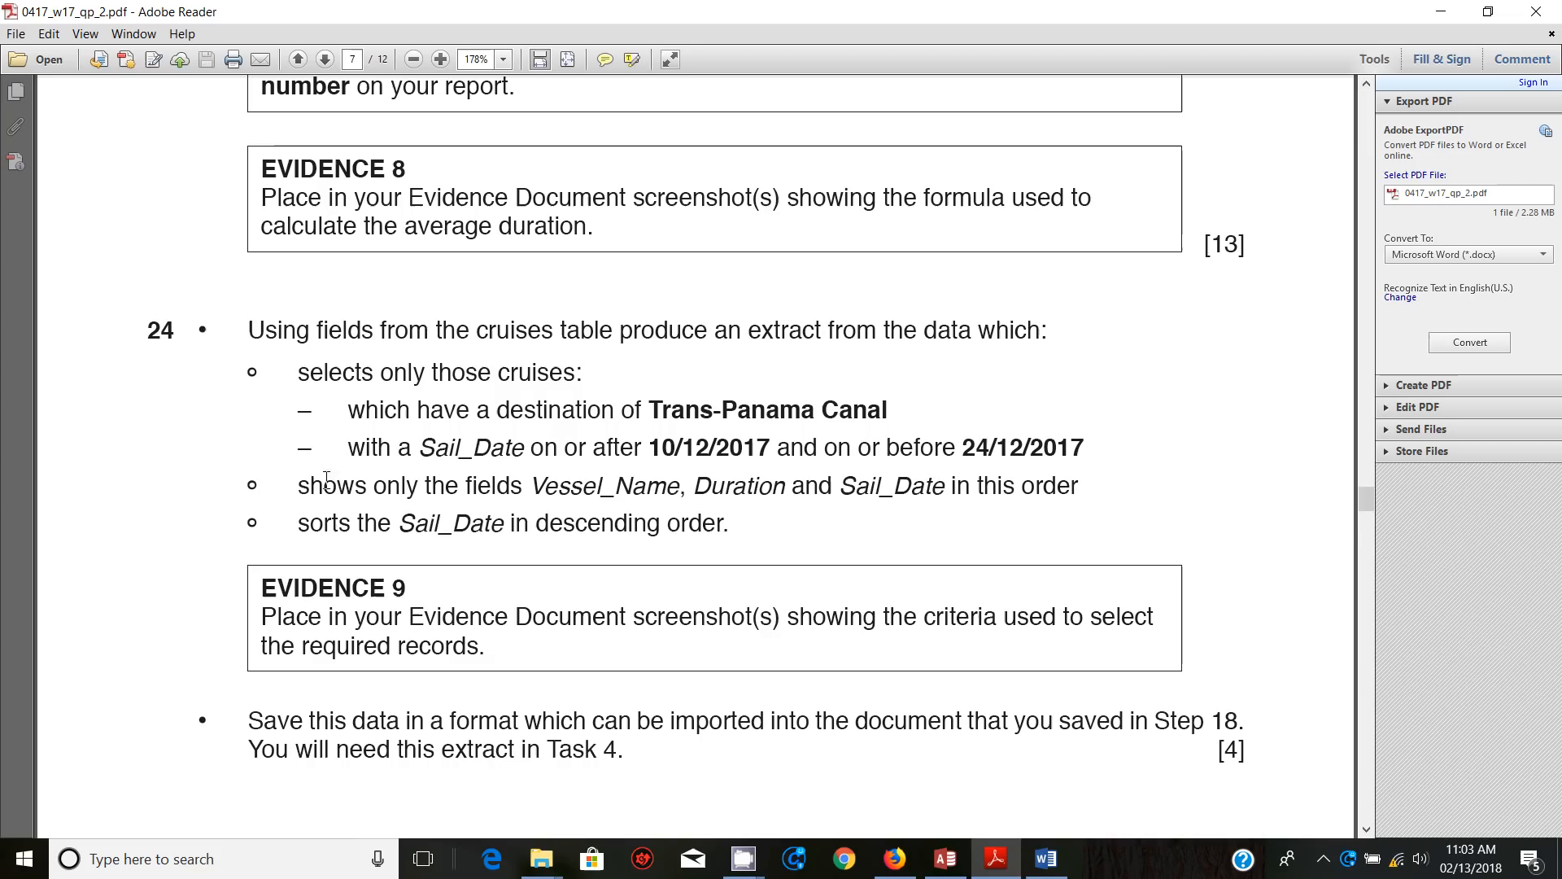
{"action": "mouse_move", "coordinate": [560, 459]}
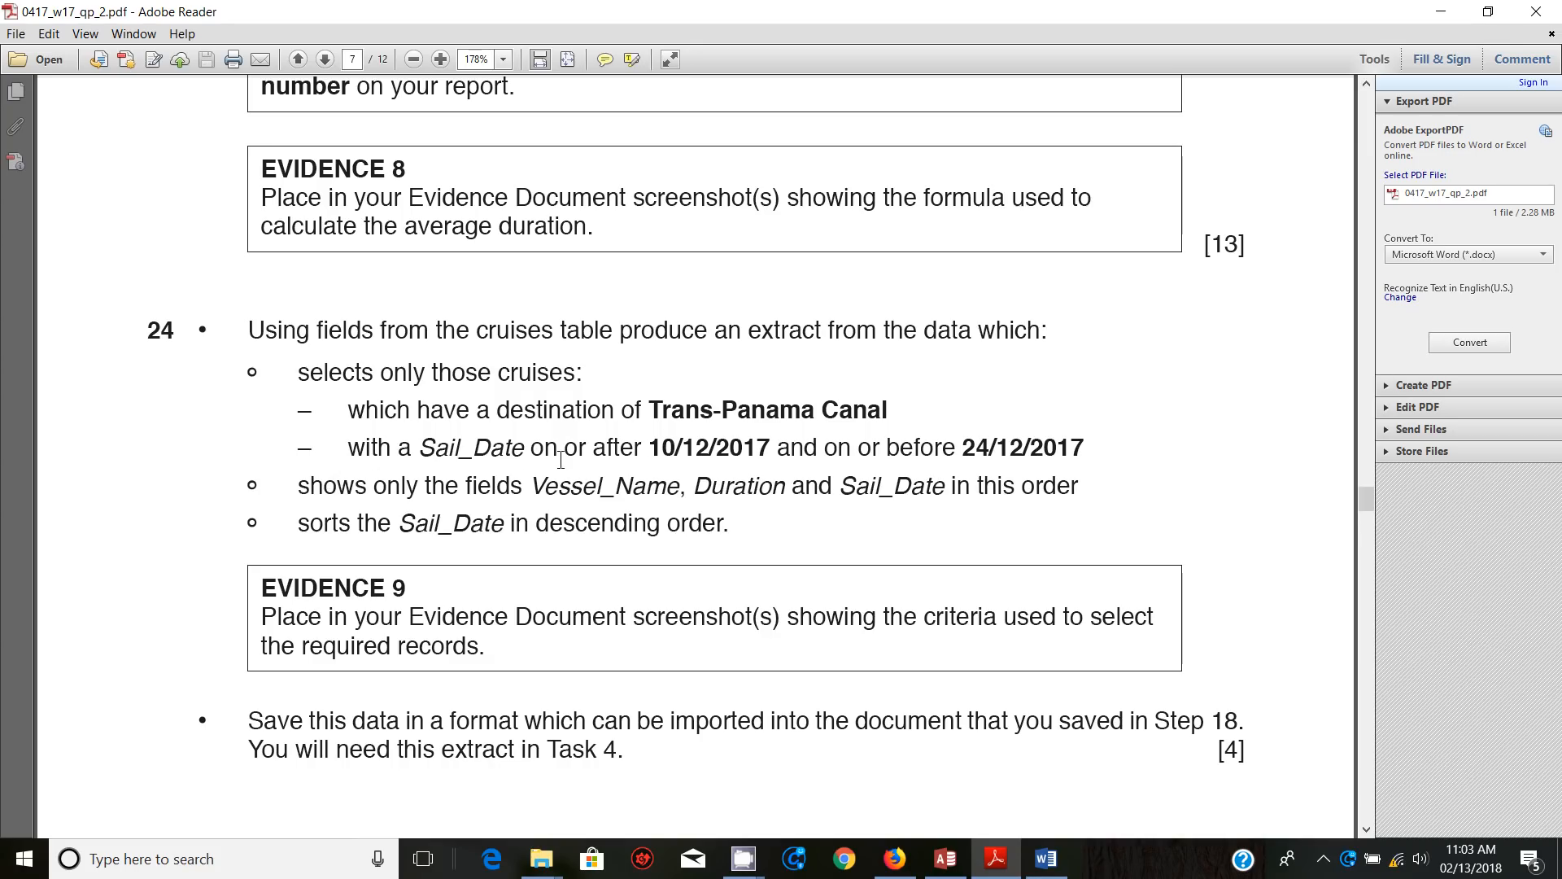
{"action": "mouse_move", "coordinate": [734, 459]}
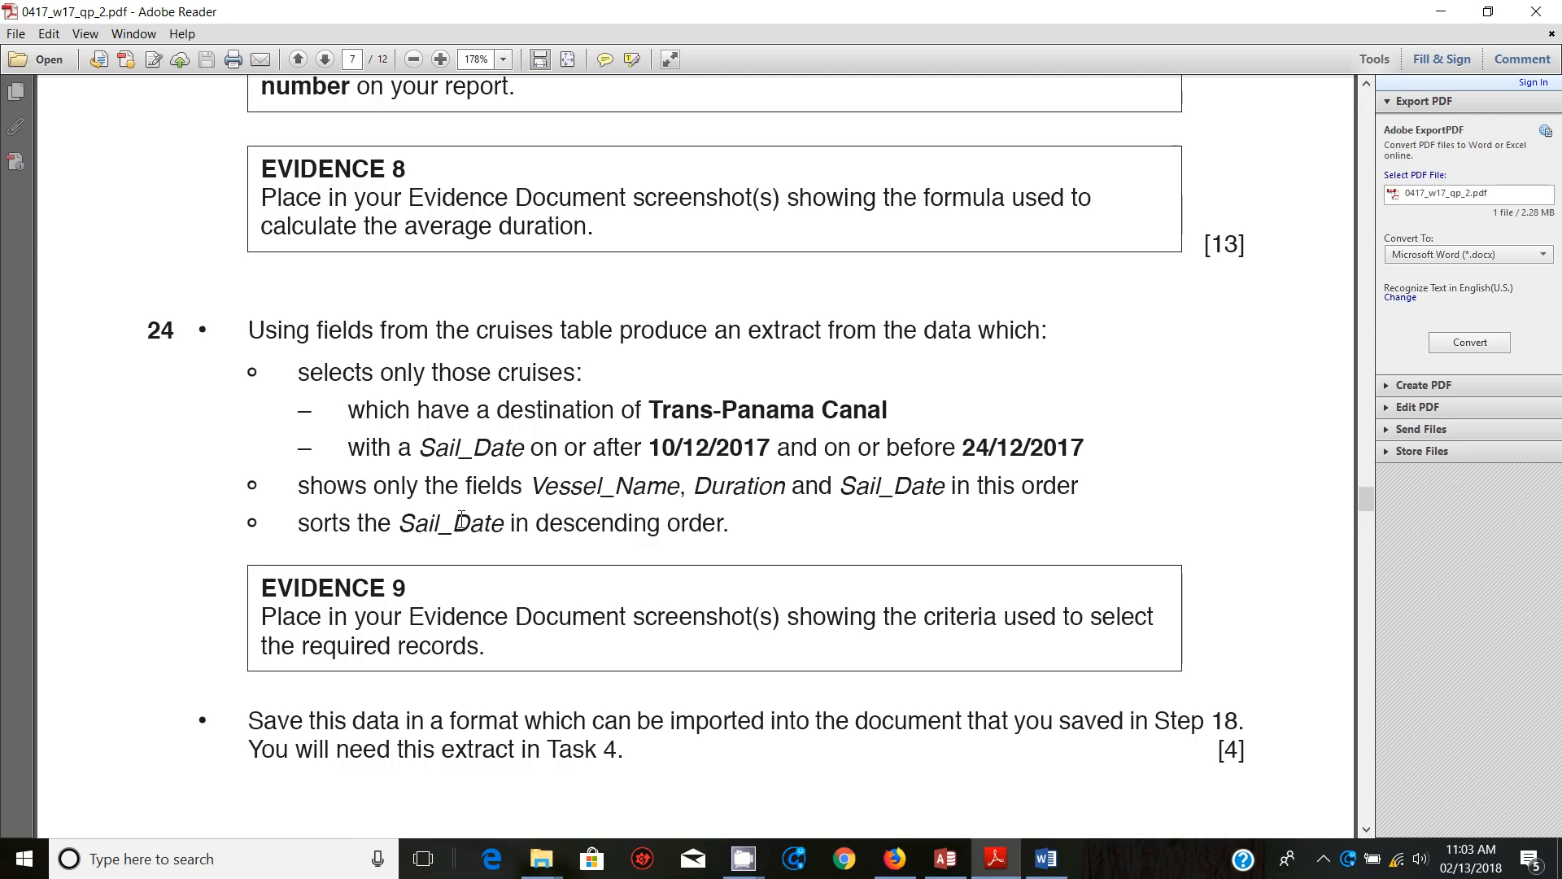
{"action": "mouse_move", "coordinate": [578, 489]}
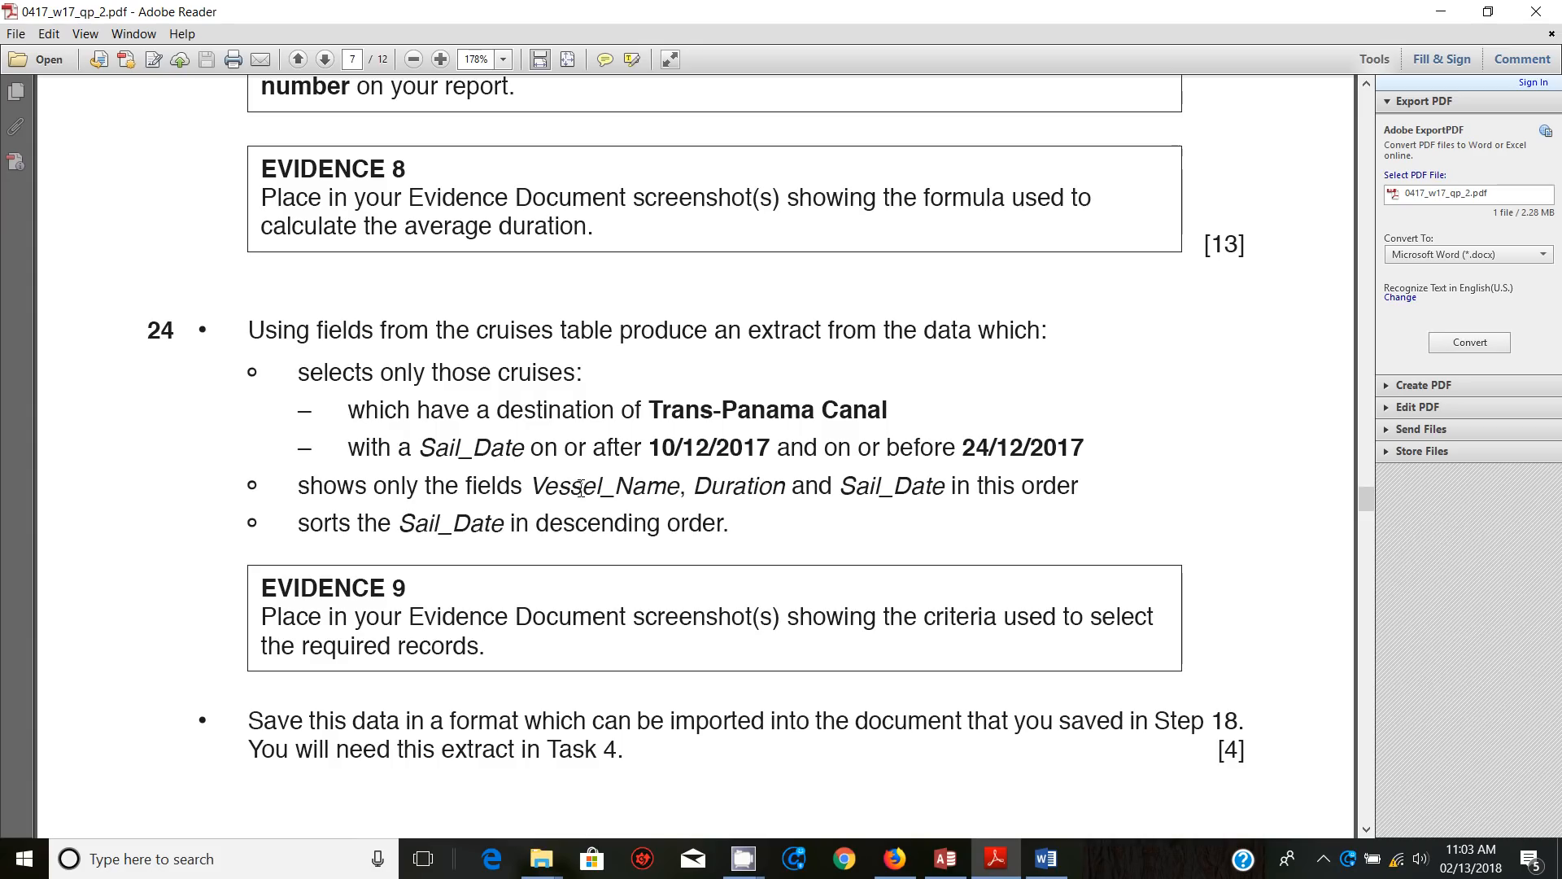
{"action": "mouse_move", "coordinate": [896, 505]}
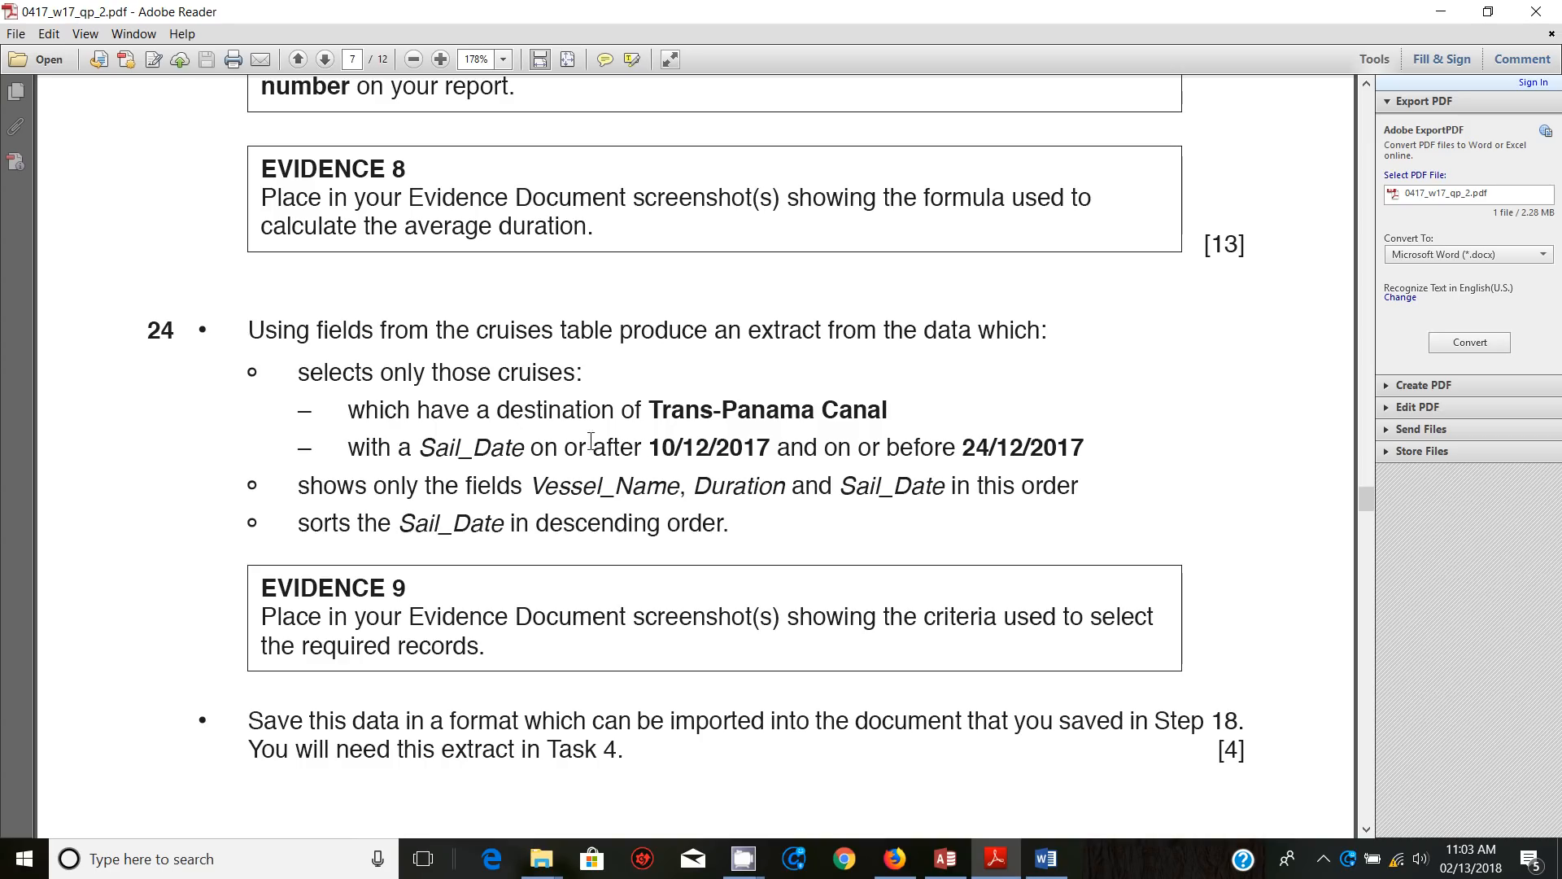
{"action": "mouse_move", "coordinate": [627, 429]}
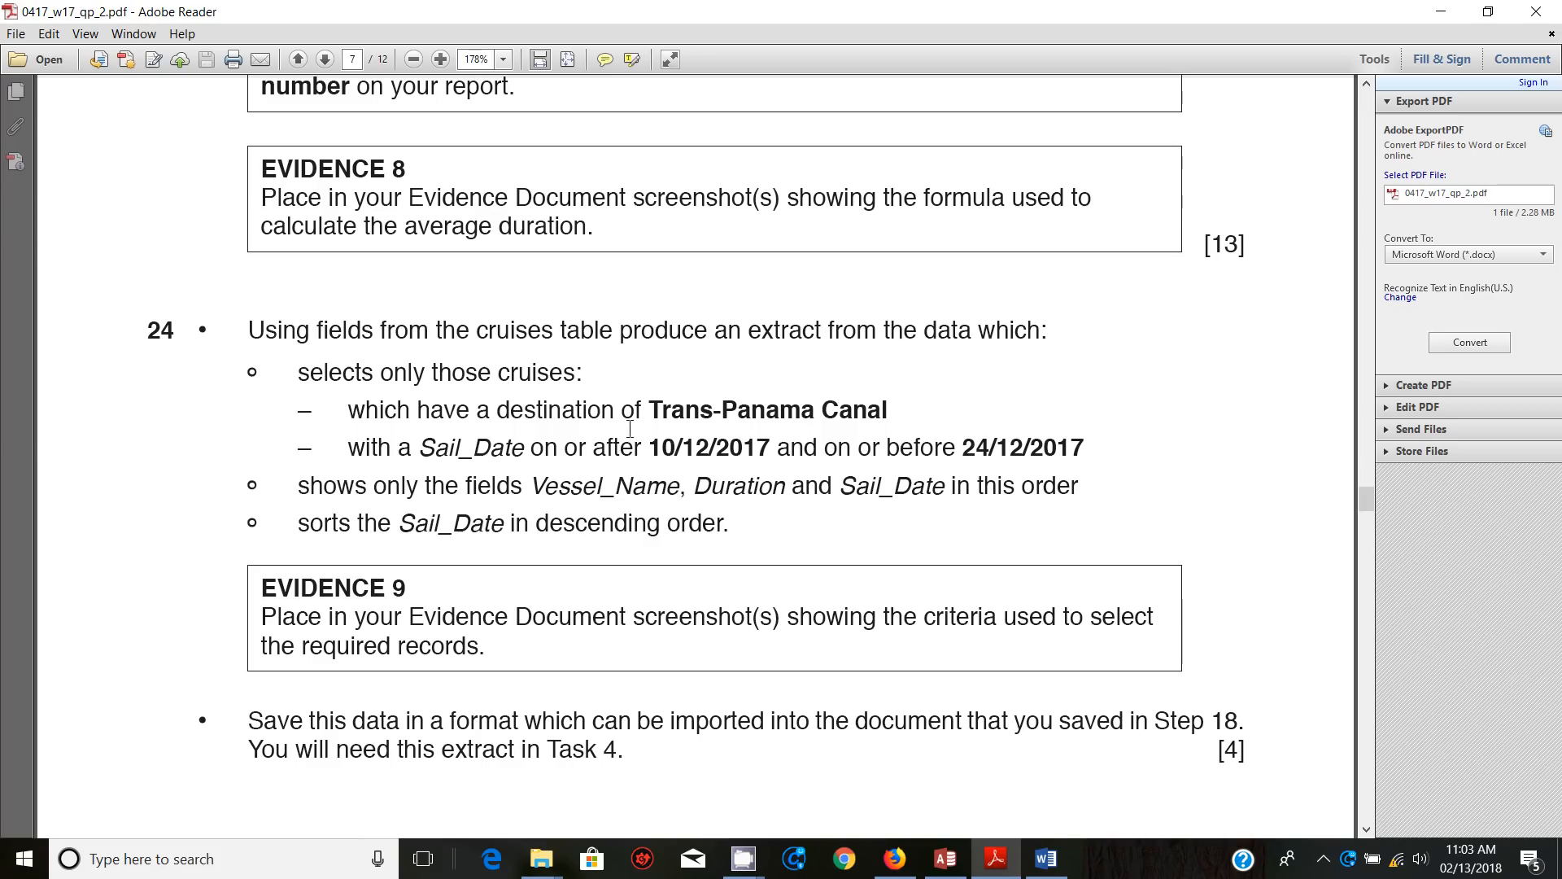
{"action": "mouse_move", "coordinate": [817, 513]}
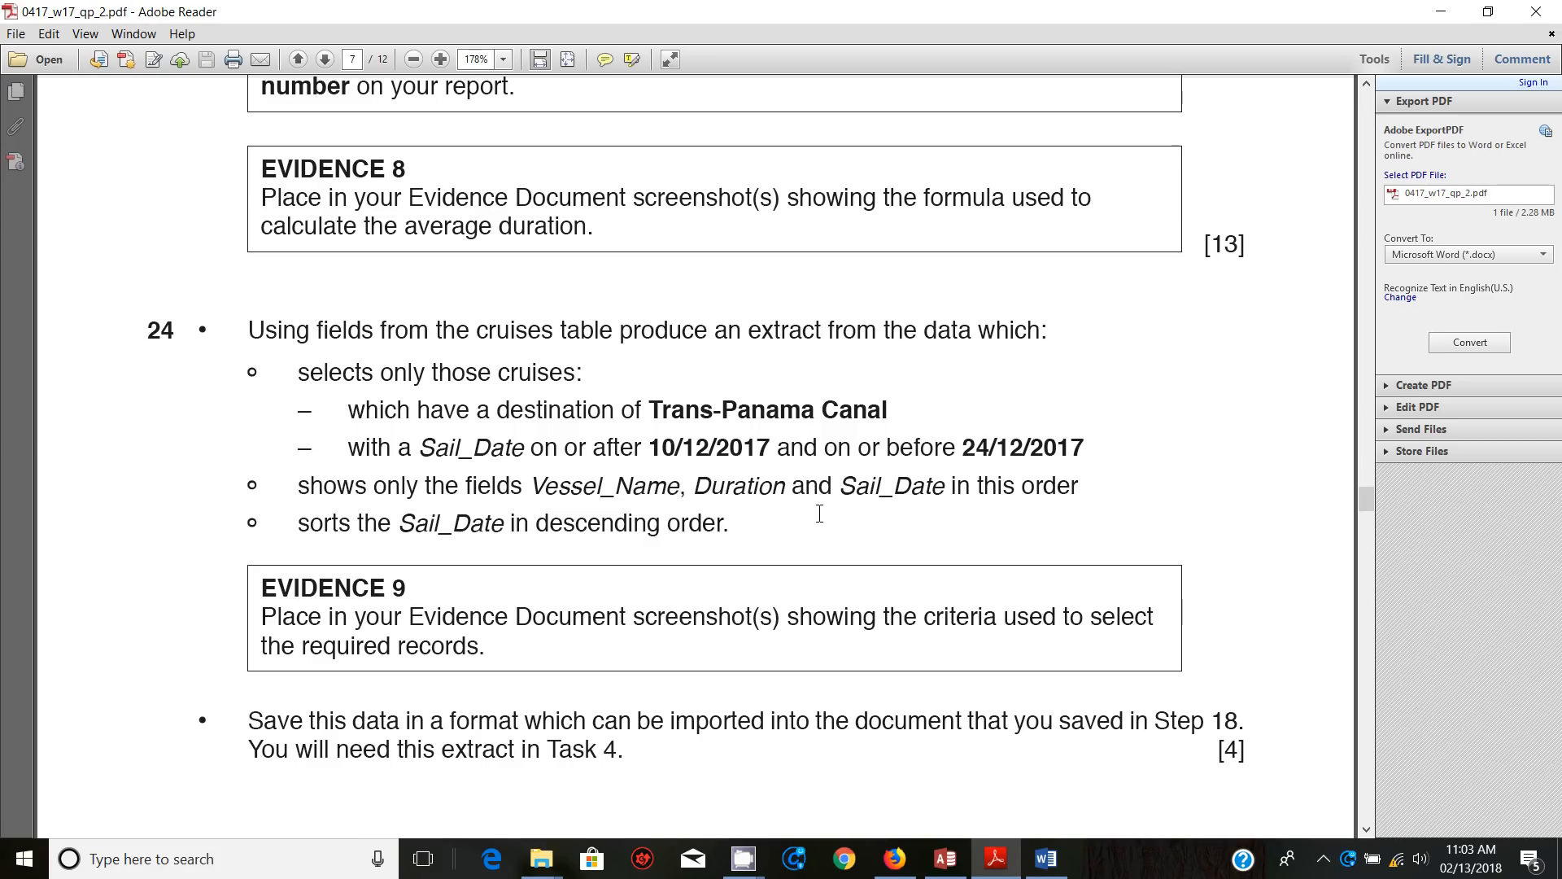
{"action": "mouse_move", "coordinate": [914, 485]}
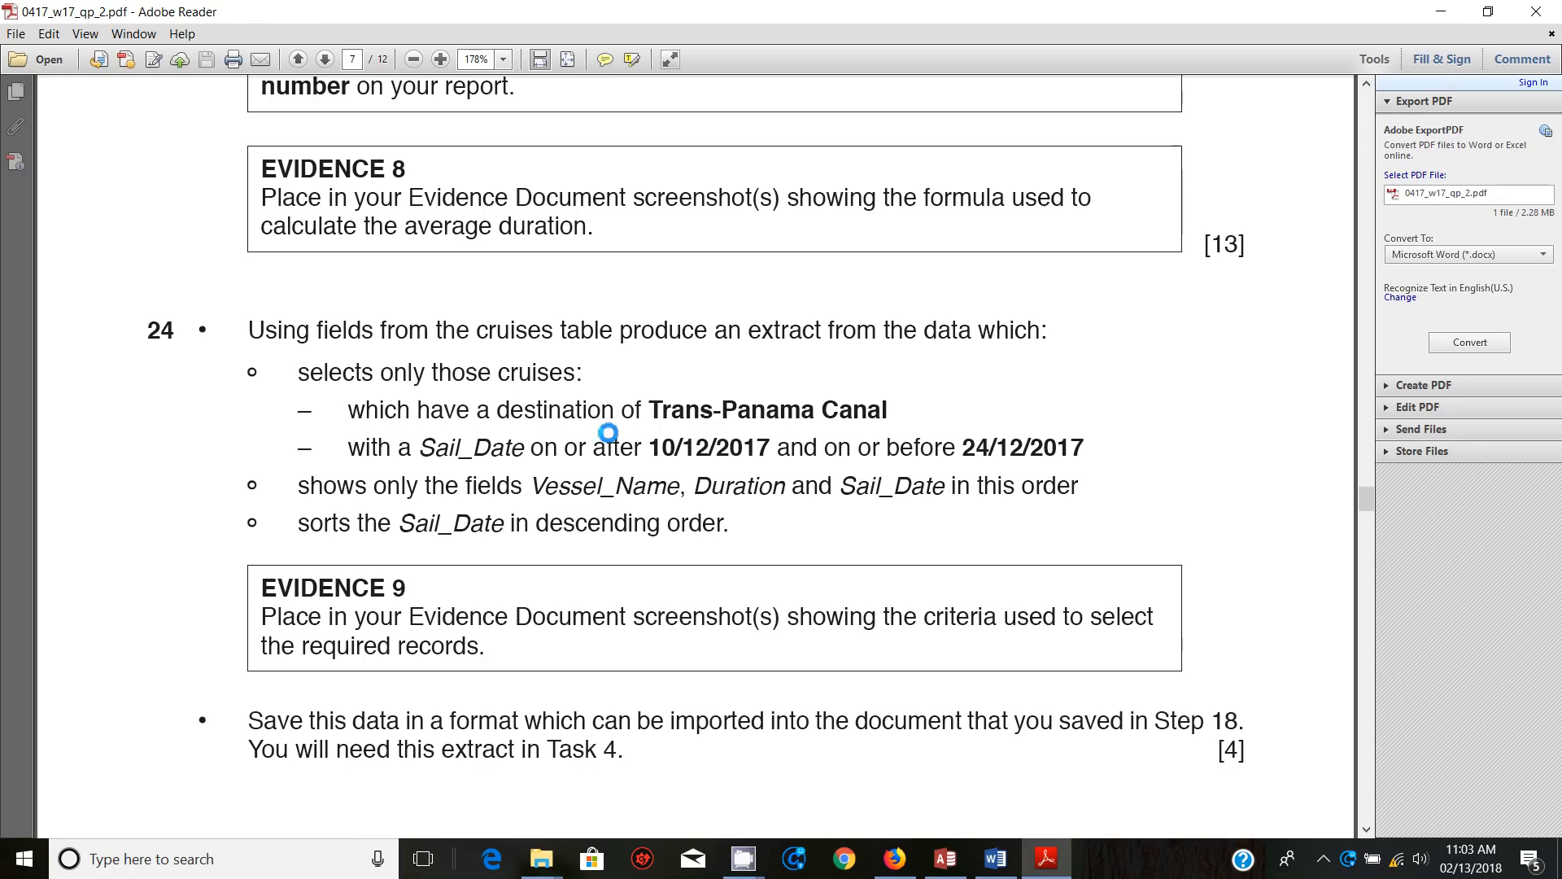
{"action": "mouse_move", "coordinate": [711, 428]}
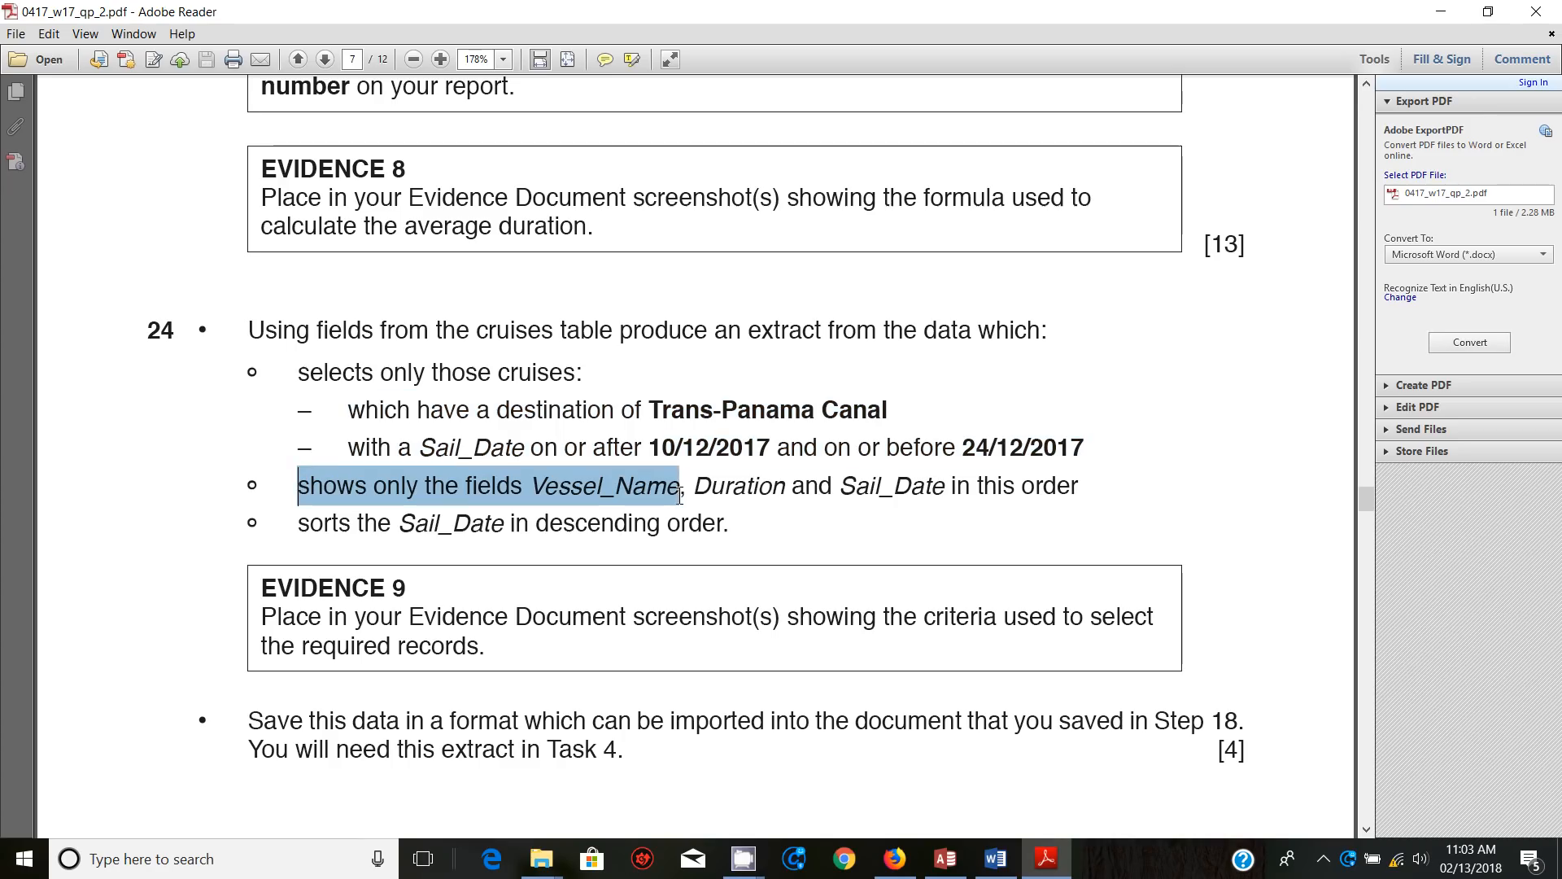
Start the Simple Query Wizard for a new query on N17CRUISES
{"action": "left_click_drag", "start_coordinate": [678, 485], "coordinate": [1078, 485]}
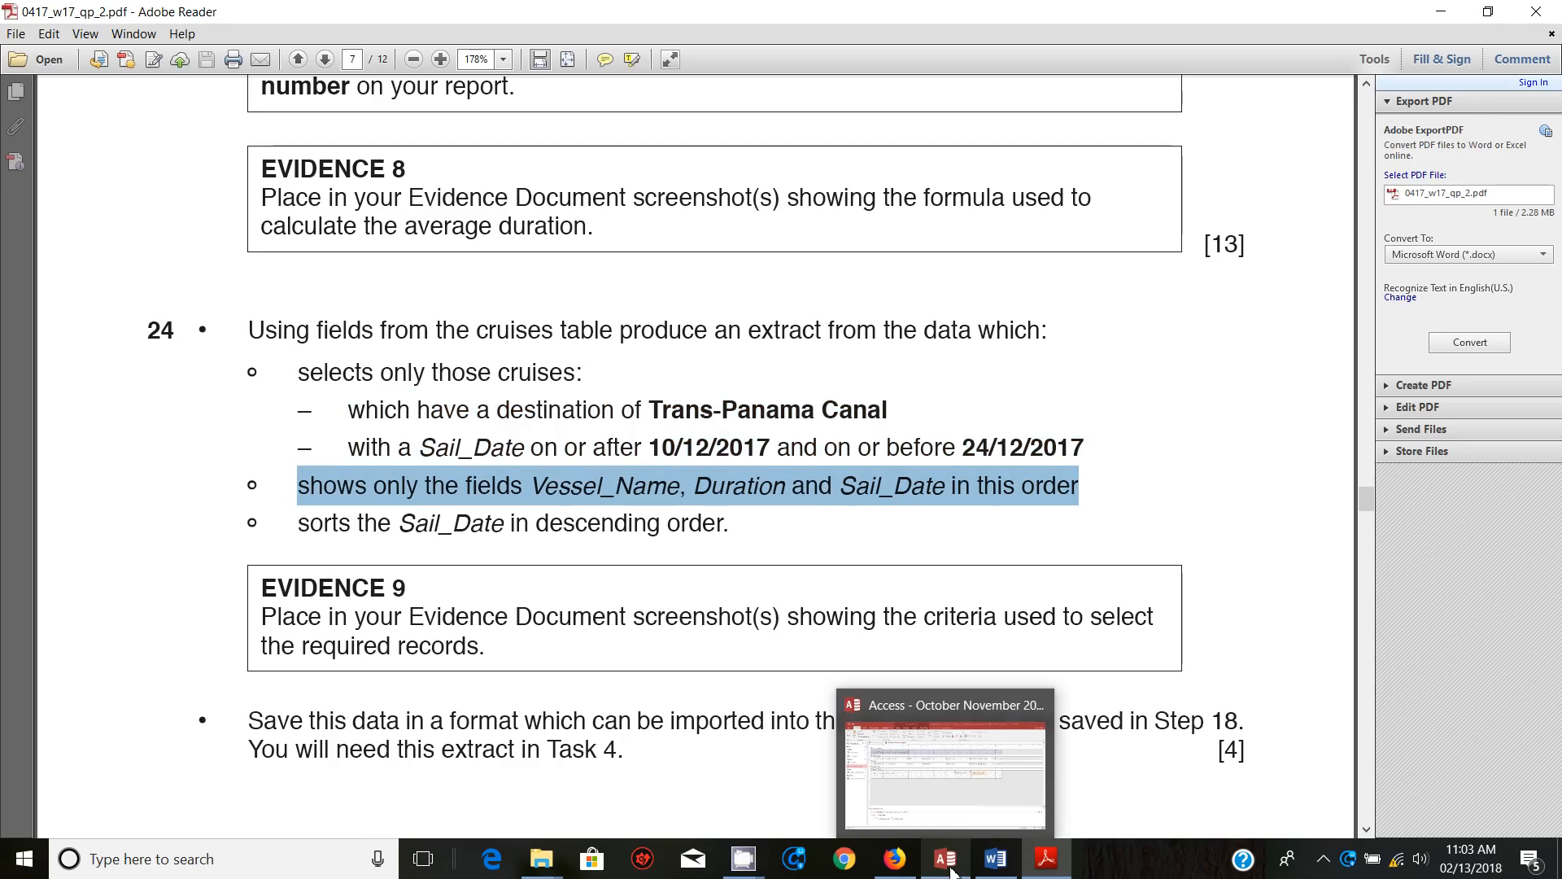
{"action": "left_click", "coordinate": [942, 857]}
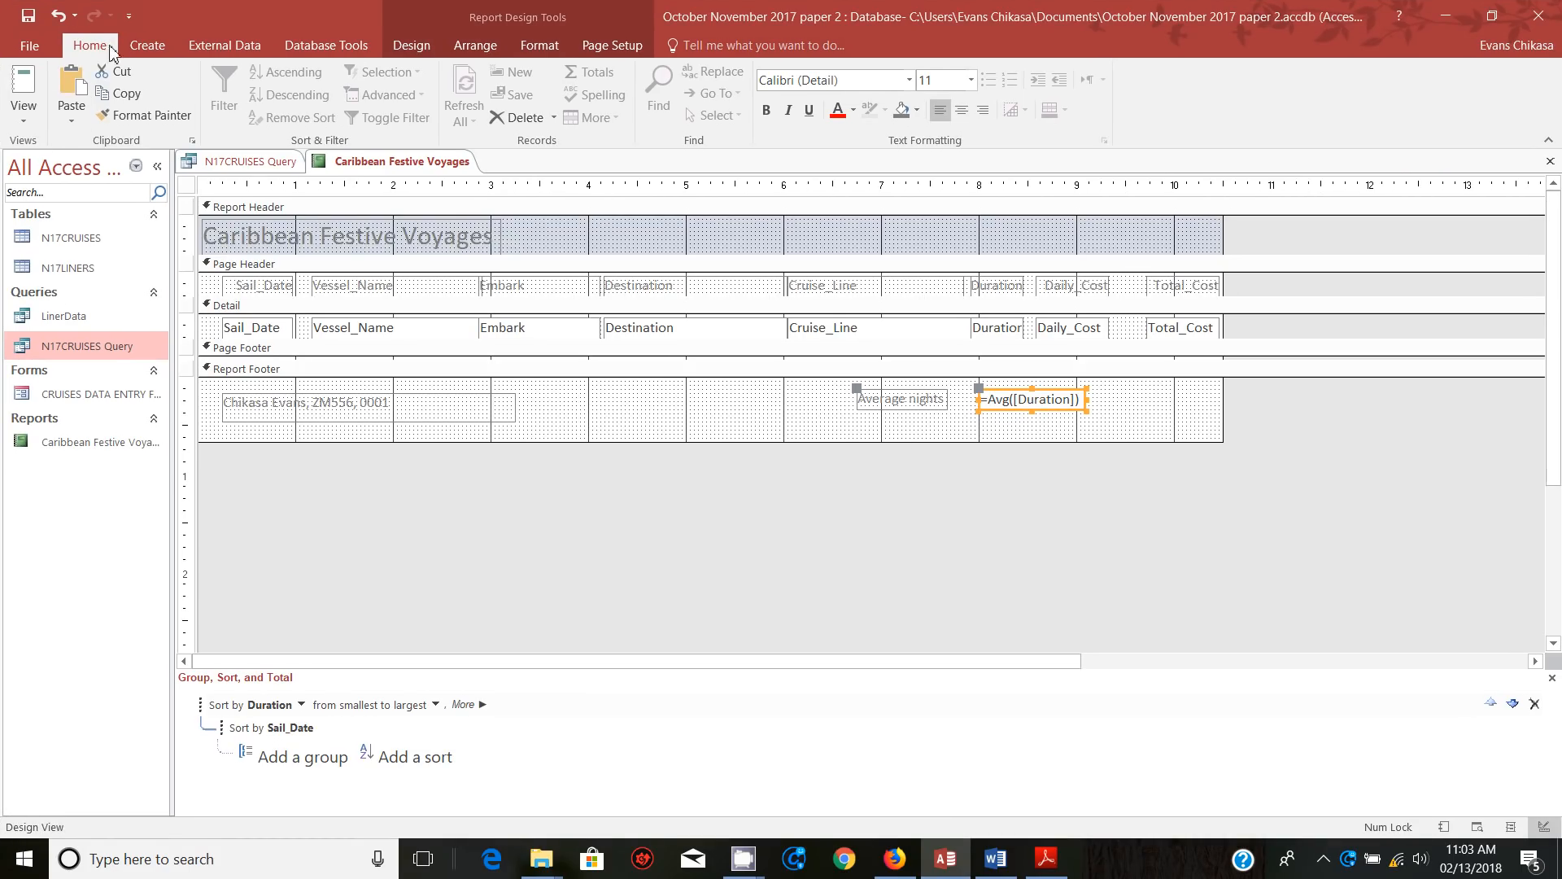
{"action": "left_click", "coordinate": [248, 94]}
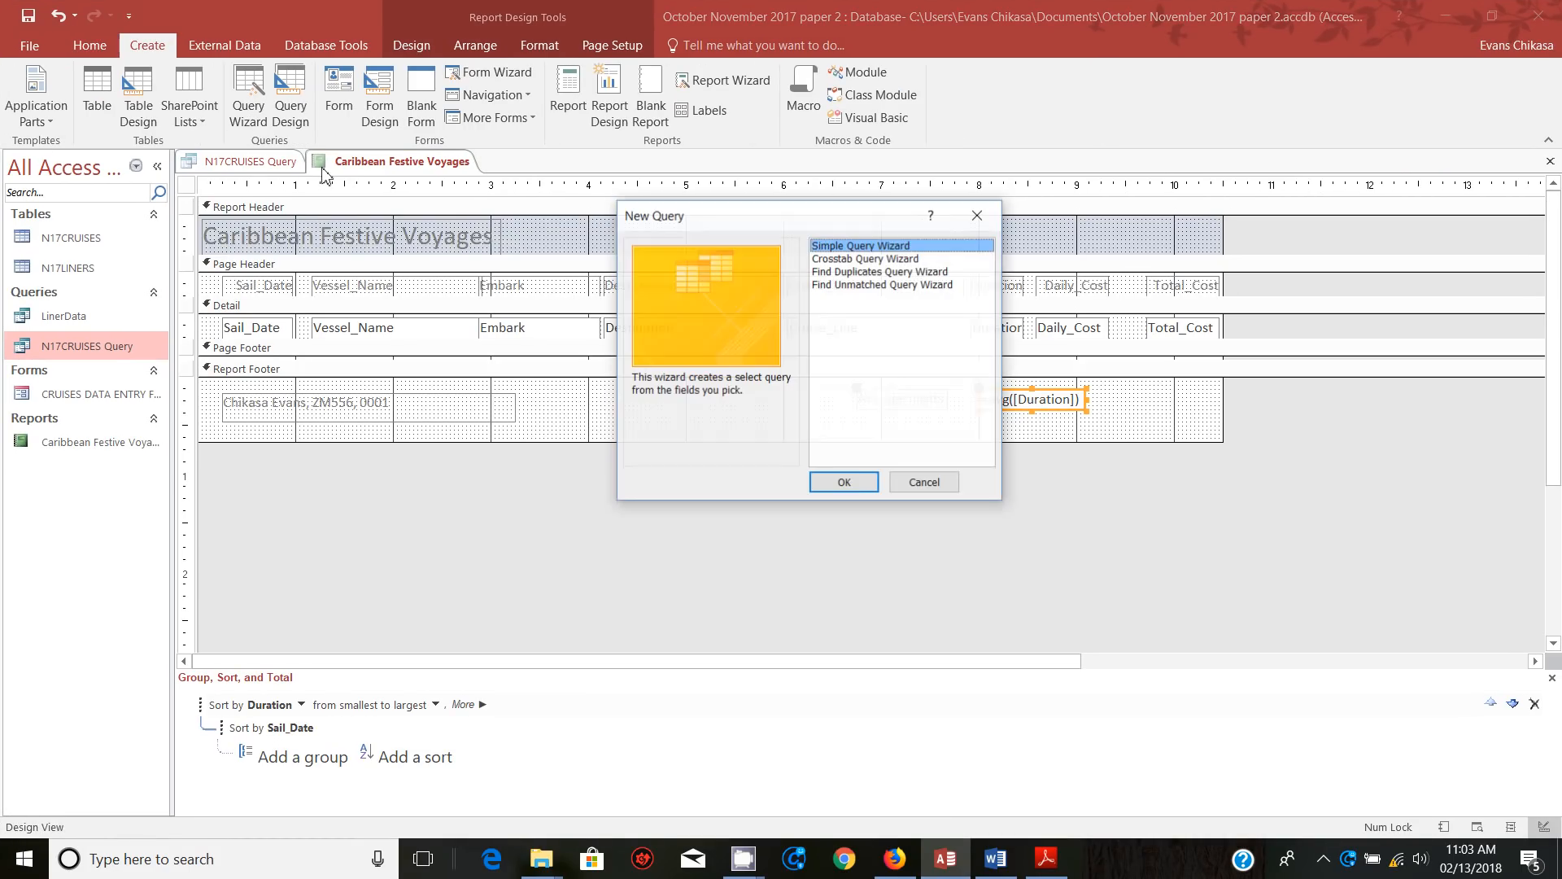
{"action": "left_click", "coordinate": [842, 483]}
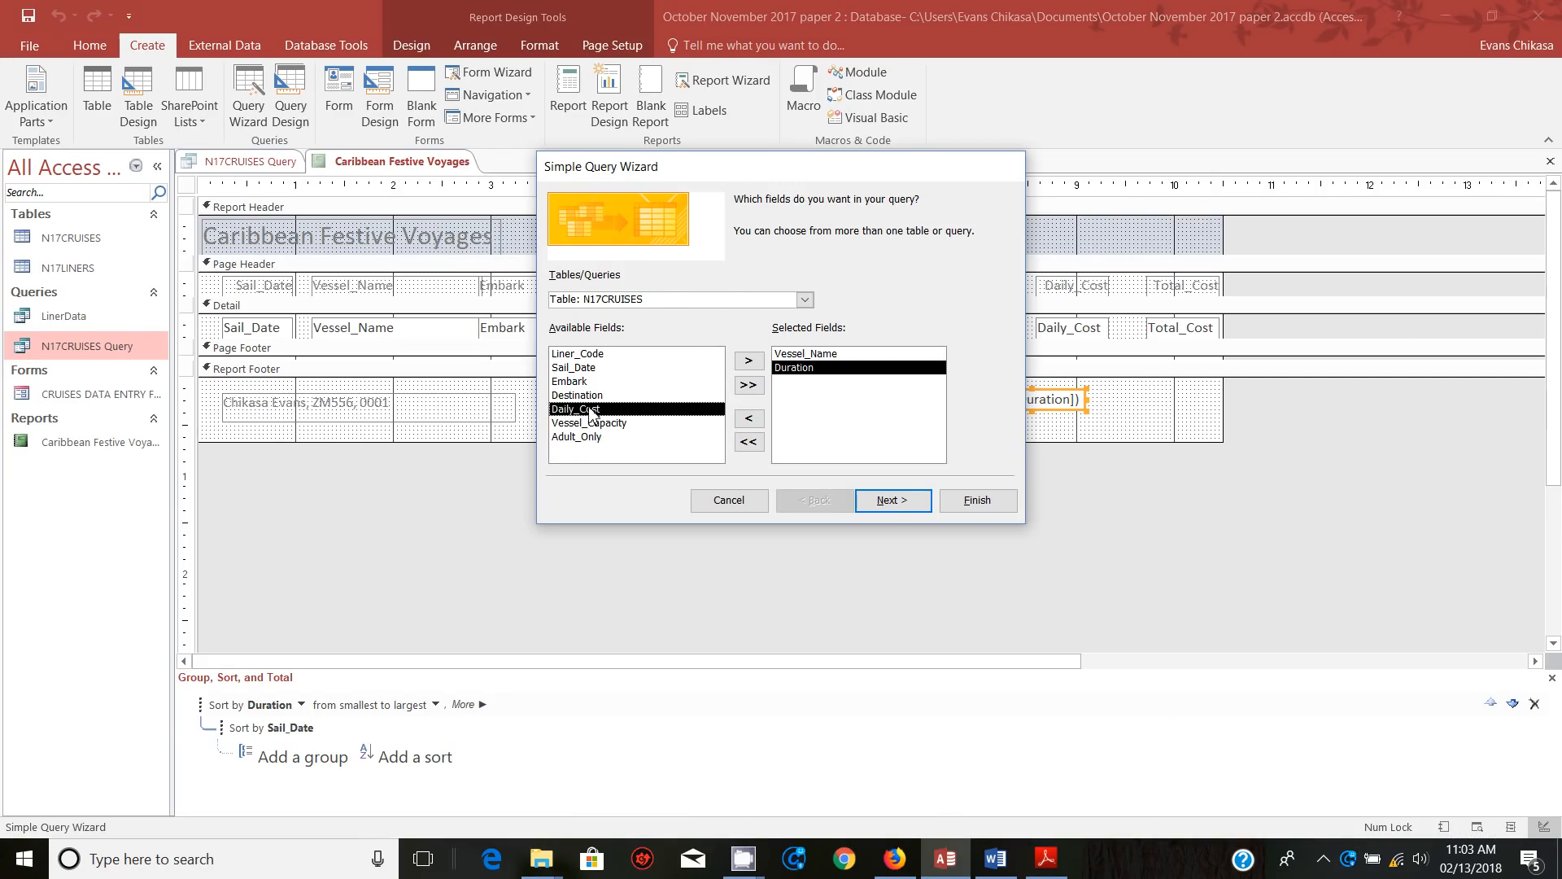
Add Vessel_Name, Duration, Sail_Date and Destination as query fields and advance the wizard
{"action": "left_click", "coordinate": [749, 361]}
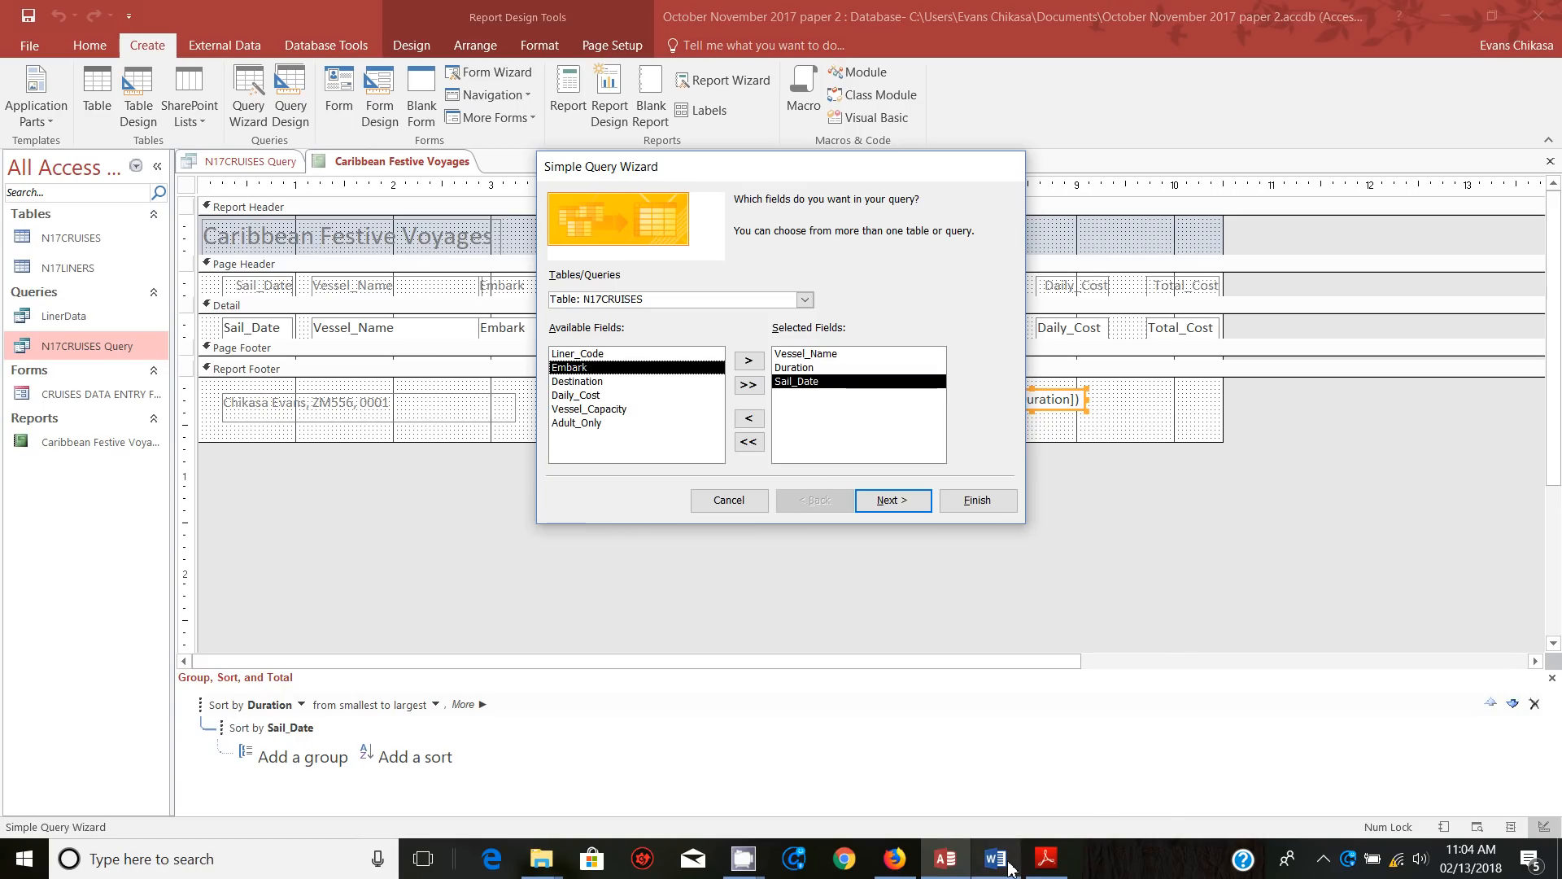
{"action": "left_click", "coordinate": [1043, 858]}
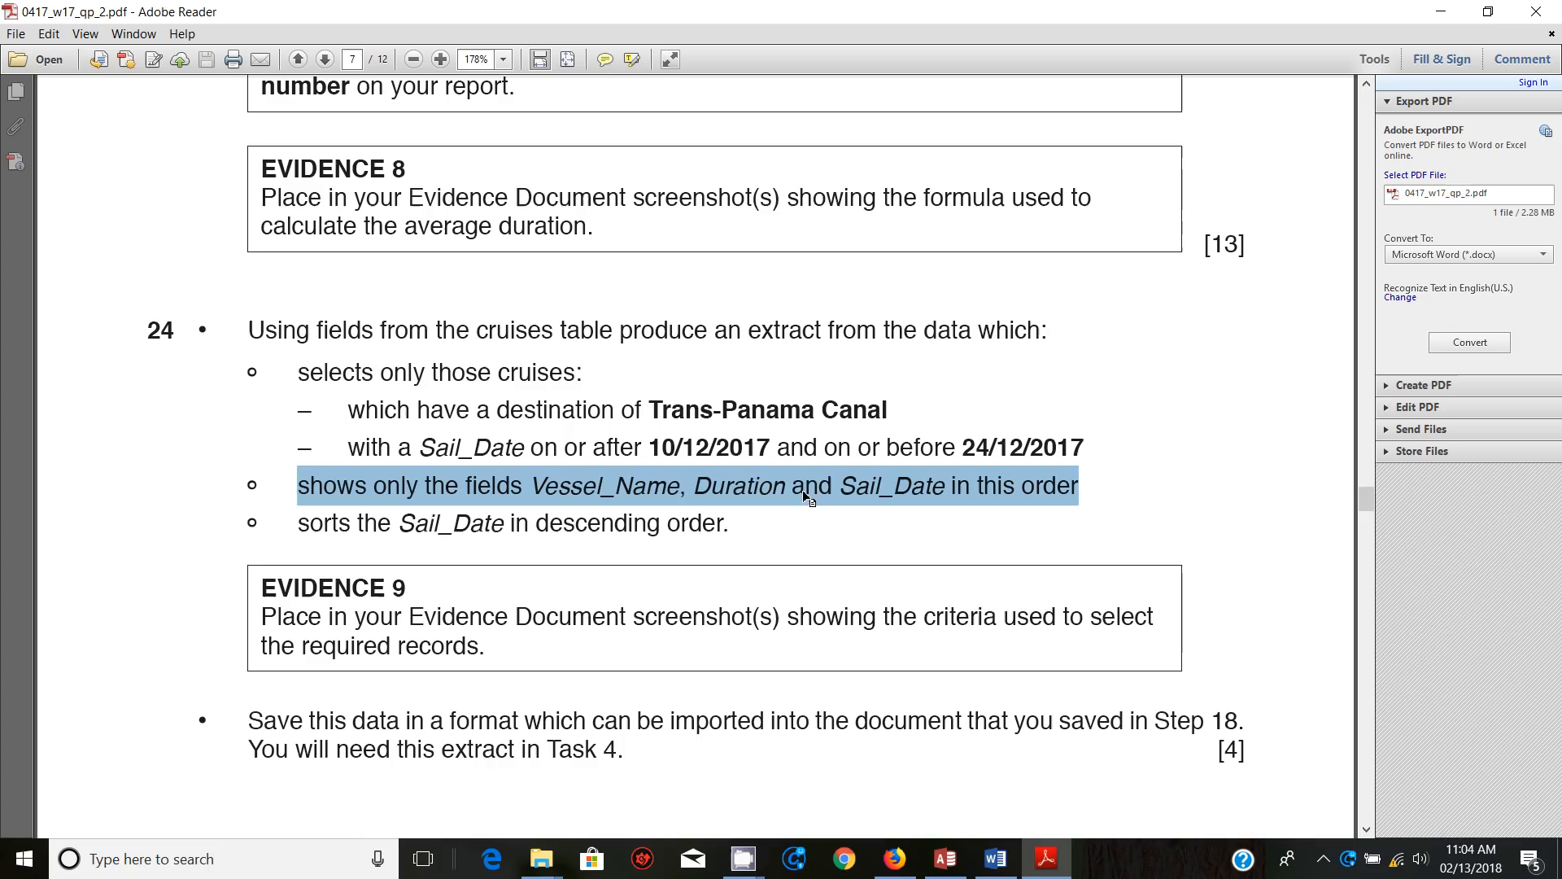
{"action": "mouse_move", "coordinate": [503, 420]}
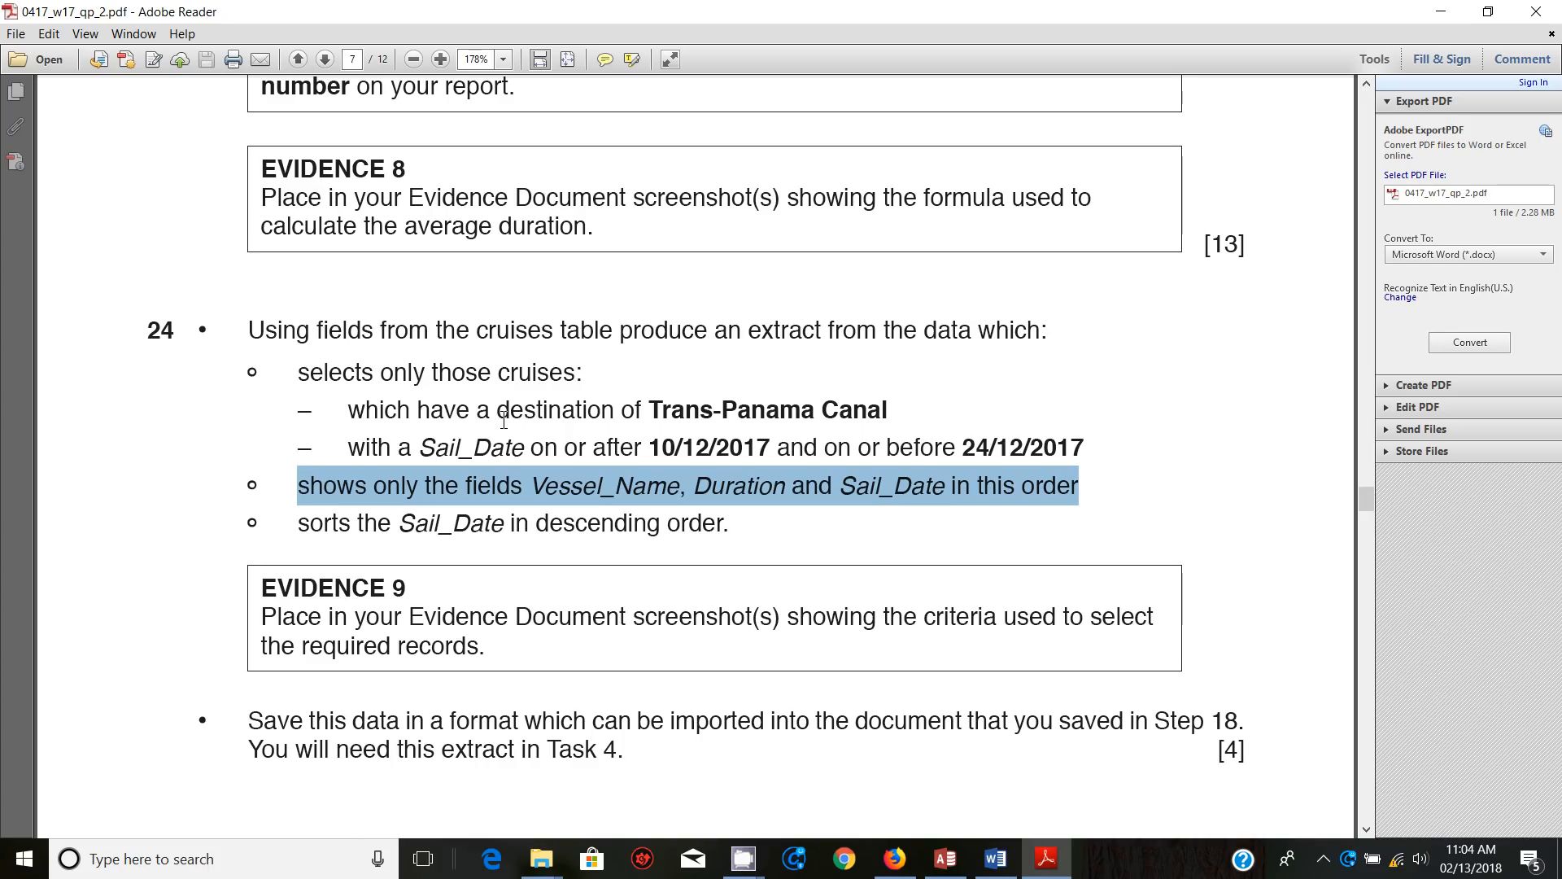
{"action": "double_click", "coordinate": [556, 410]}
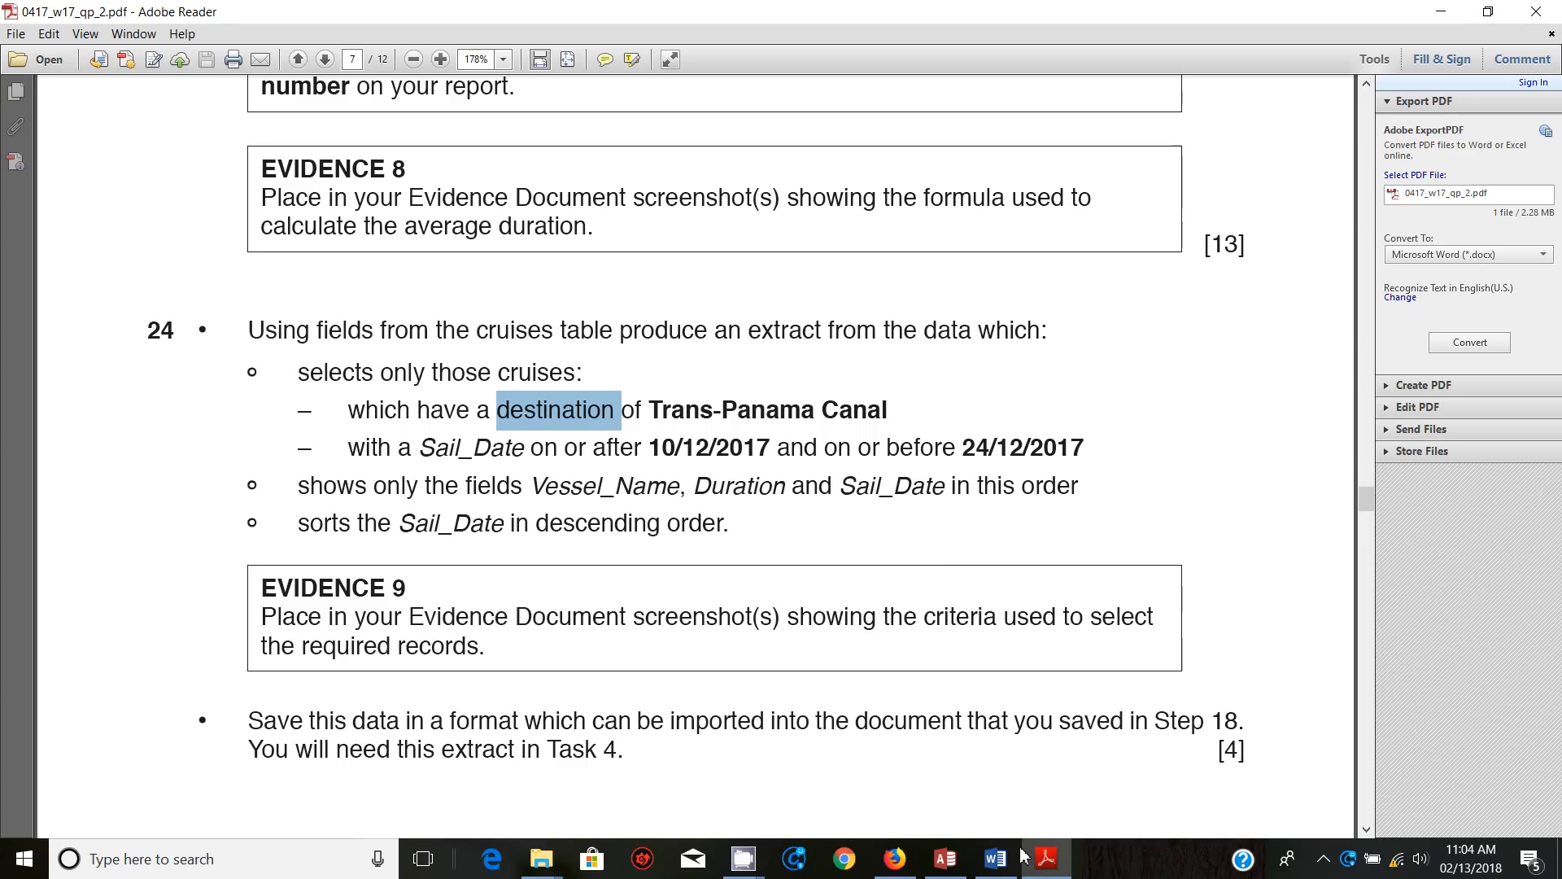
{"action": "mouse_move", "coordinate": [995, 858]}
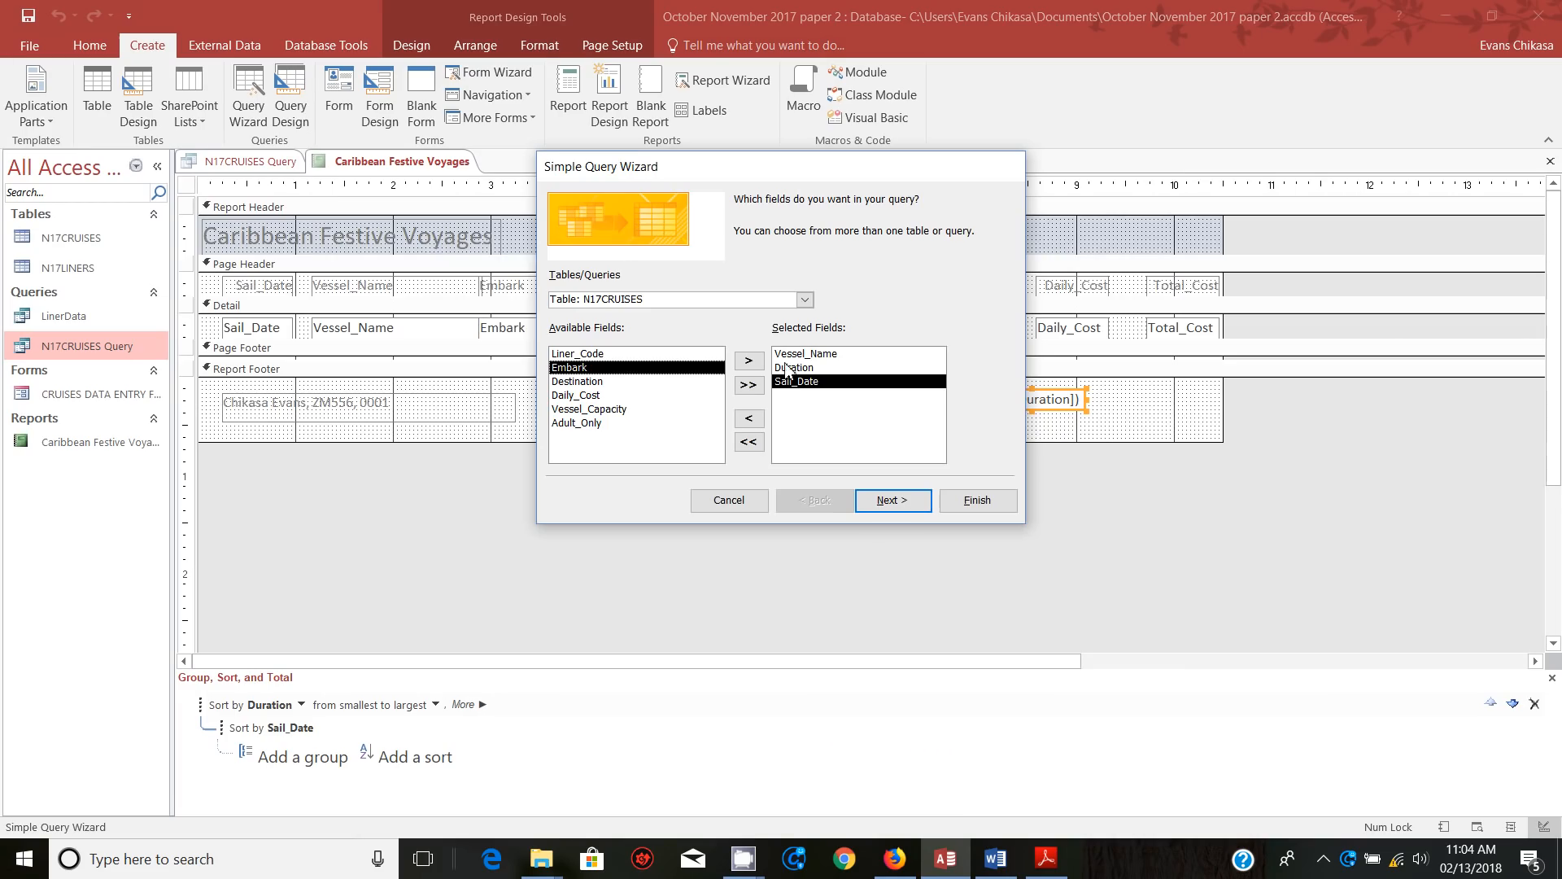
{"action": "left_click", "coordinate": [748, 417]}
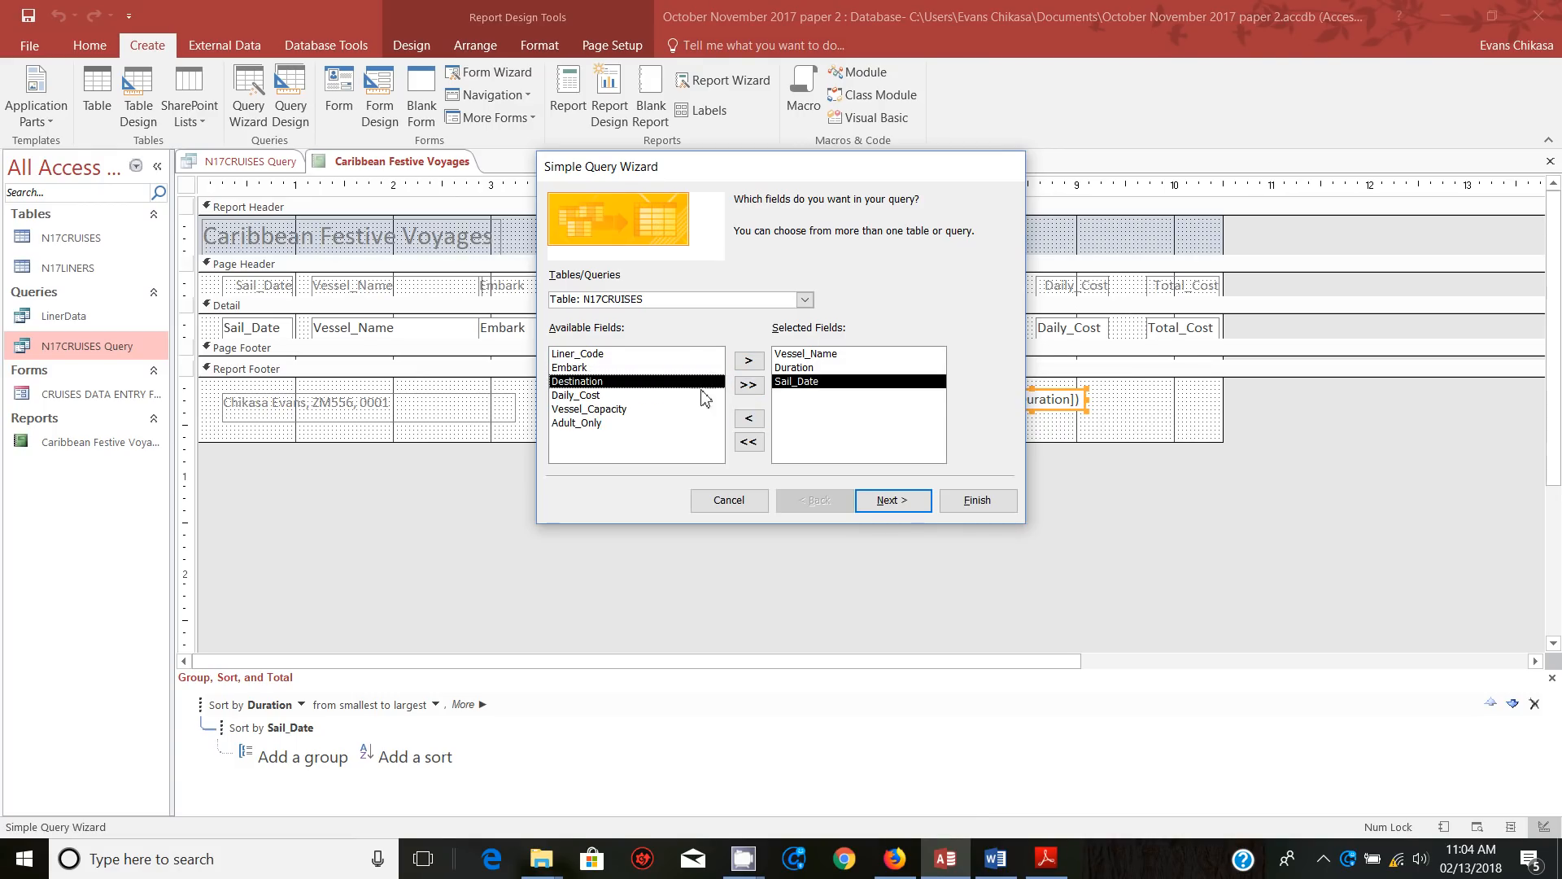
{"action": "left_click", "coordinate": [747, 360]}
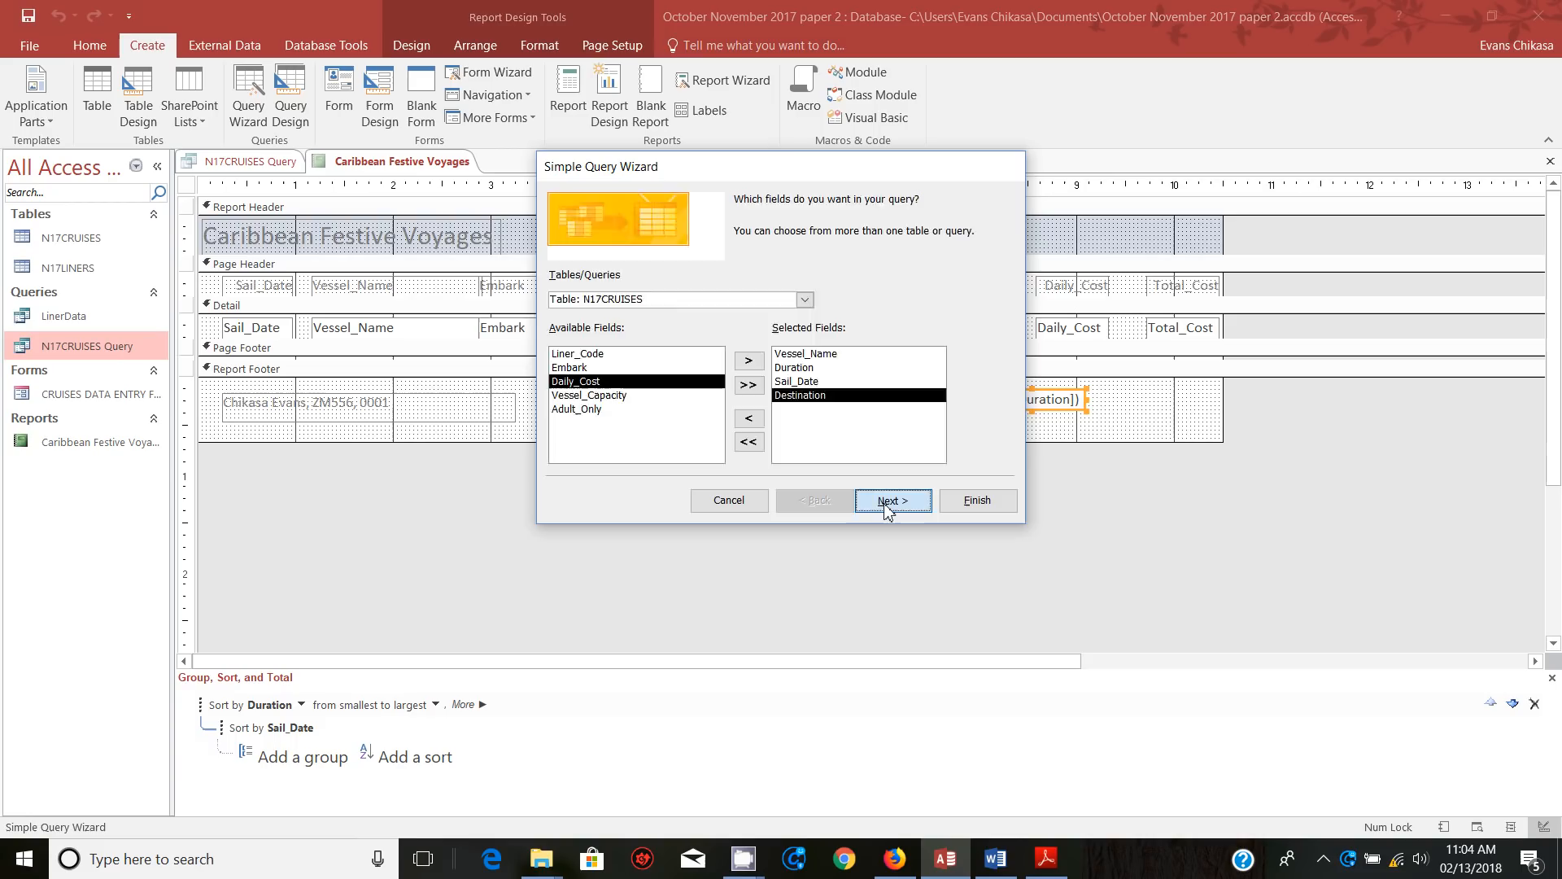
{"action": "left_click", "coordinate": [891, 501]}
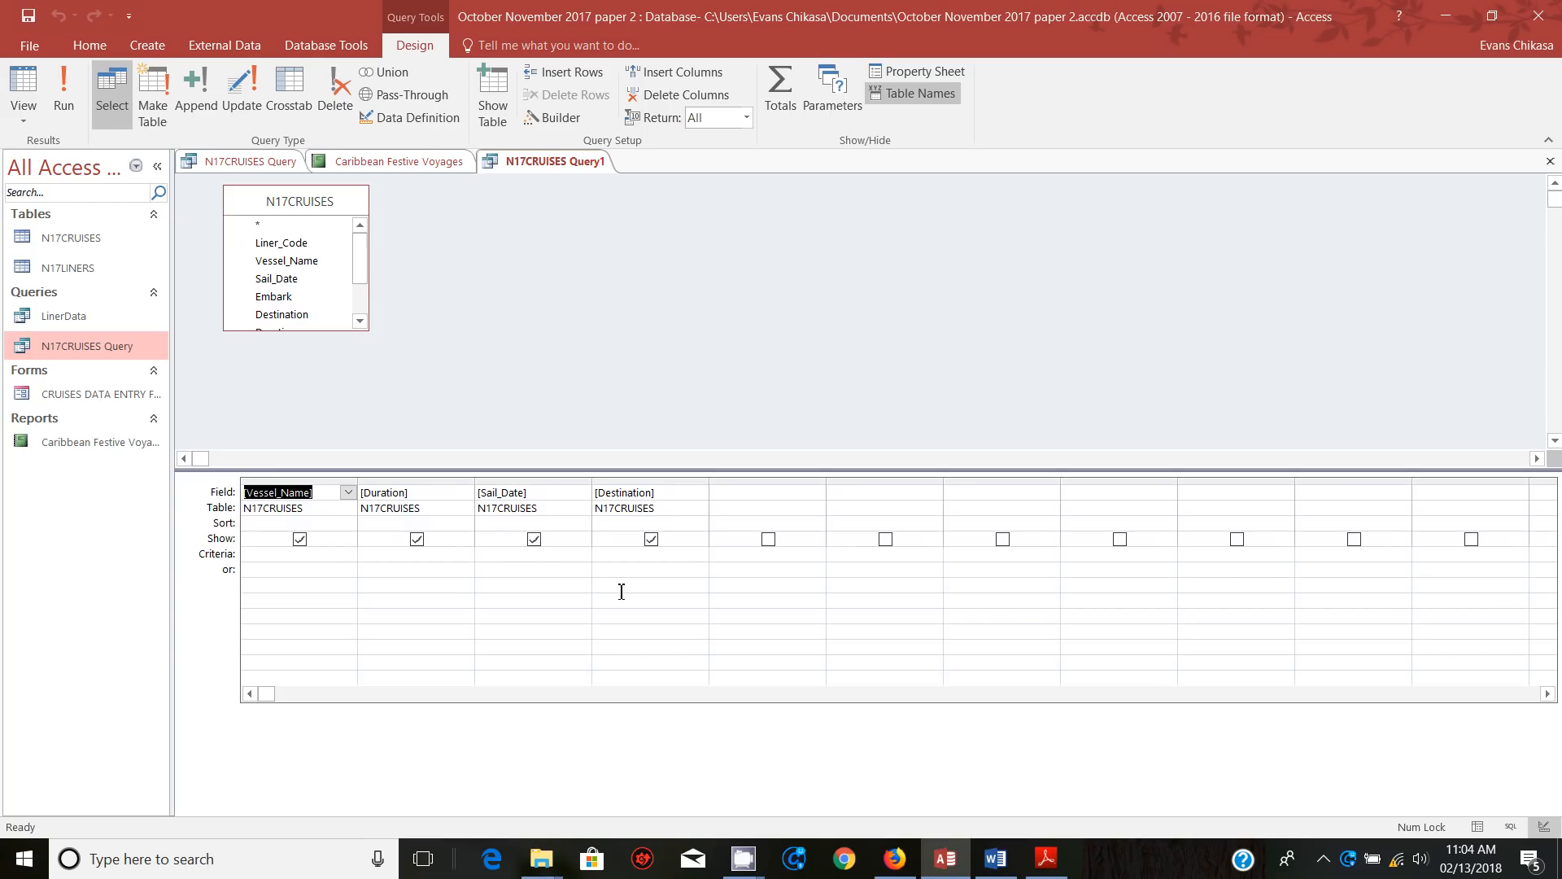
Filter Destination to 'Trans-Panama Canal', run it to see 15 records, then return to design
{"action": "left_click", "coordinate": [1044, 858]}
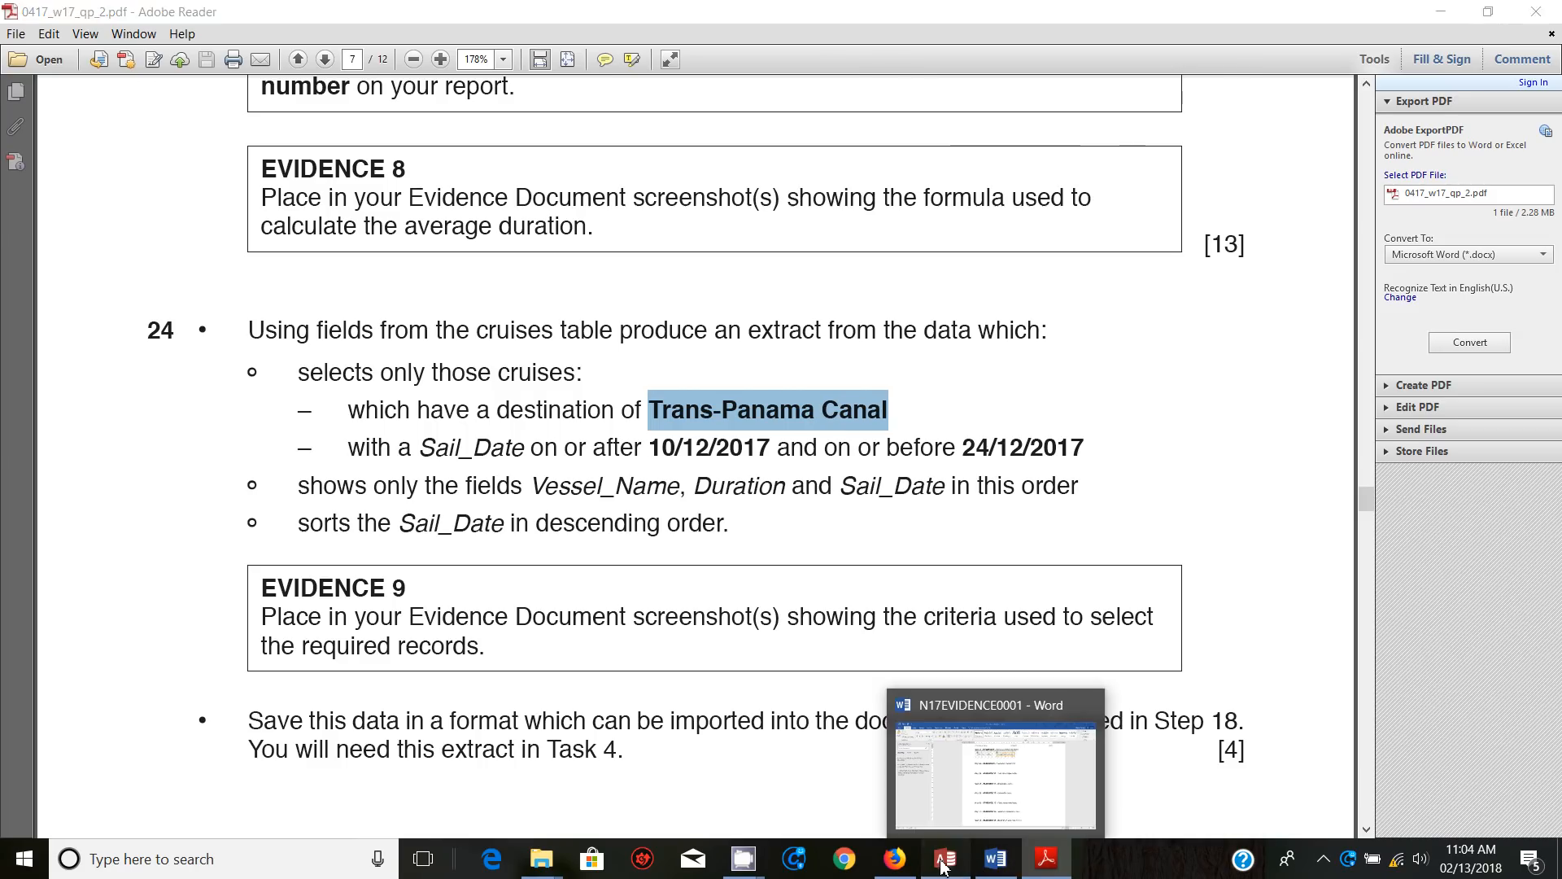
{"action": "left_click", "coordinate": [941, 859]}
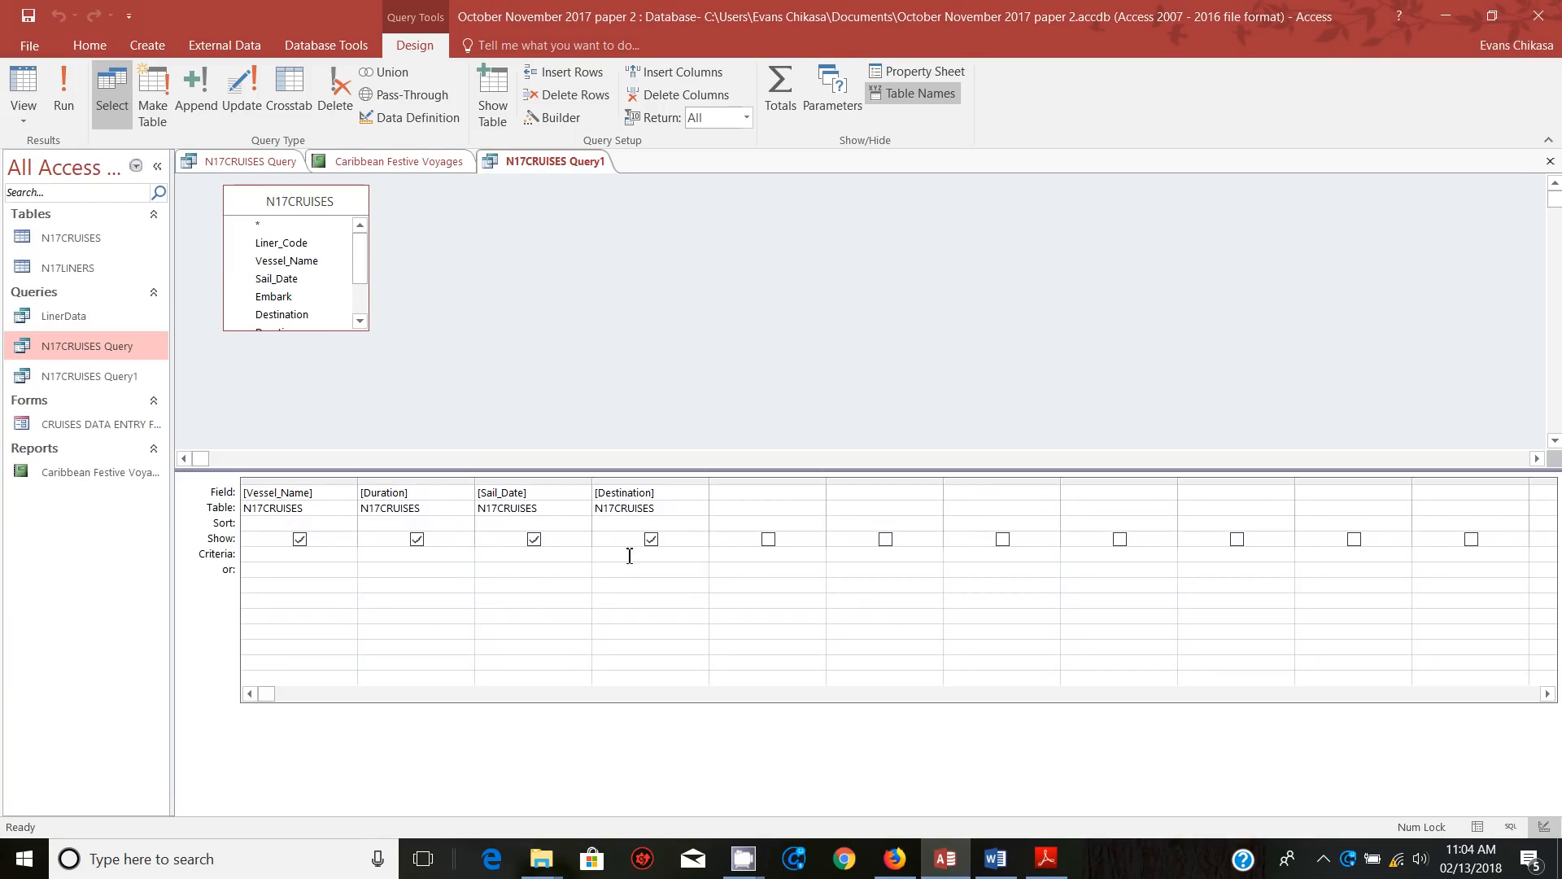
{"action": "type", "text": "Trans-Panama Canal\""}
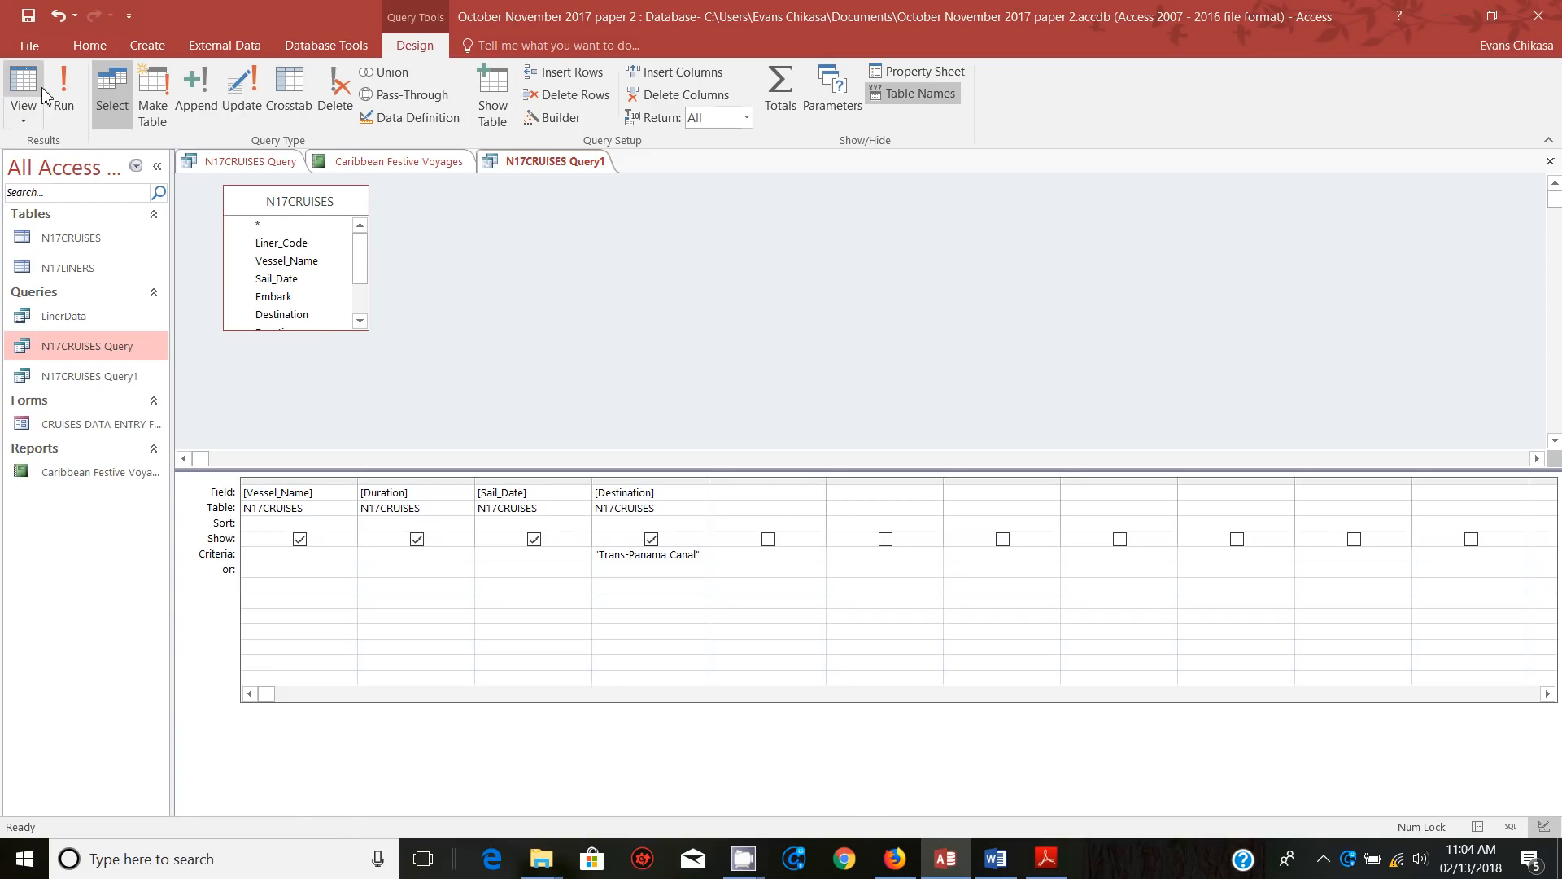
{"action": "left_click", "coordinate": [62, 89]}
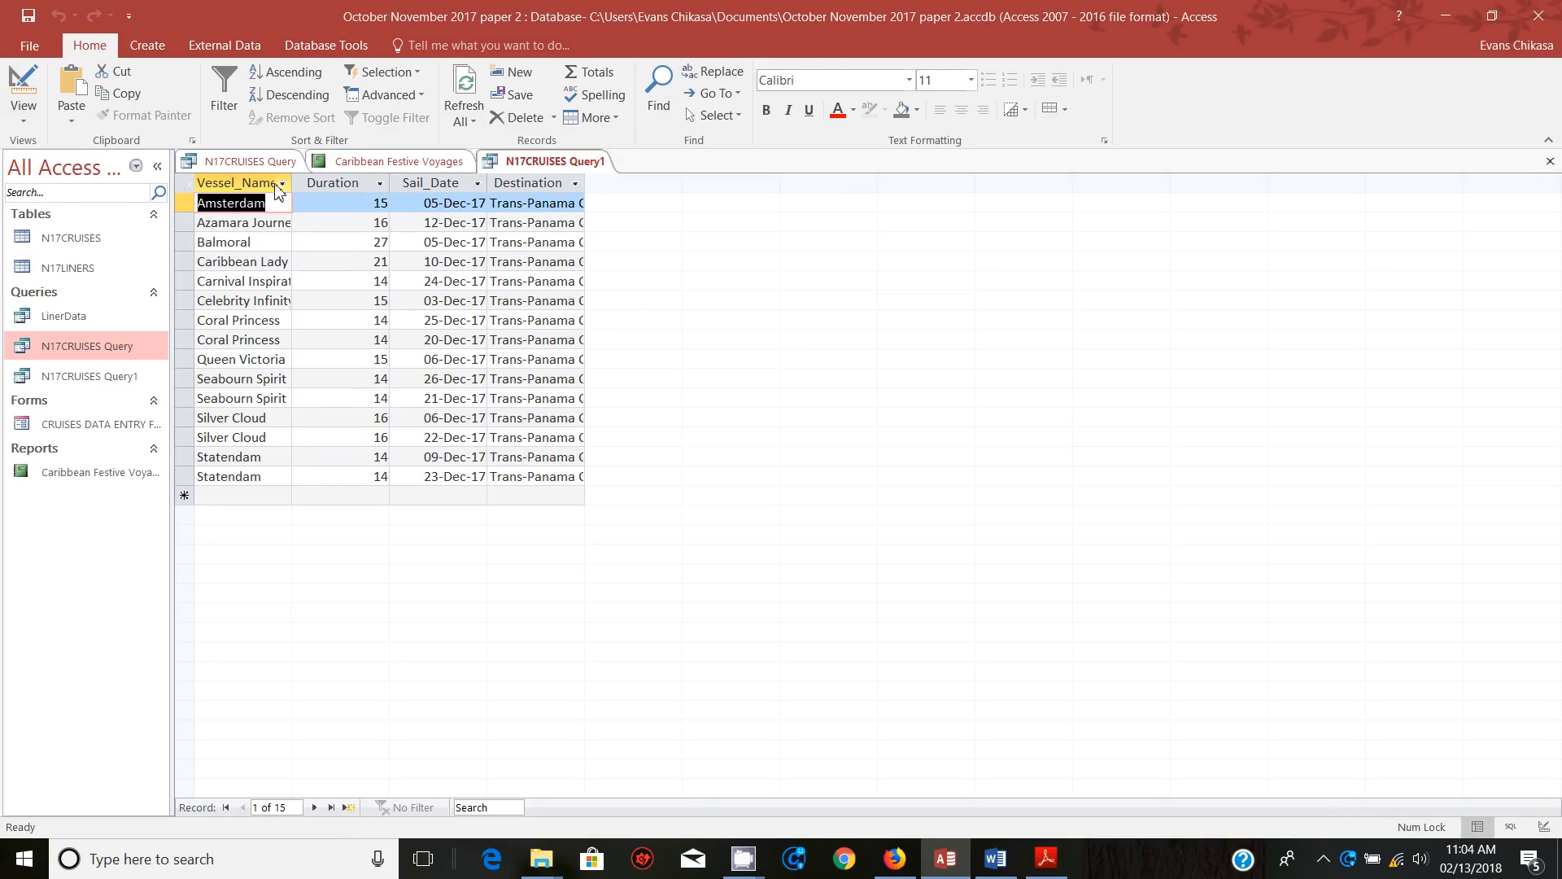
{"action": "left_click", "coordinate": [183, 182]}
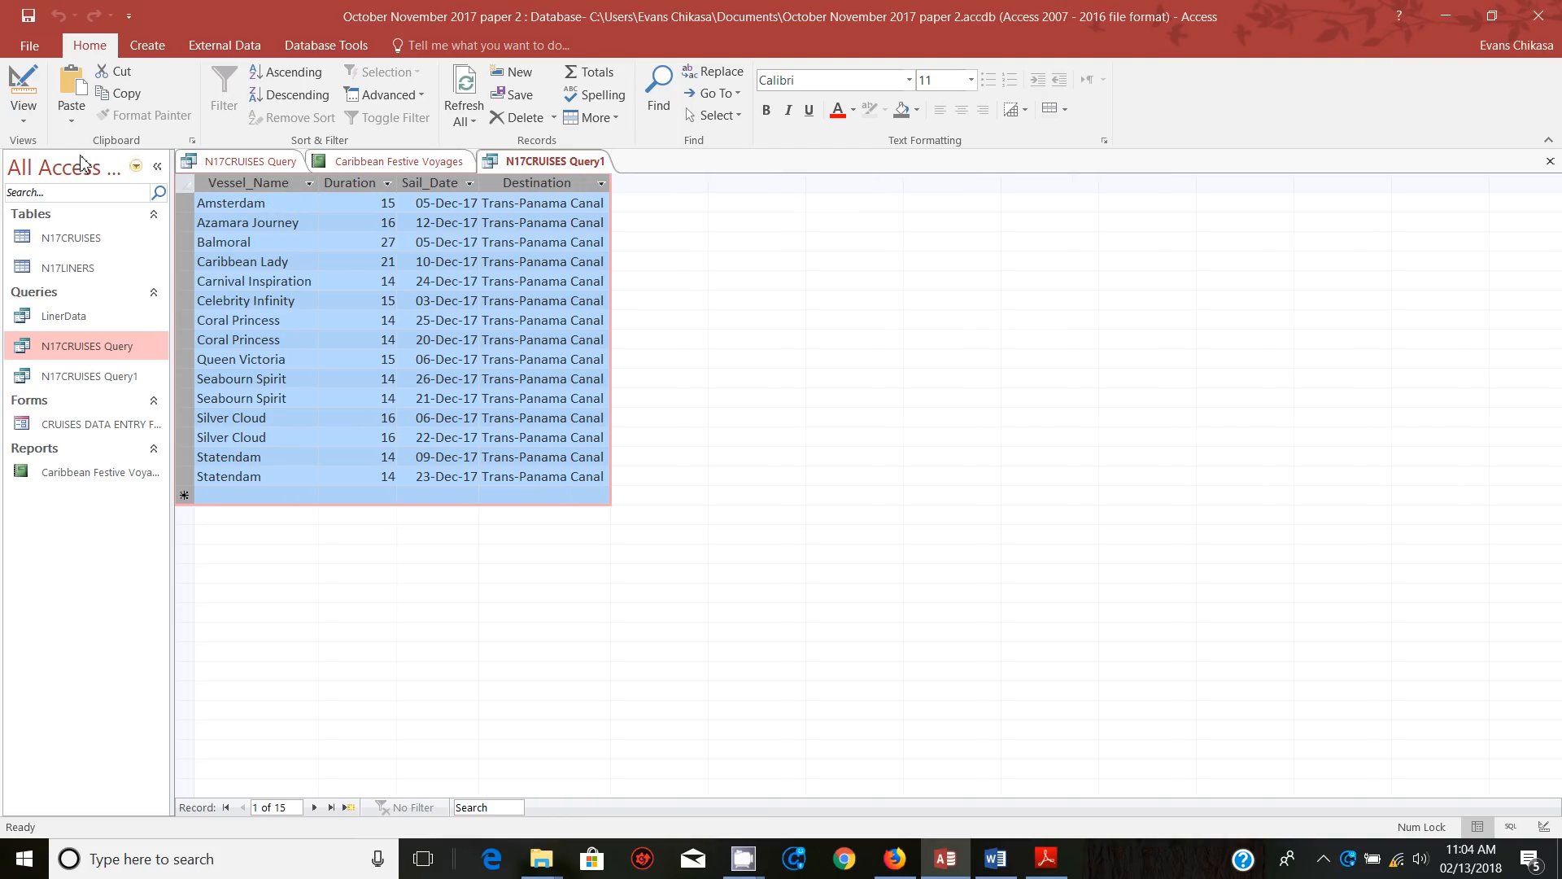
{"action": "left_click", "coordinate": [22, 89]}
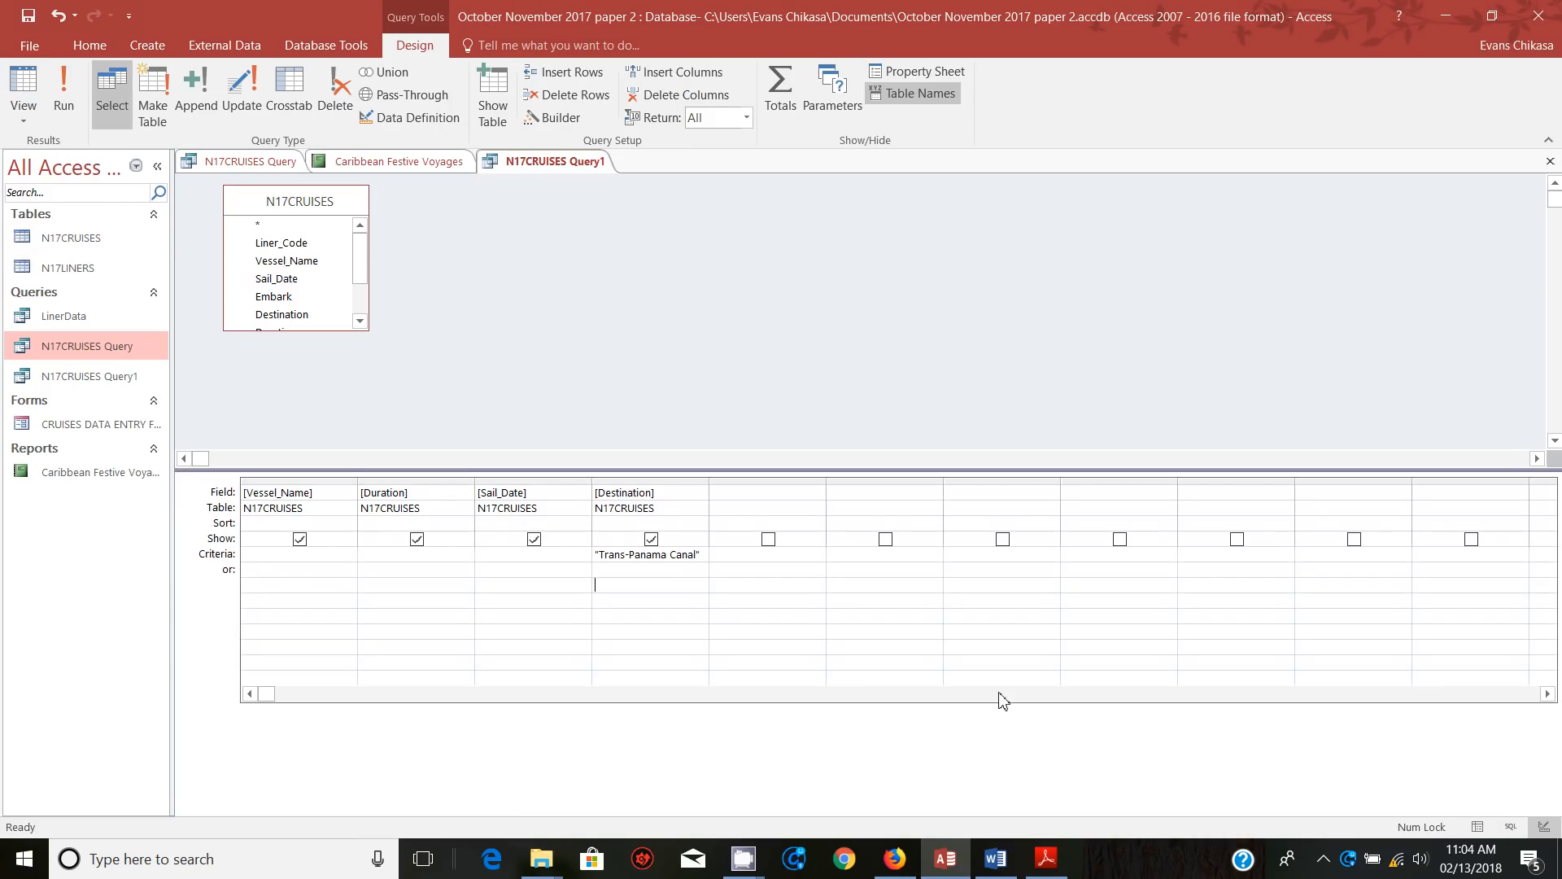
Enter the Sail_Date criterion >=10/12/2017 and <=24/12/2017 in the design grid
{"action": "left_click", "coordinate": [1043, 857]}
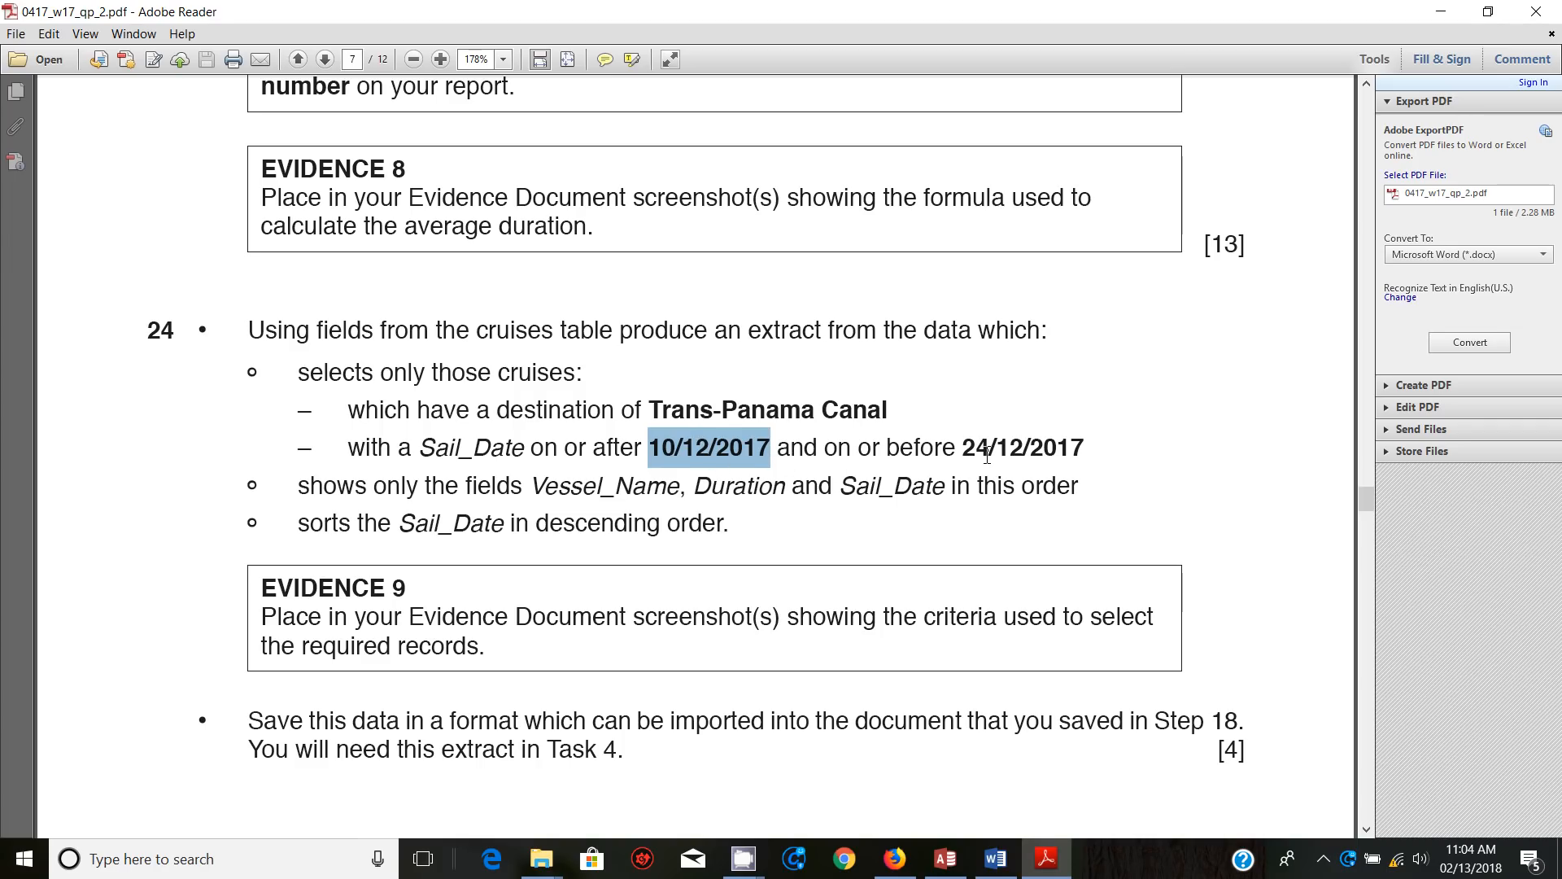
{"action": "mouse_move", "coordinate": [985, 475]}
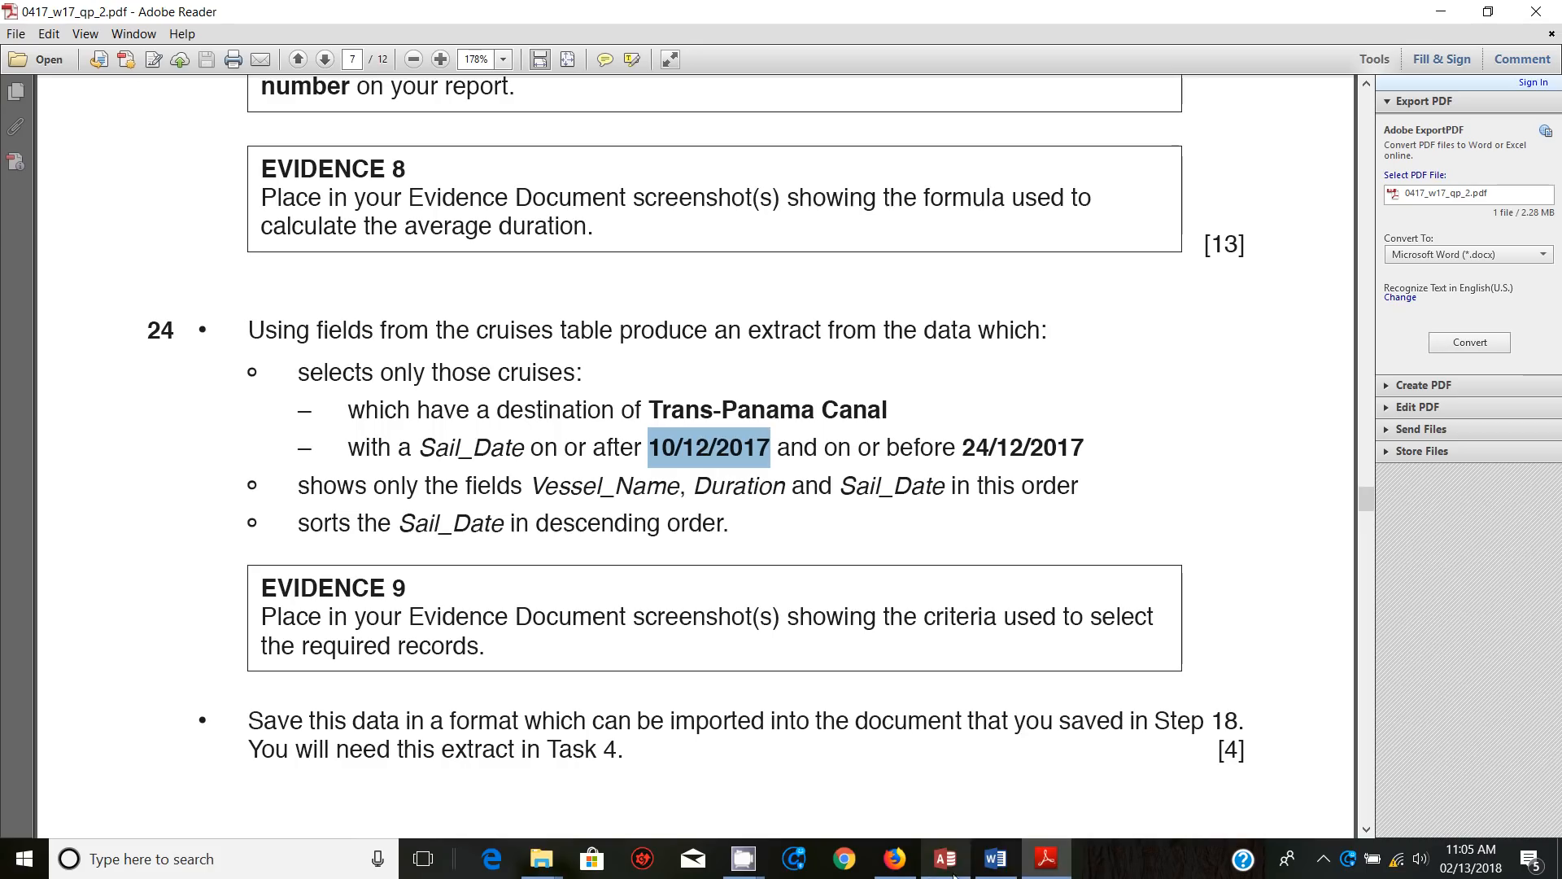
{"action": "left_click", "coordinate": [942, 859]}
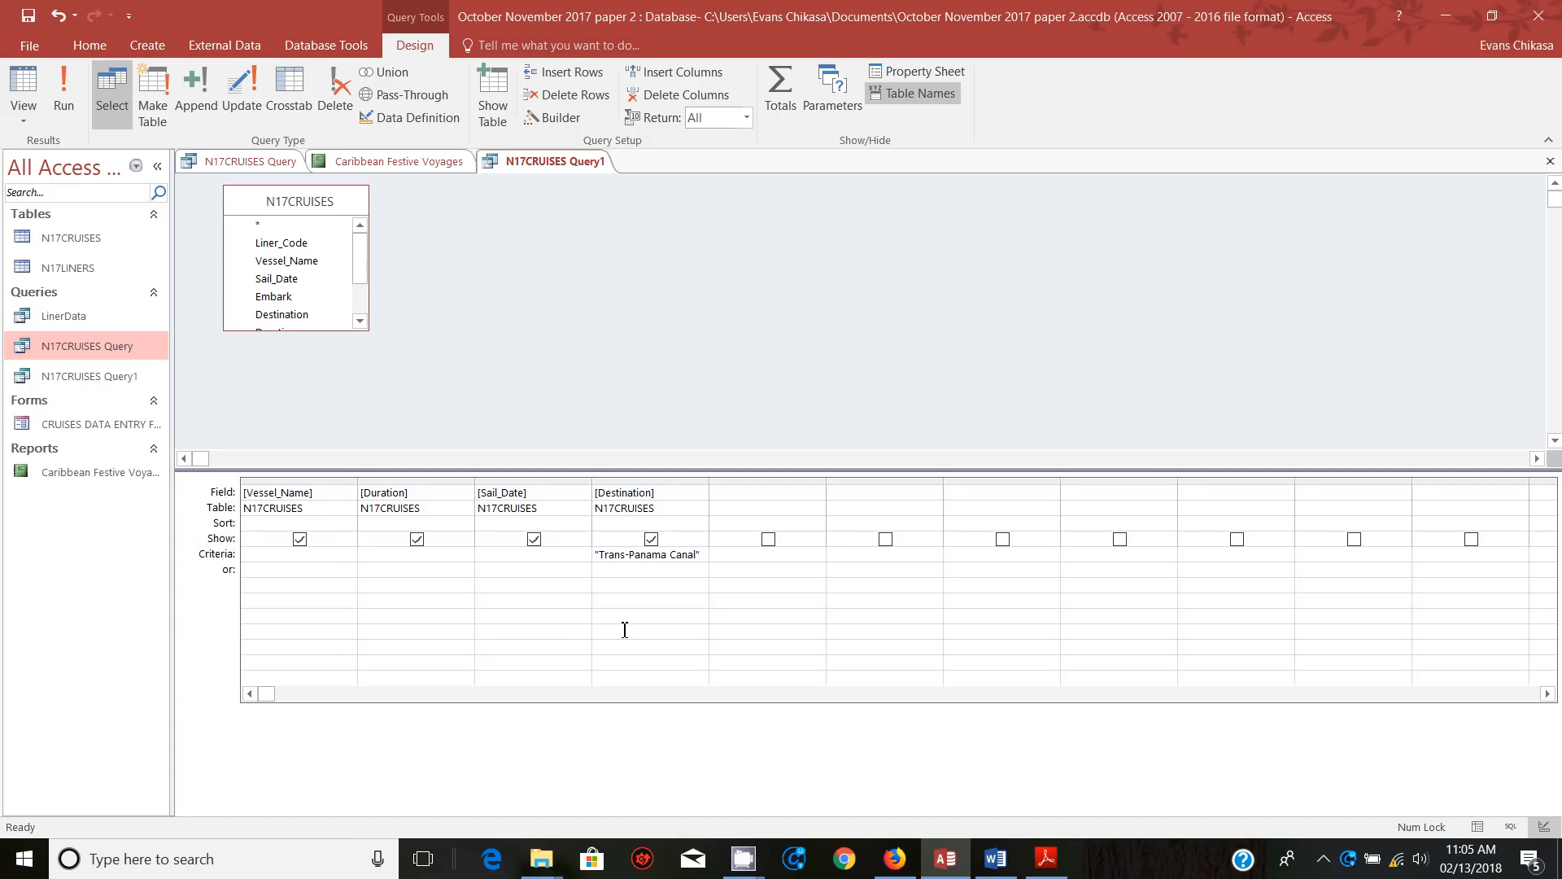
{"action": "left_click", "coordinate": [533, 554]}
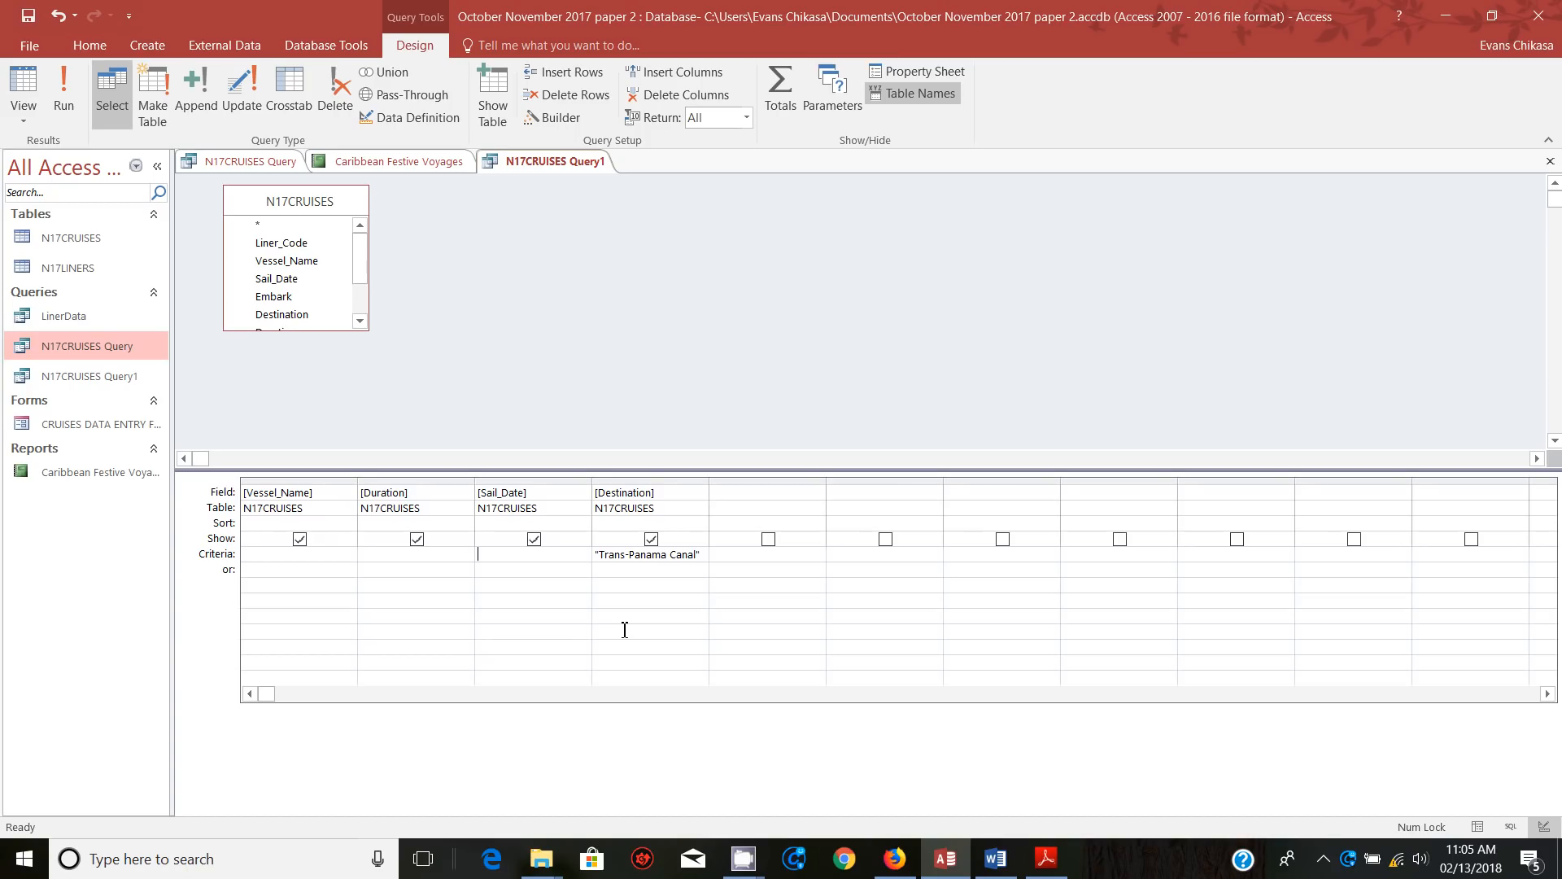
{"action": "type", "text": ">="}
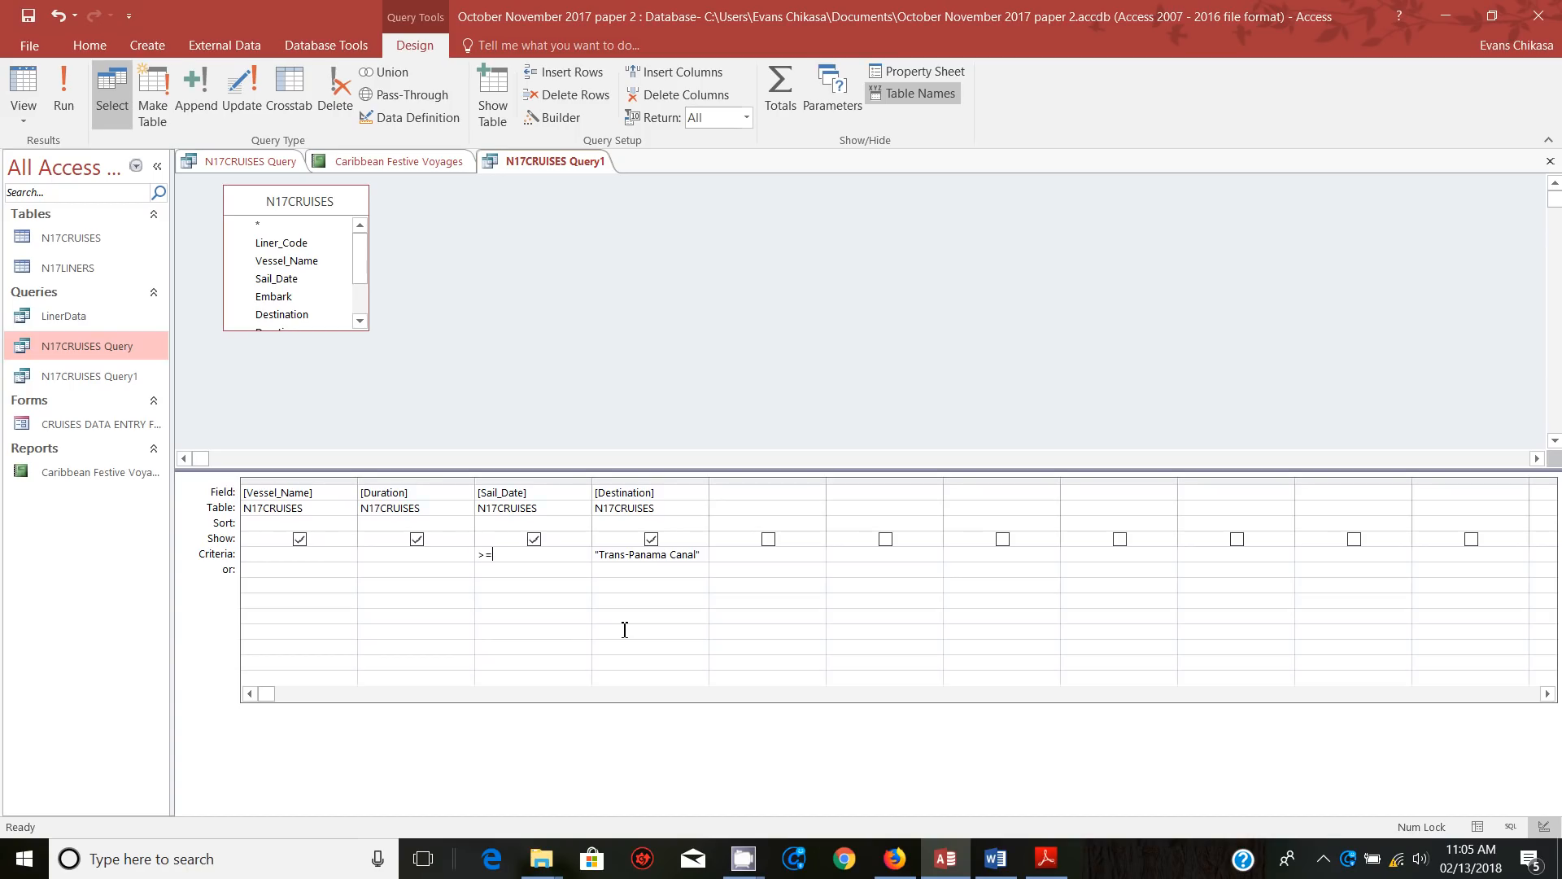
{"action": "type", "text": "10/"}
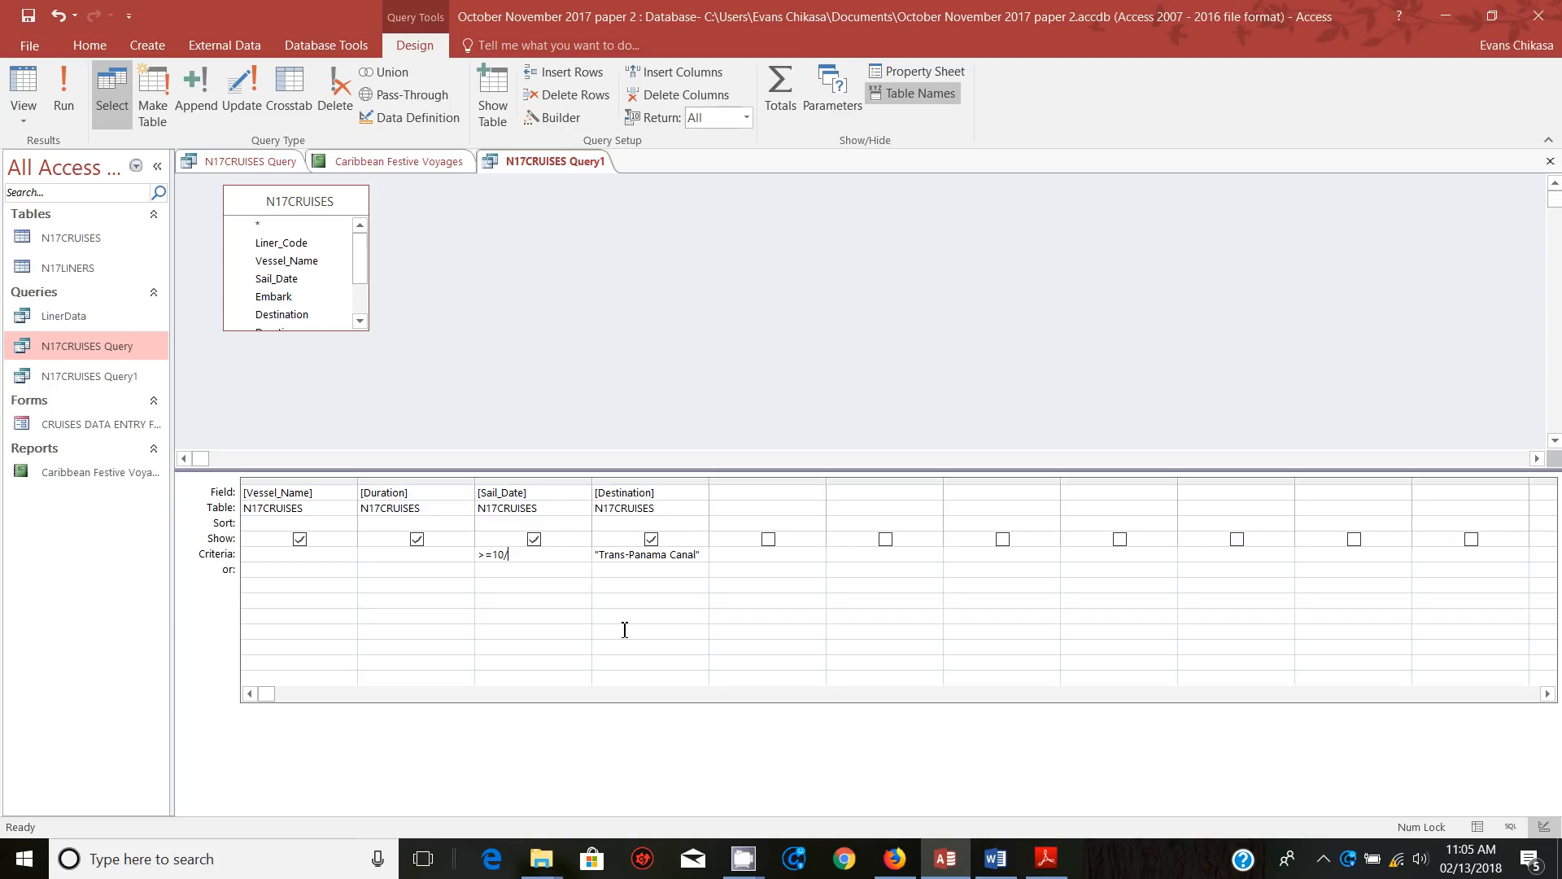
{"action": "type", "text": "12/2017 and"}
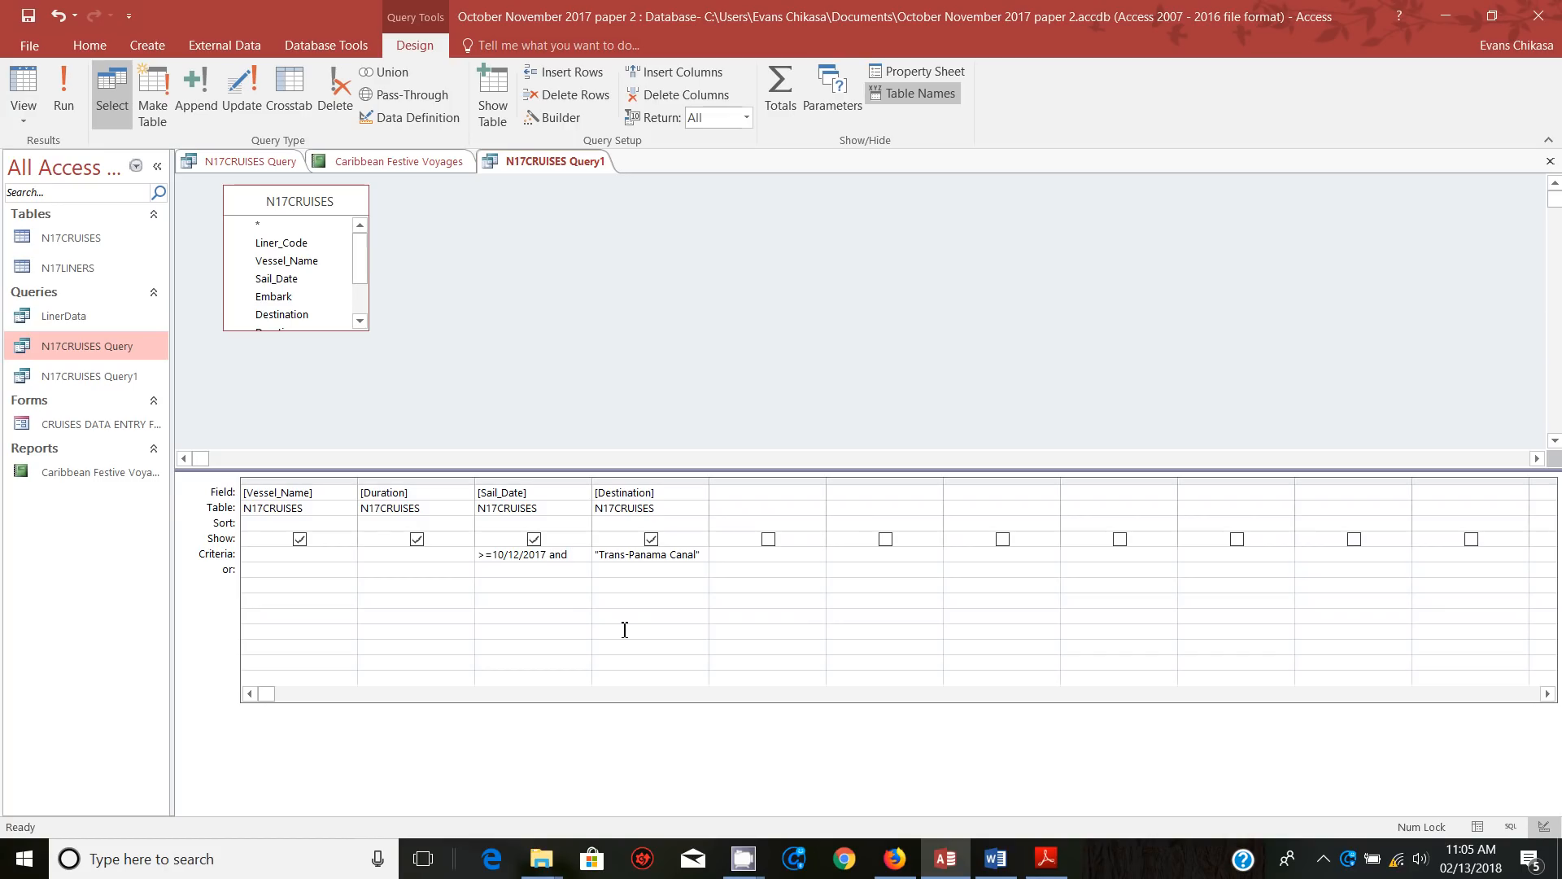
{"action": "type", "text": "<=24"}
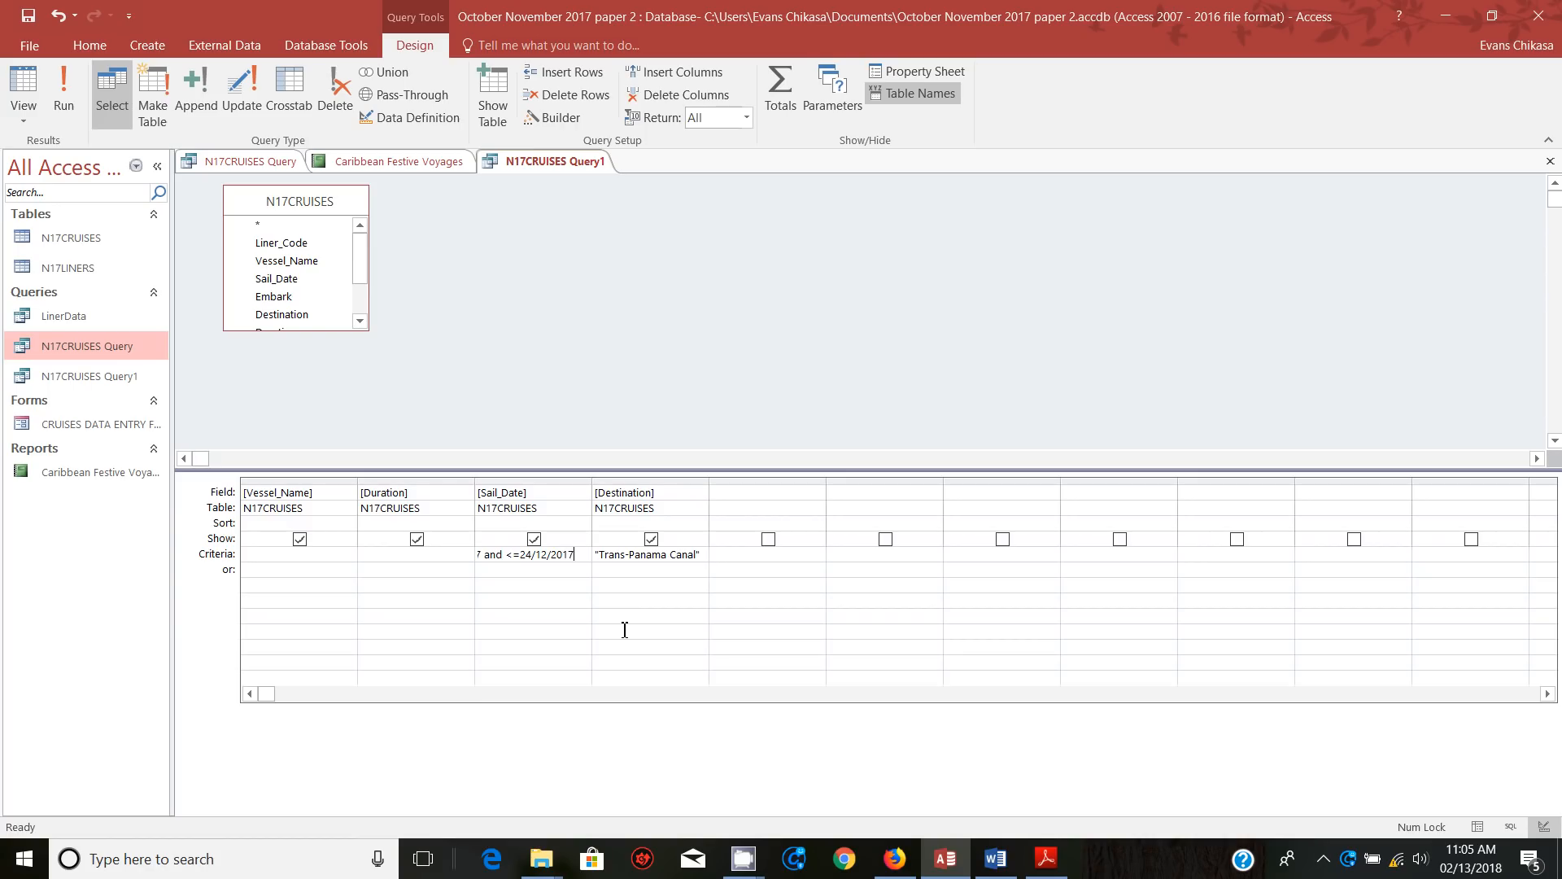
{"action": "mouse_move", "coordinate": [559, 603]}
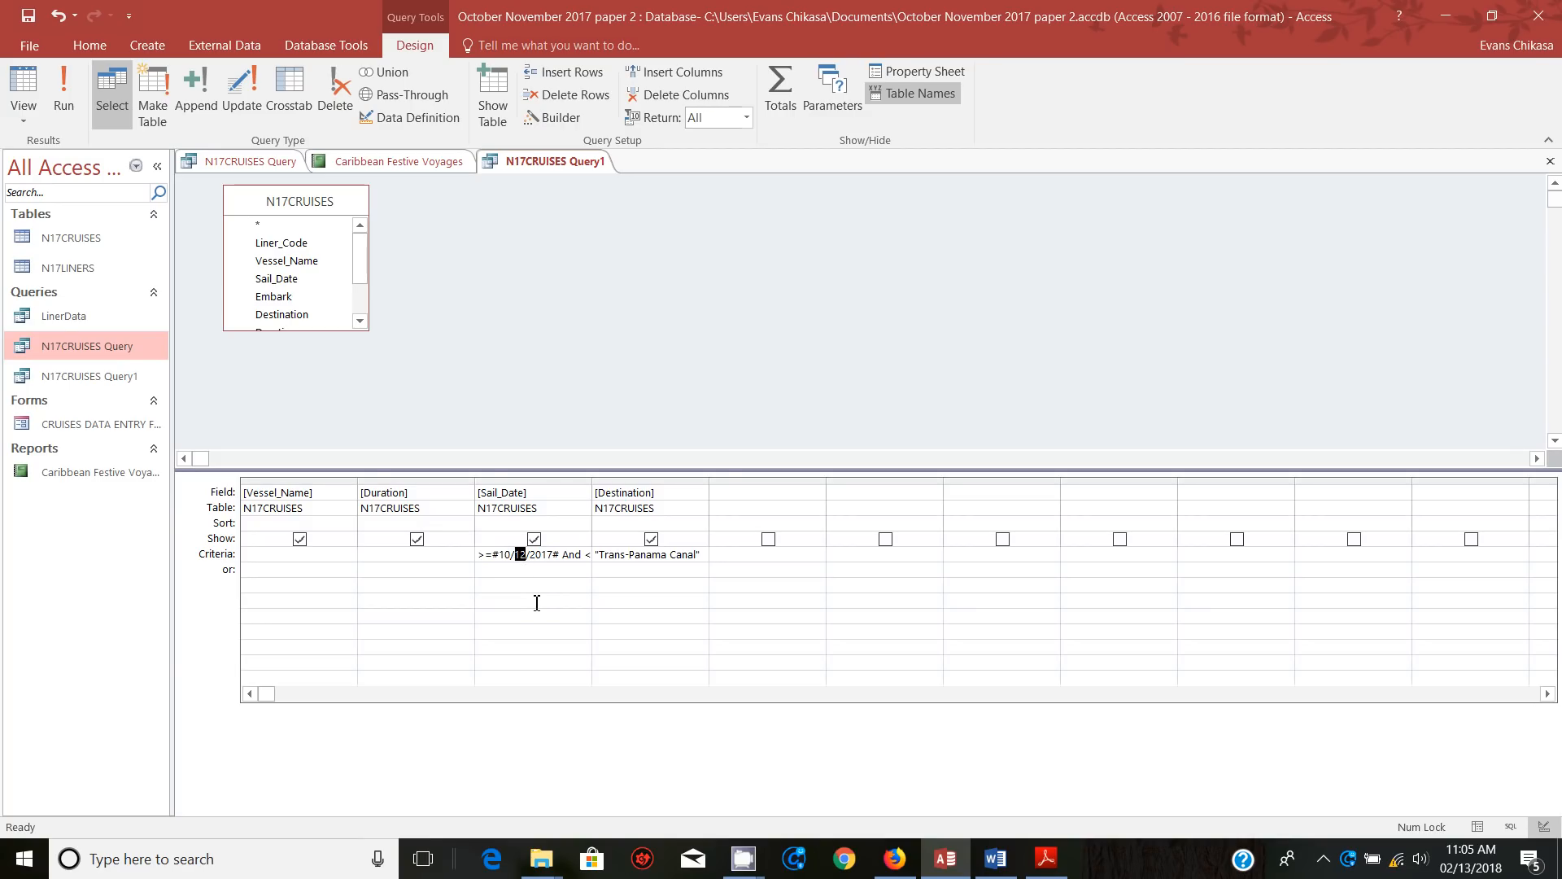
{"action": "mouse_move", "coordinate": [536, 568]}
{"action": "type", "text": "=#12/24/20"}
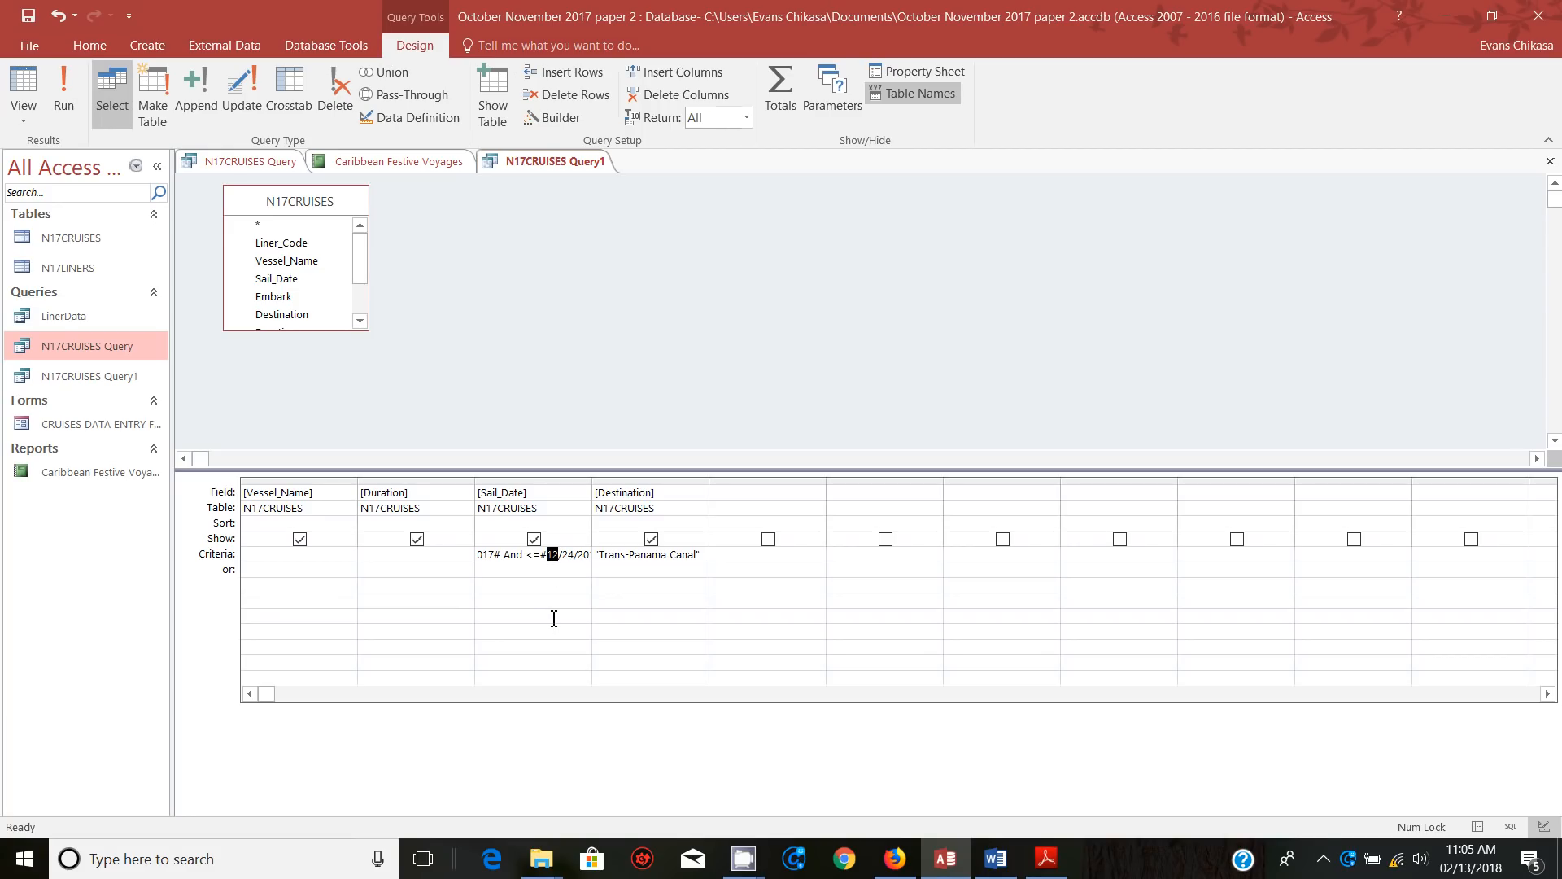
{"action": "left_click", "coordinate": [63, 89]}
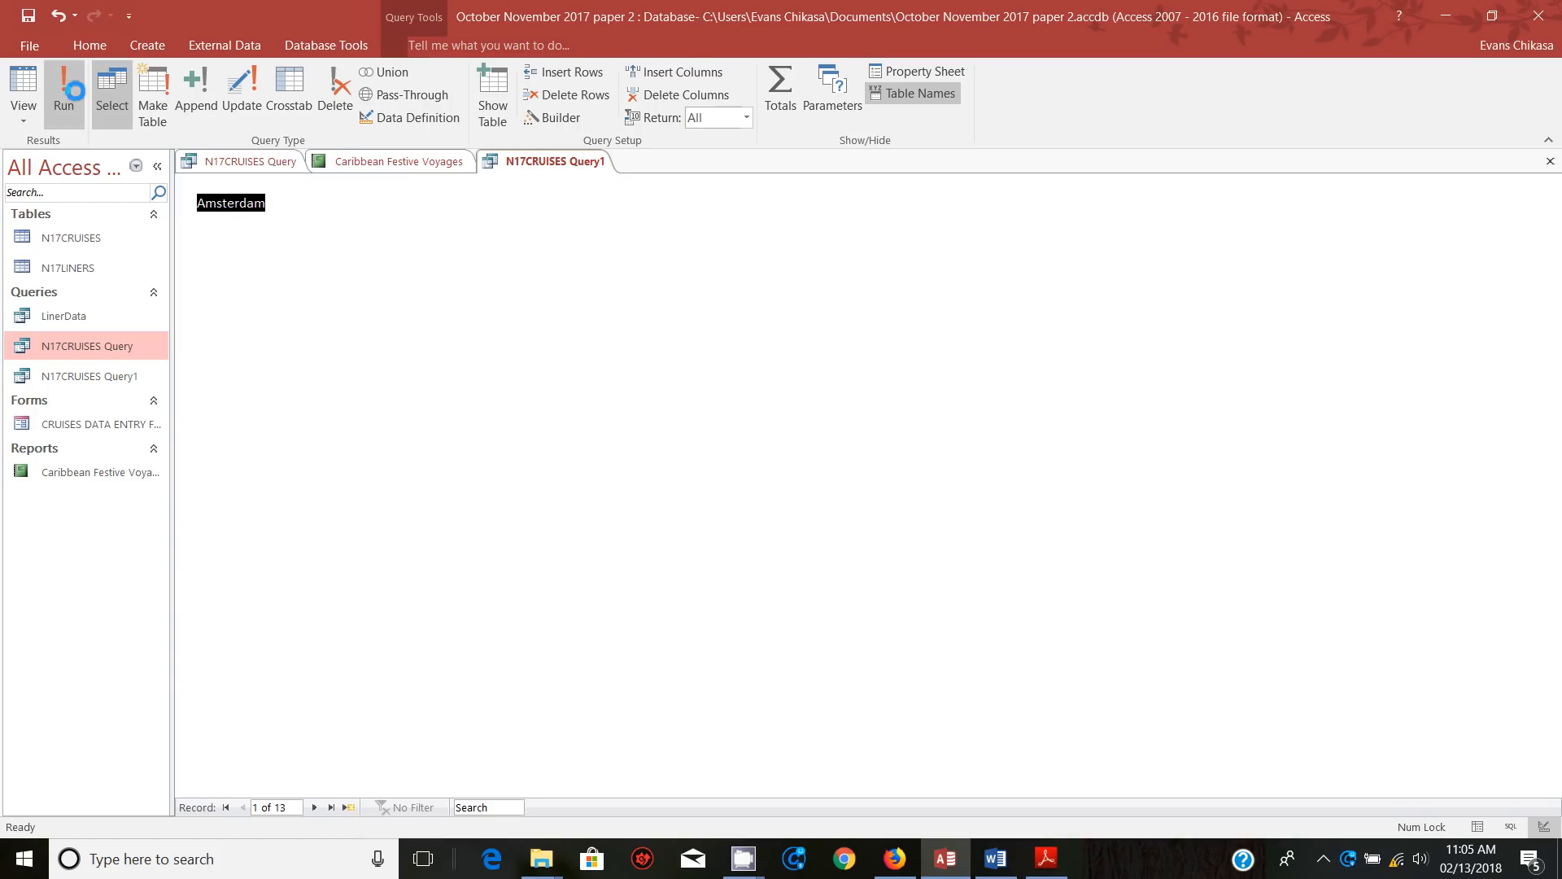
{"action": "left_click", "coordinate": [63, 89]}
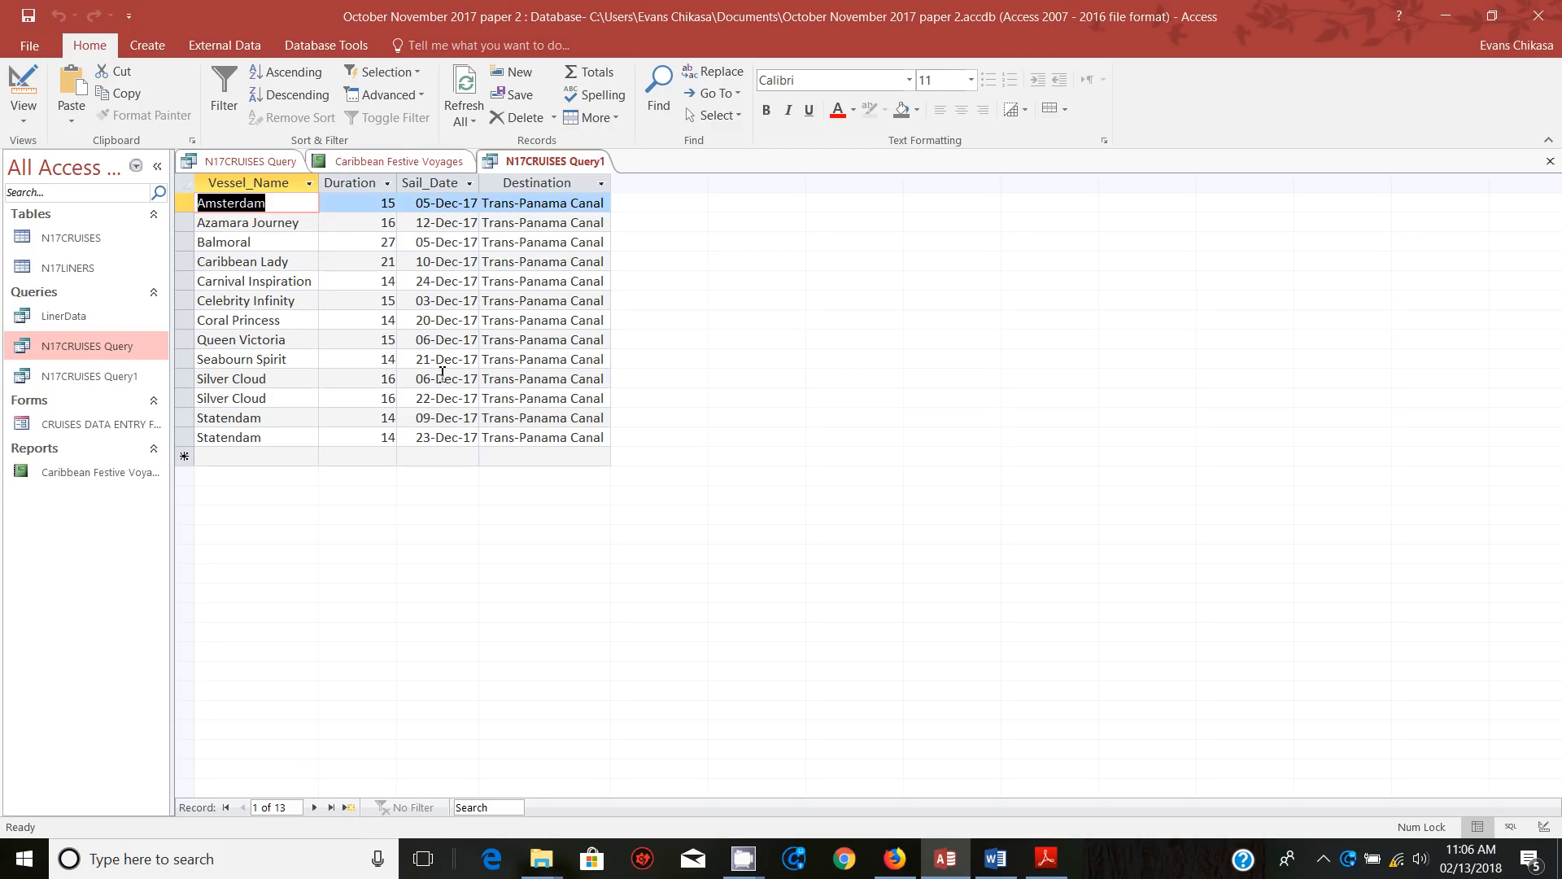
{"action": "mouse_move", "coordinate": [419, 329]}
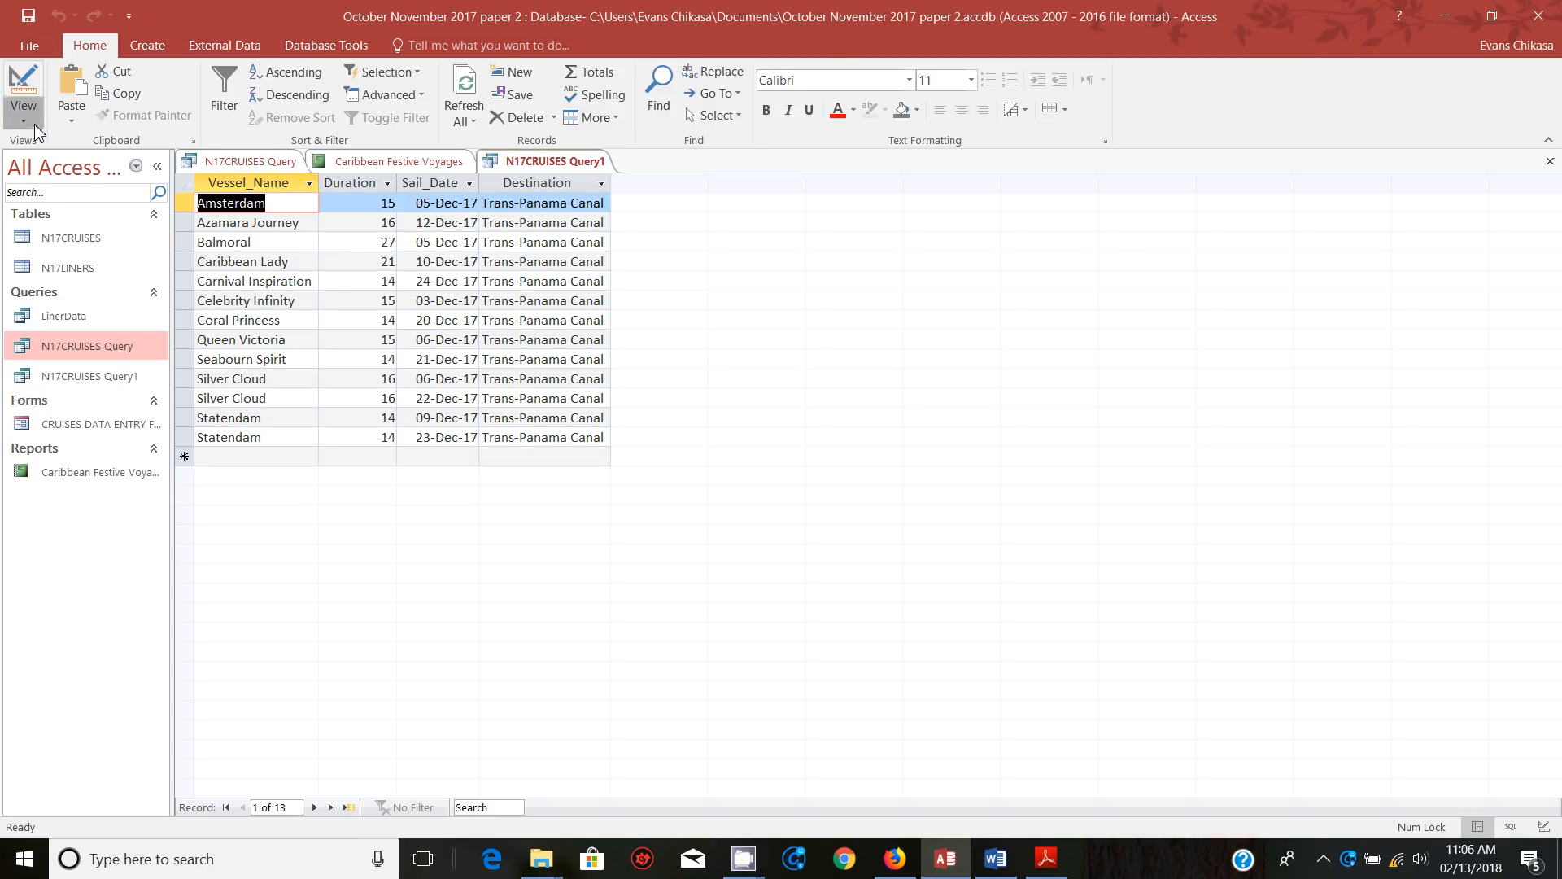
{"action": "left_click", "coordinate": [22, 89]}
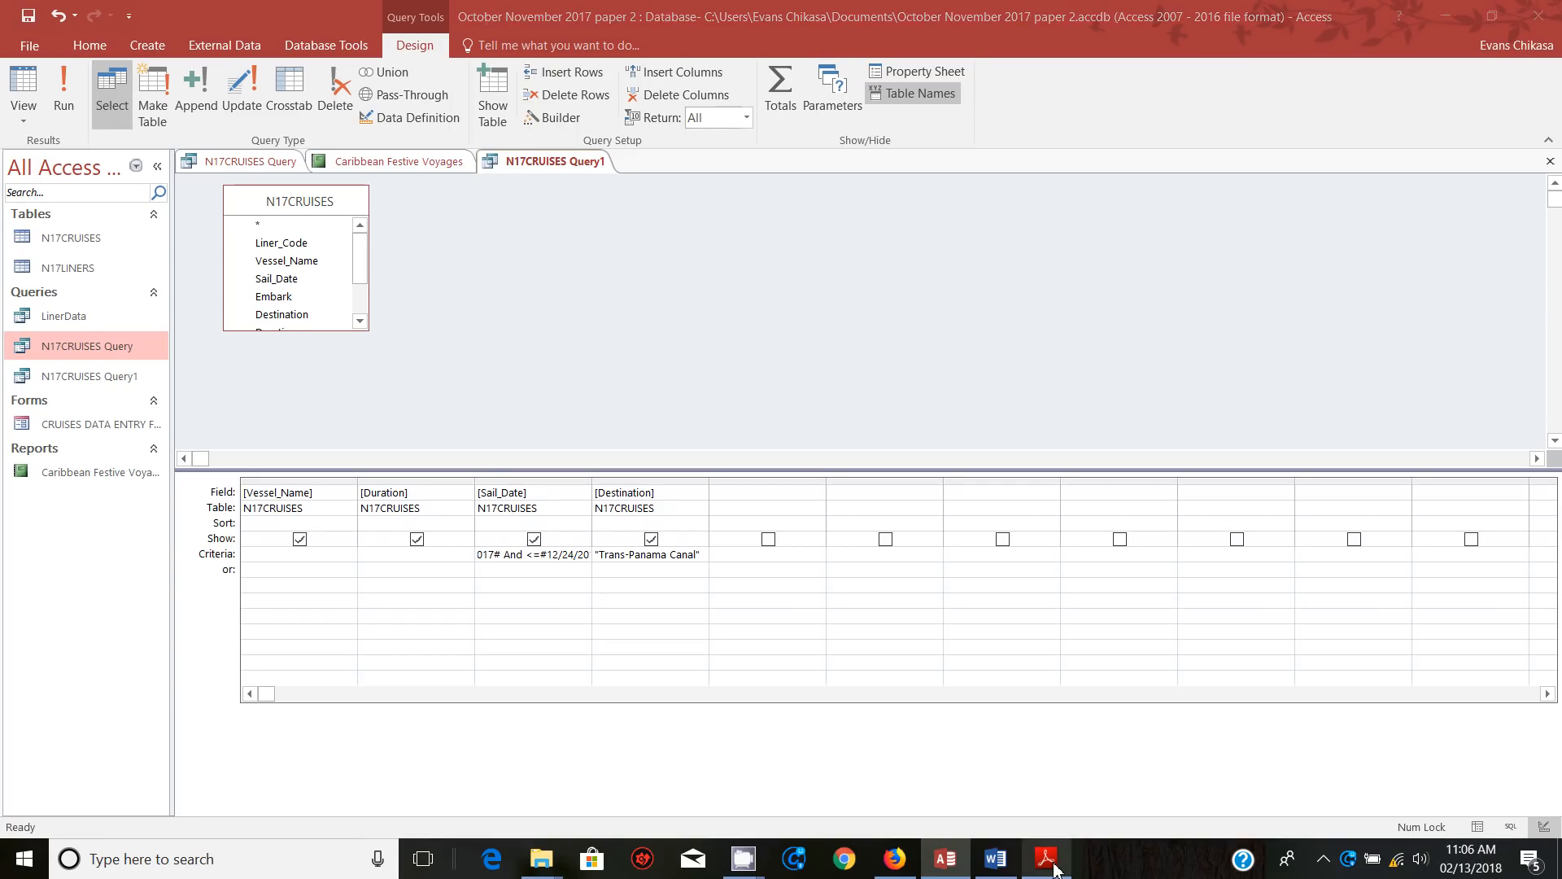
Change the Windows short date format to dd-MMM-yy through the taskbar clock's date settings
{"action": "left_click", "coordinate": [1044, 858]}
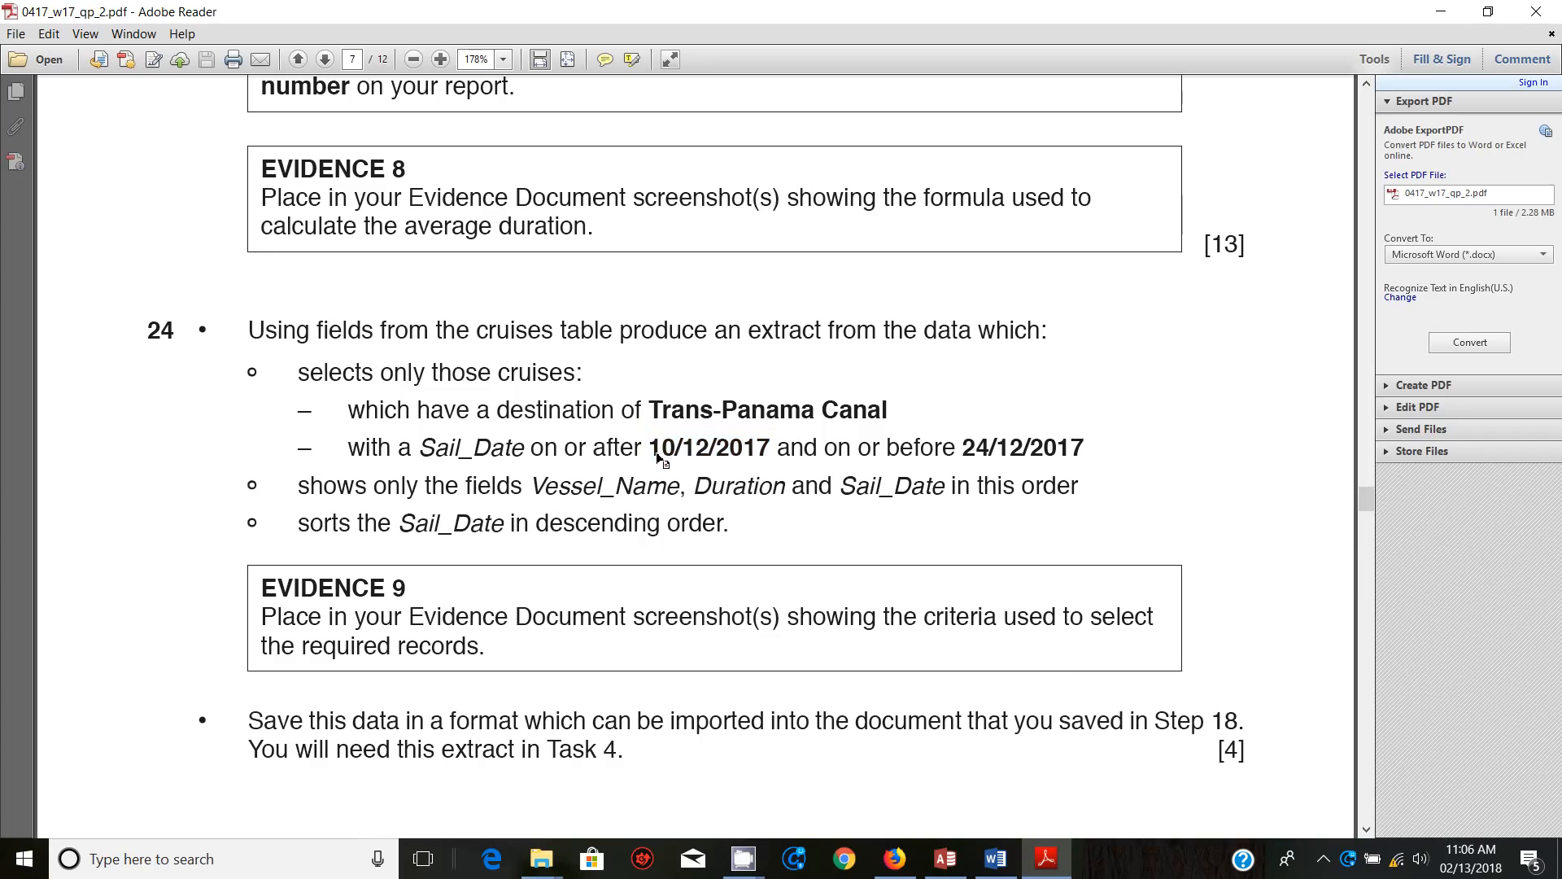
{"action": "double_click", "coordinate": [740, 447]}
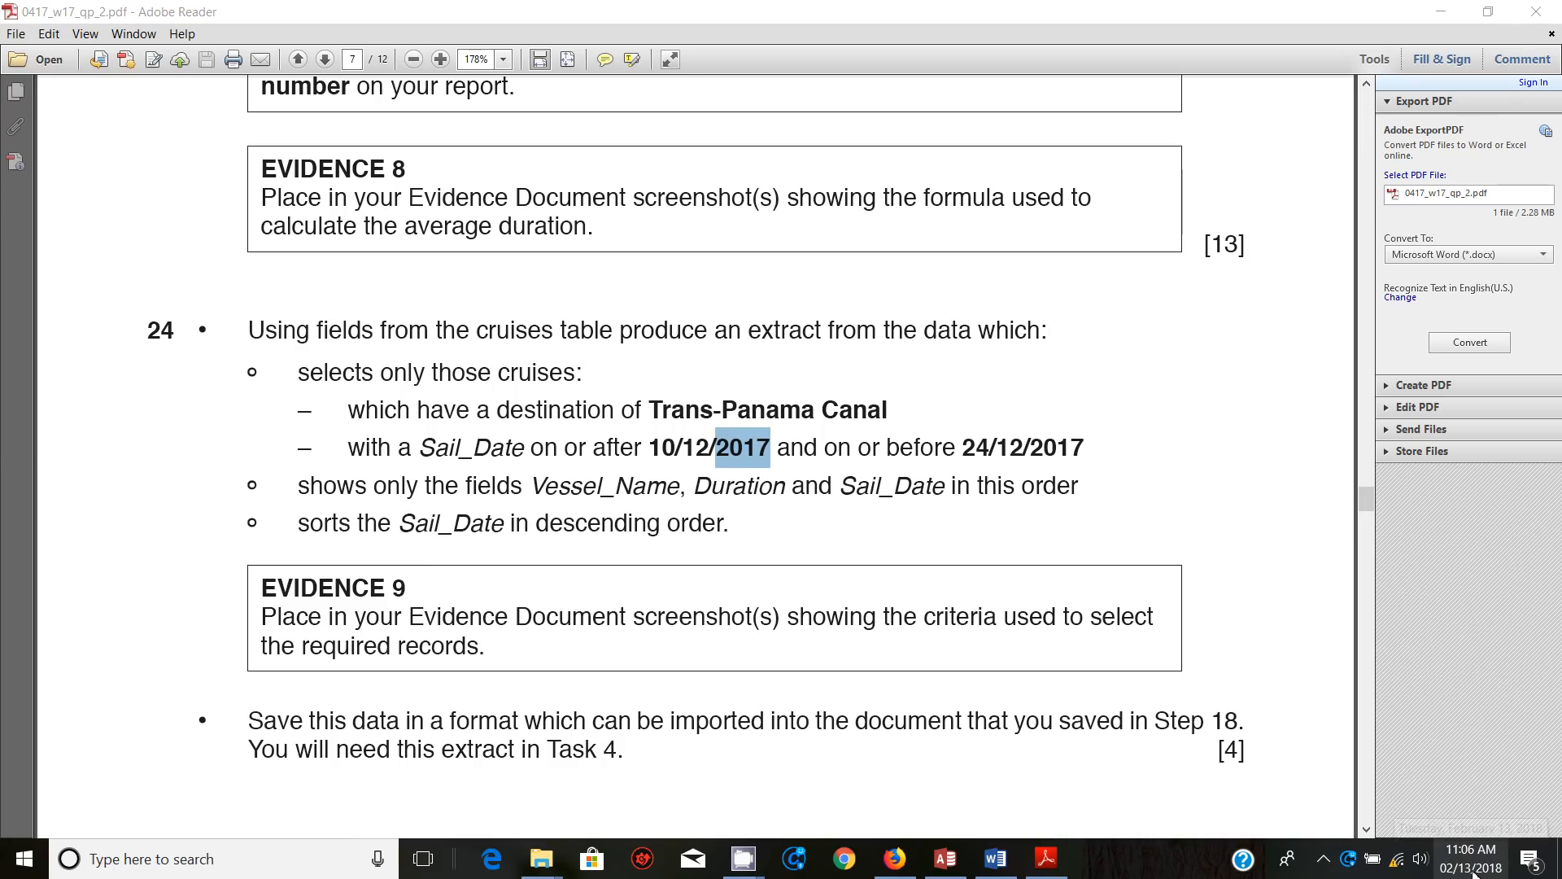
{"action": "left_click", "coordinate": [1478, 858]}
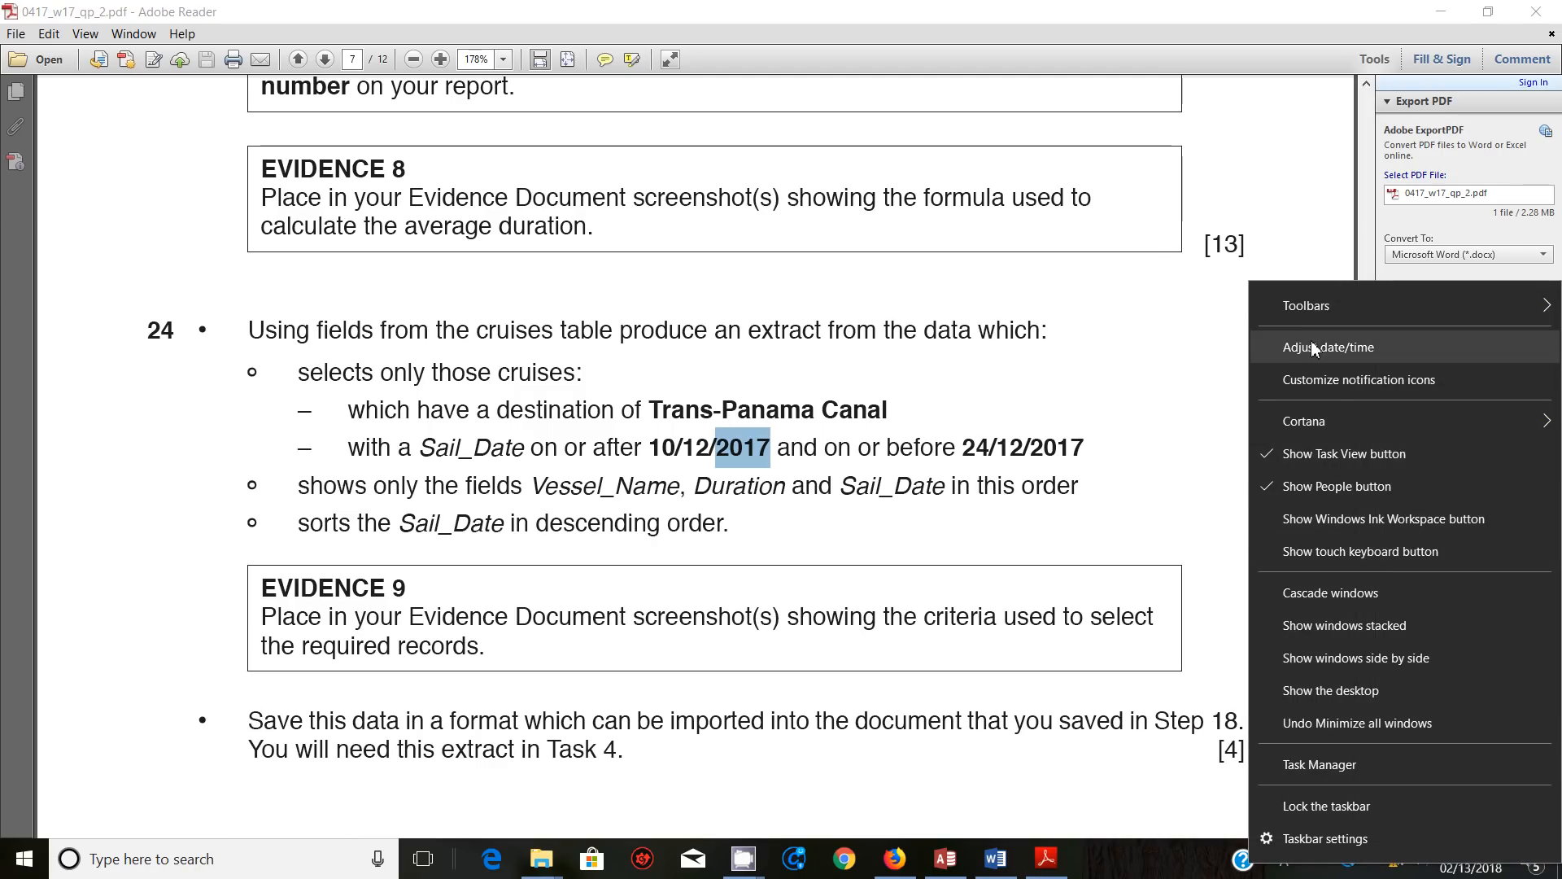
{"action": "left_click", "coordinate": [1329, 346]}
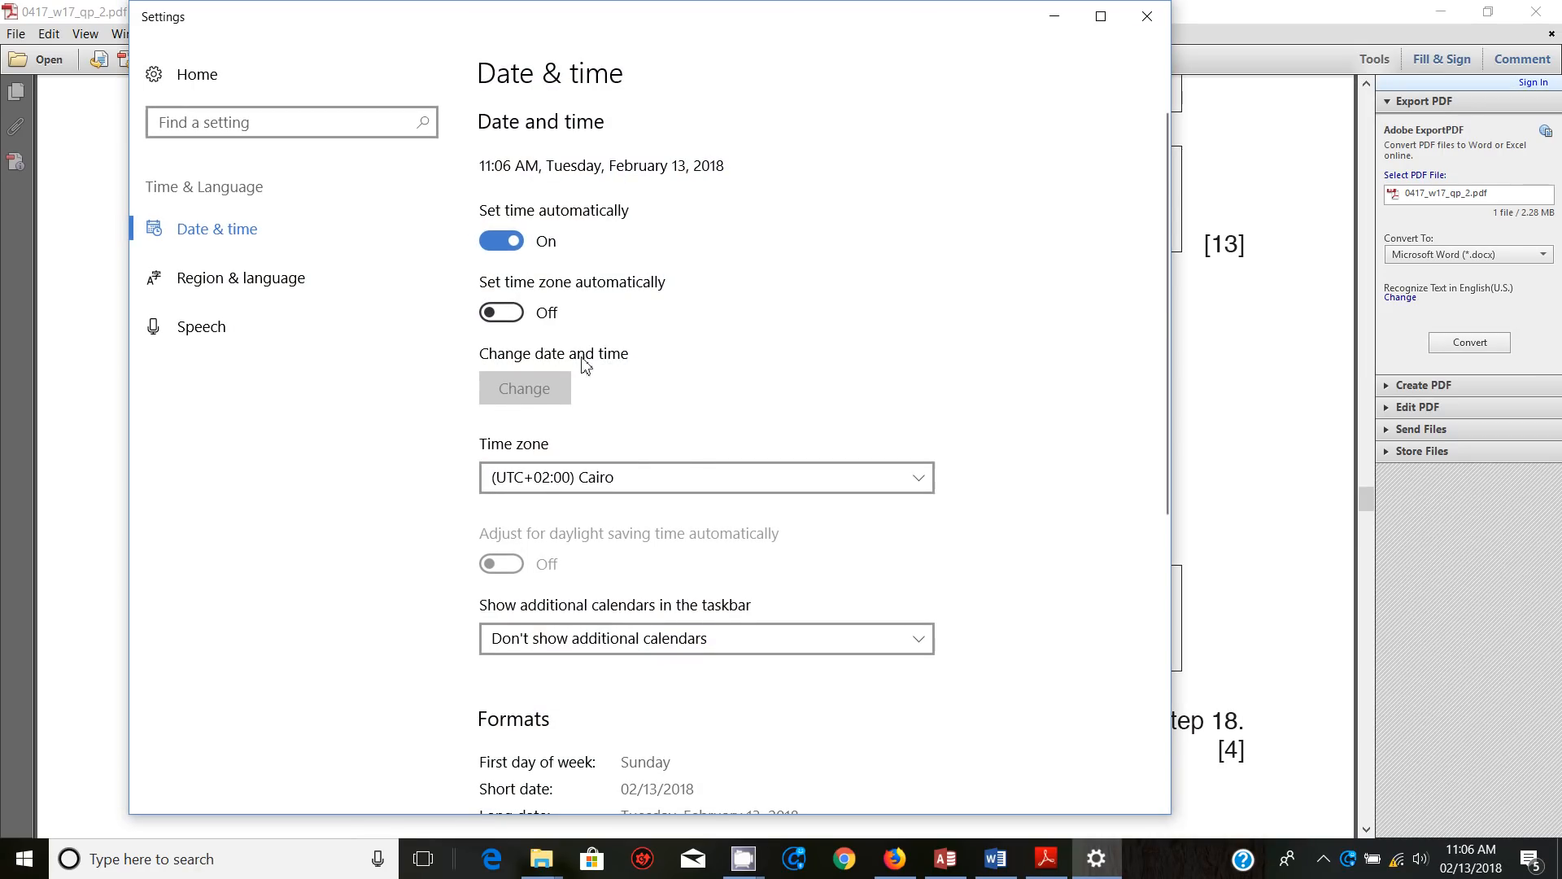
{"action": "scroll", "scroll_direction": "down", "scroll_amount": 3}
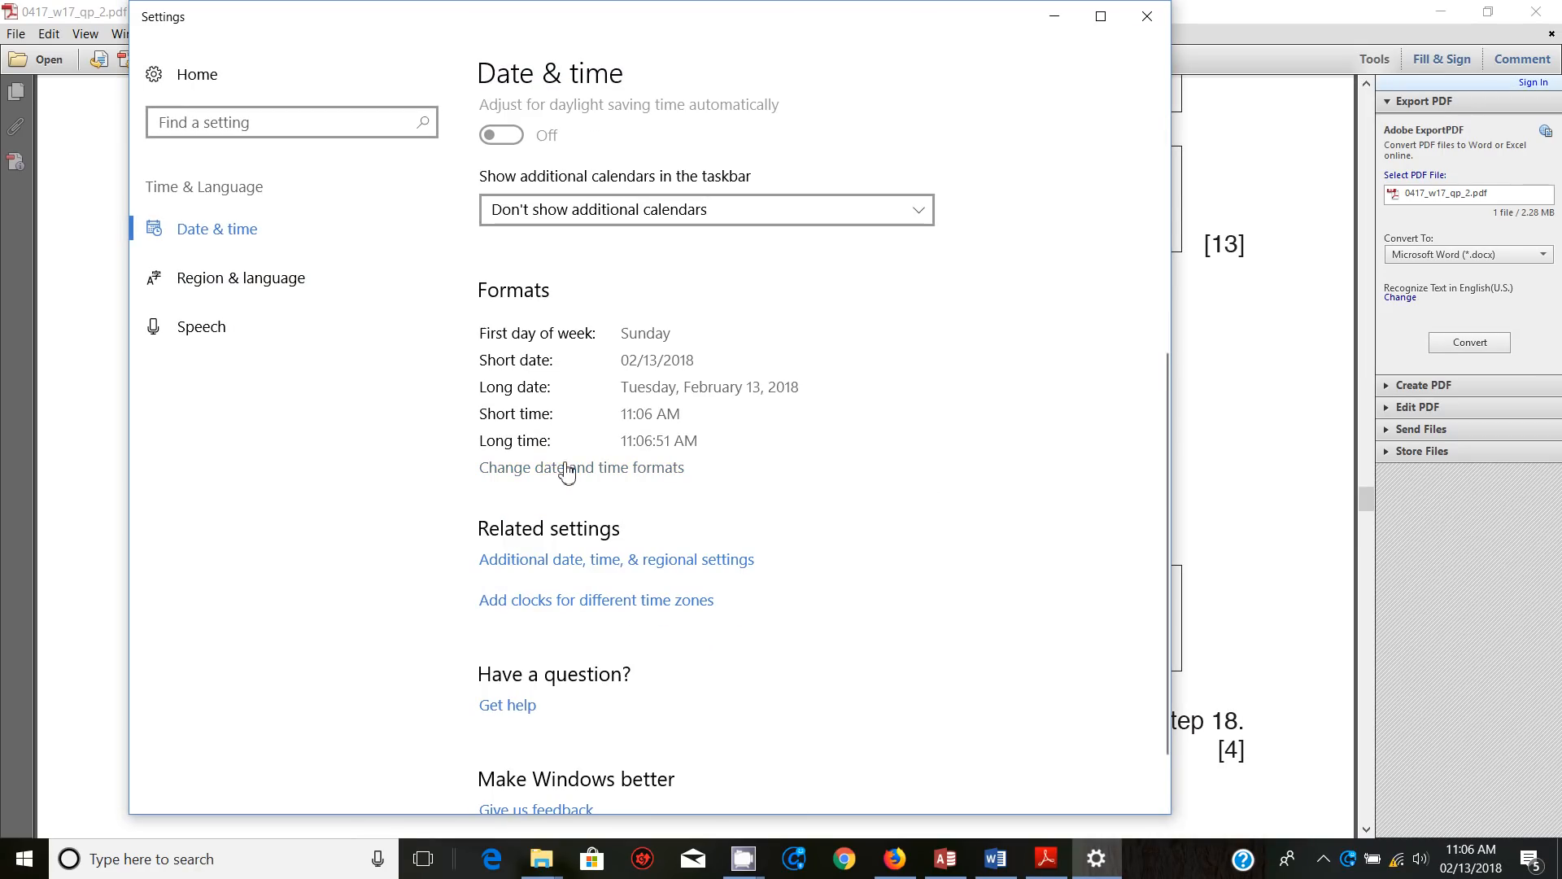
{"action": "left_click", "coordinate": [581, 467]}
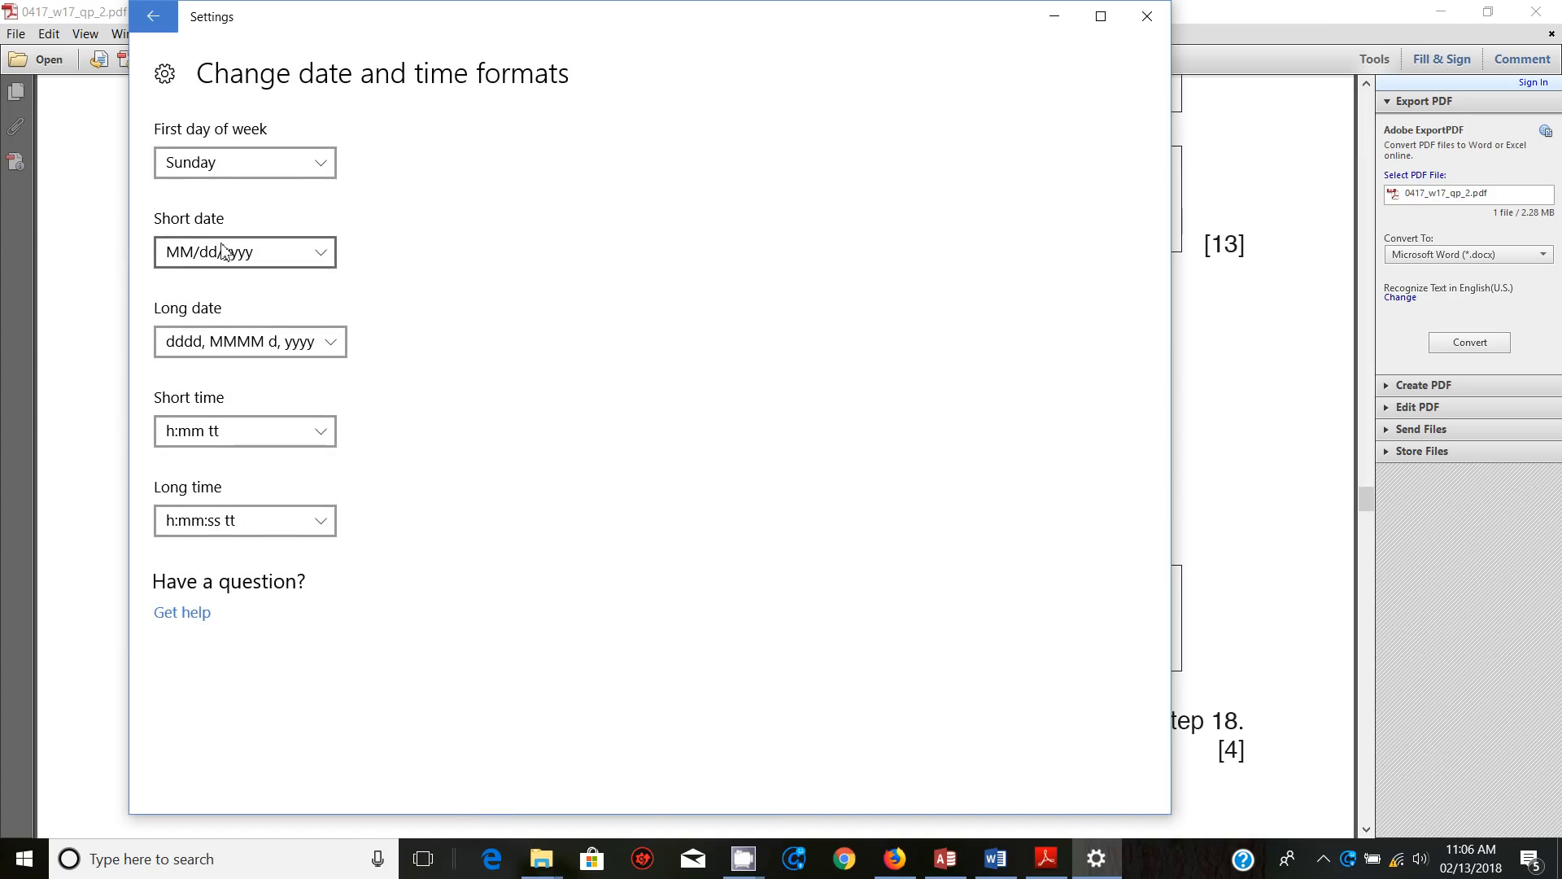
{"action": "mouse_move", "coordinate": [231, 261]}
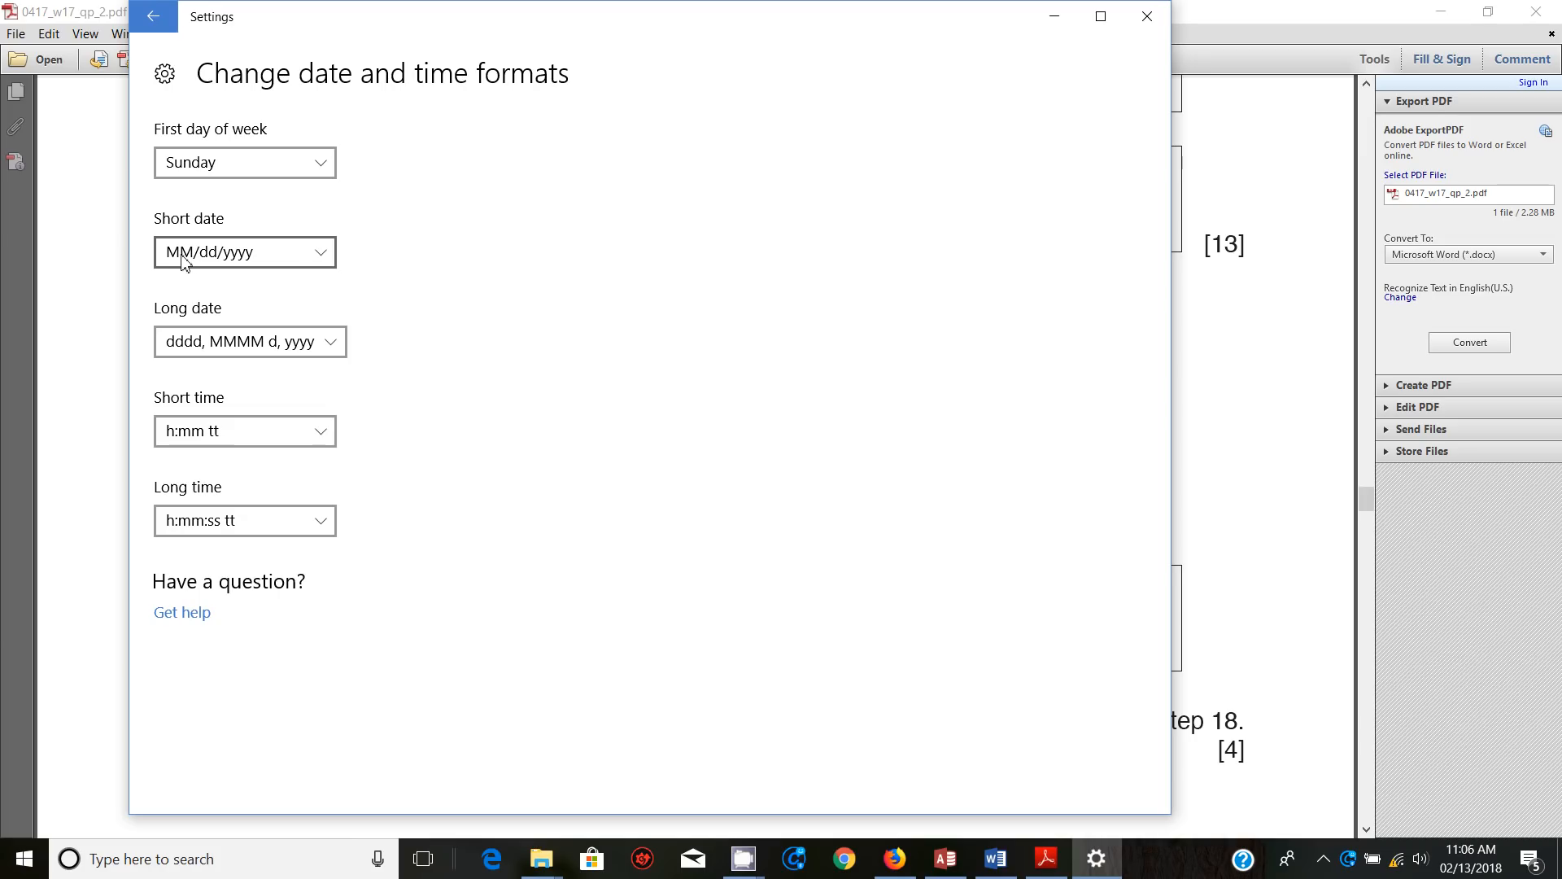
{"action": "mouse_move", "coordinate": [230, 259]}
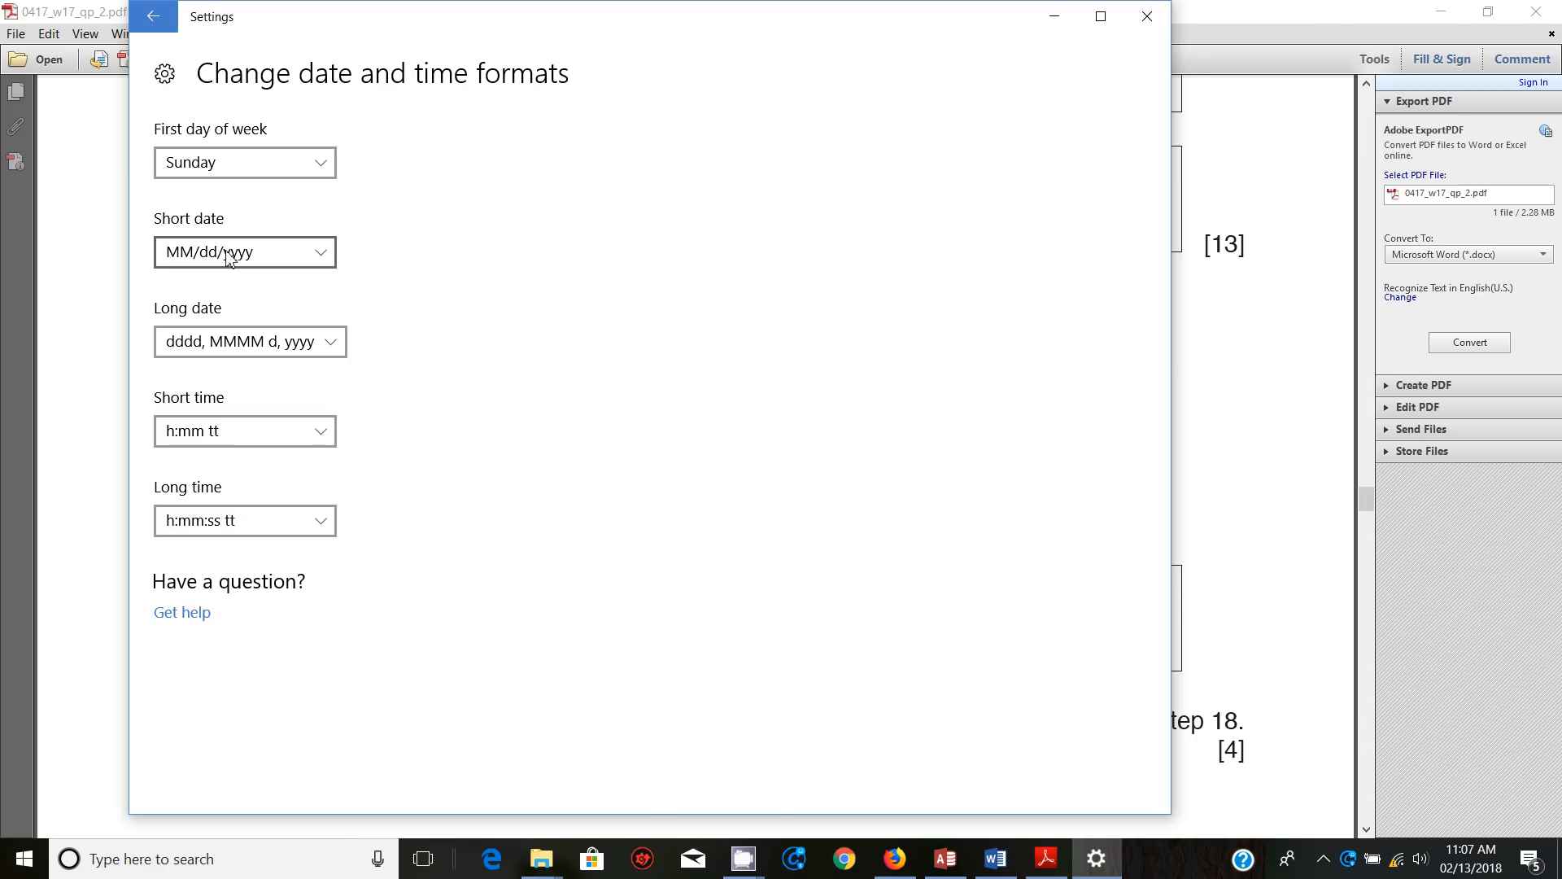
{"action": "left_click", "coordinate": [244, 253]}
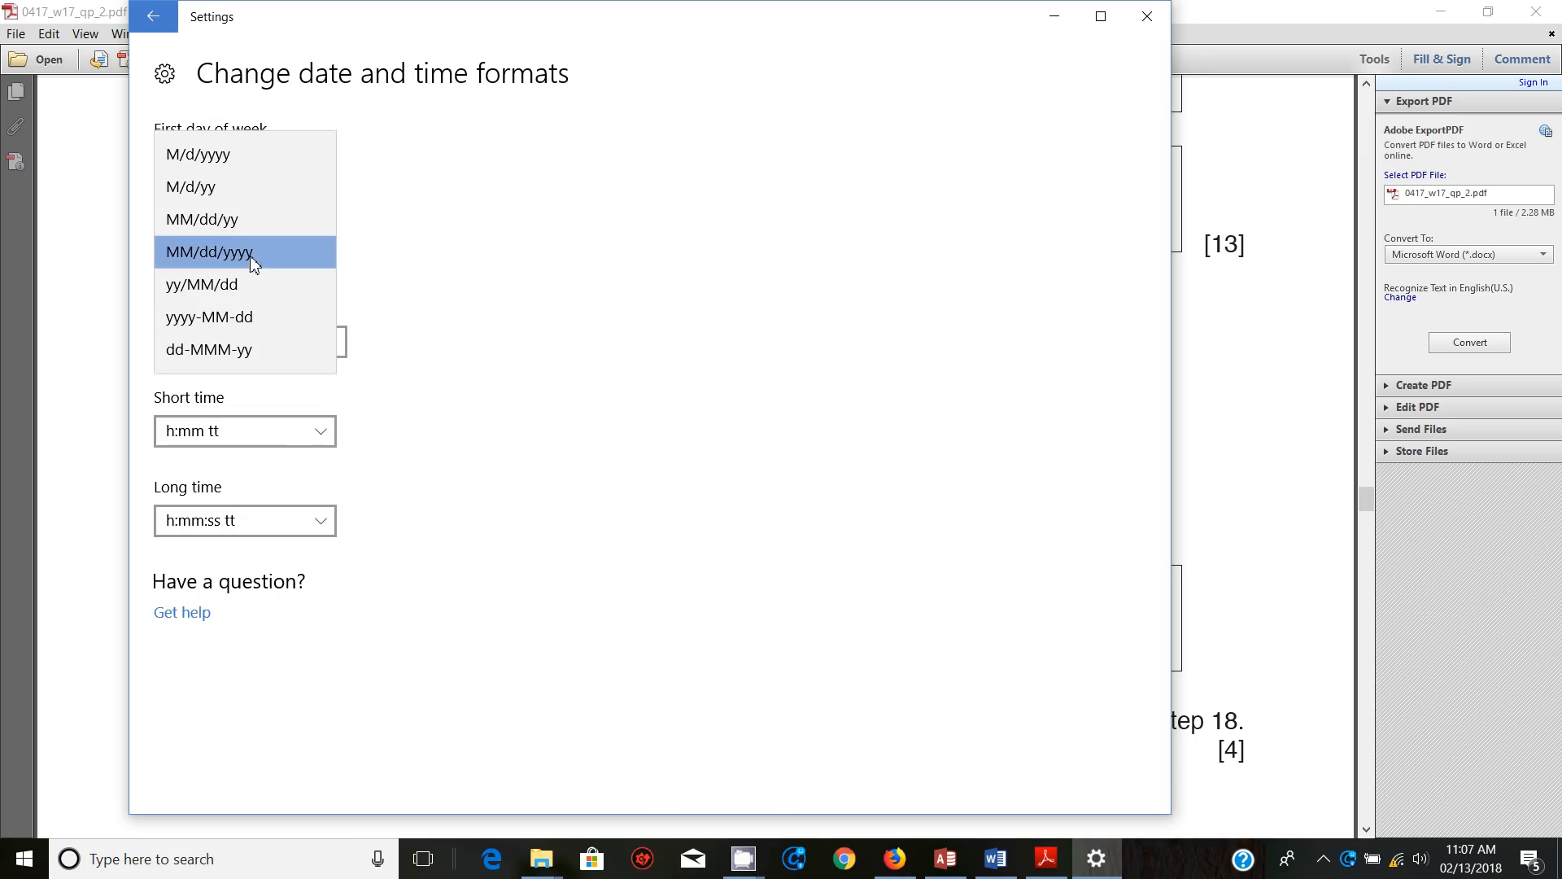
{"action": "mouse_move", "coordinate": [229, 350]}
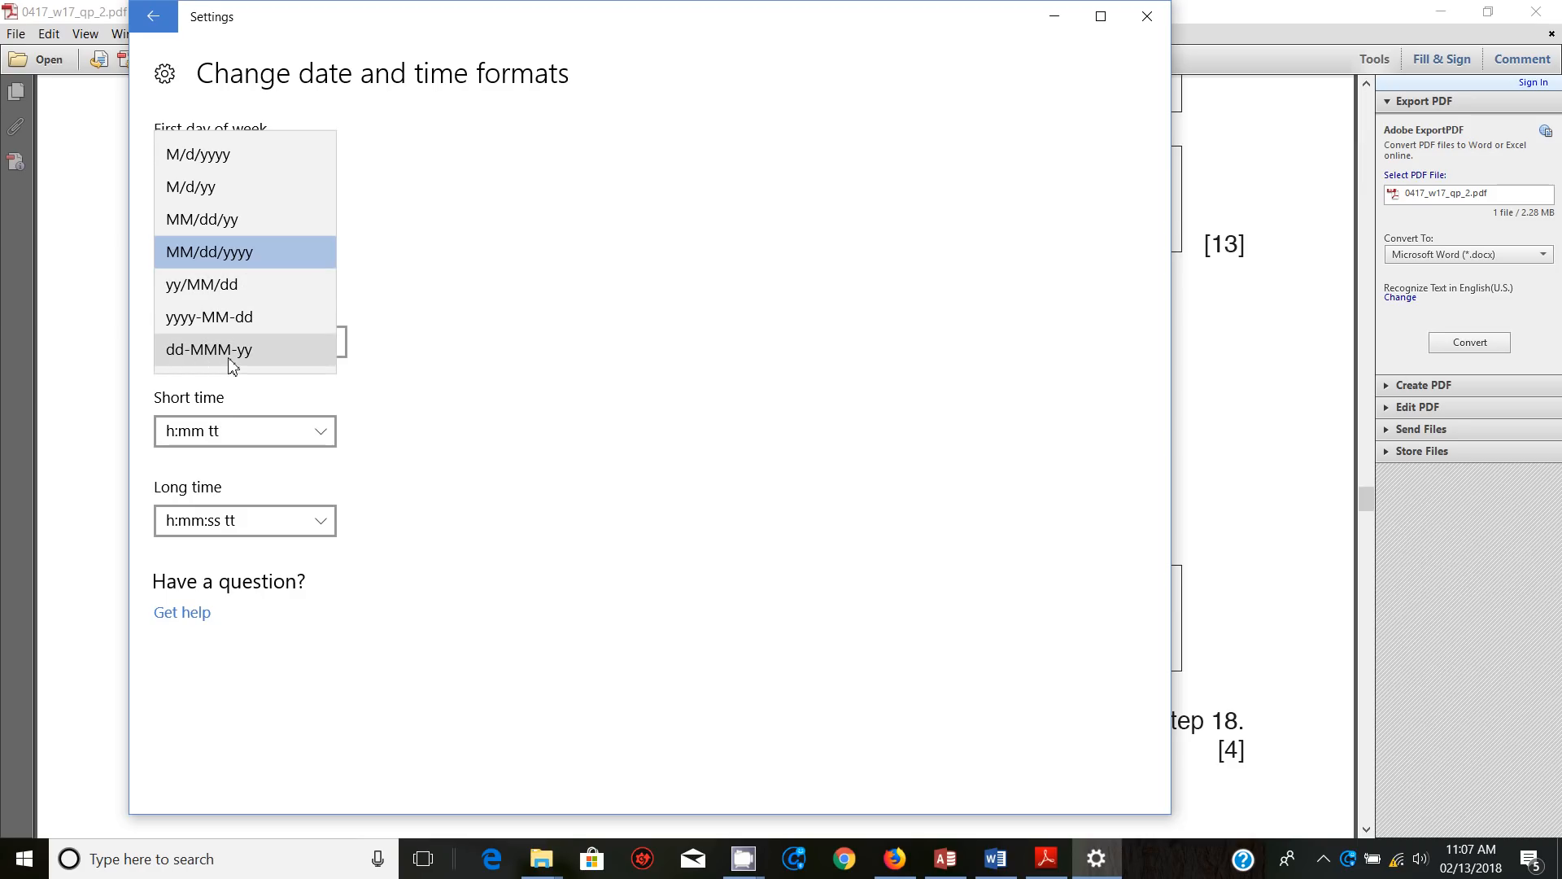
{"action": "left_click", "coordinate": [208, 349]}
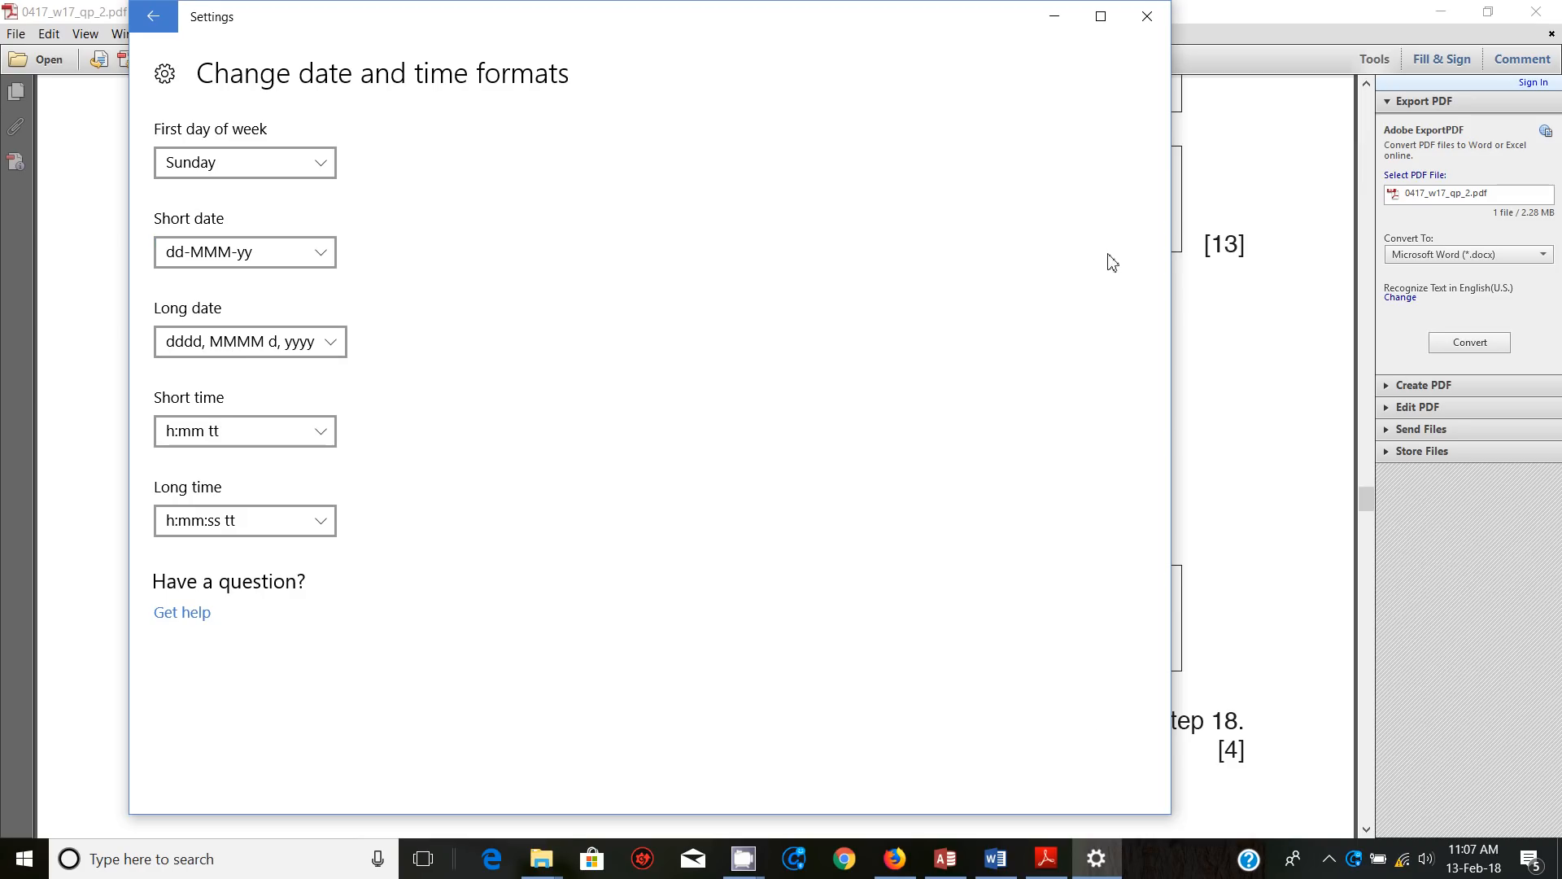
{"action": "mouse_move", "coordinate": [1295, 214]}
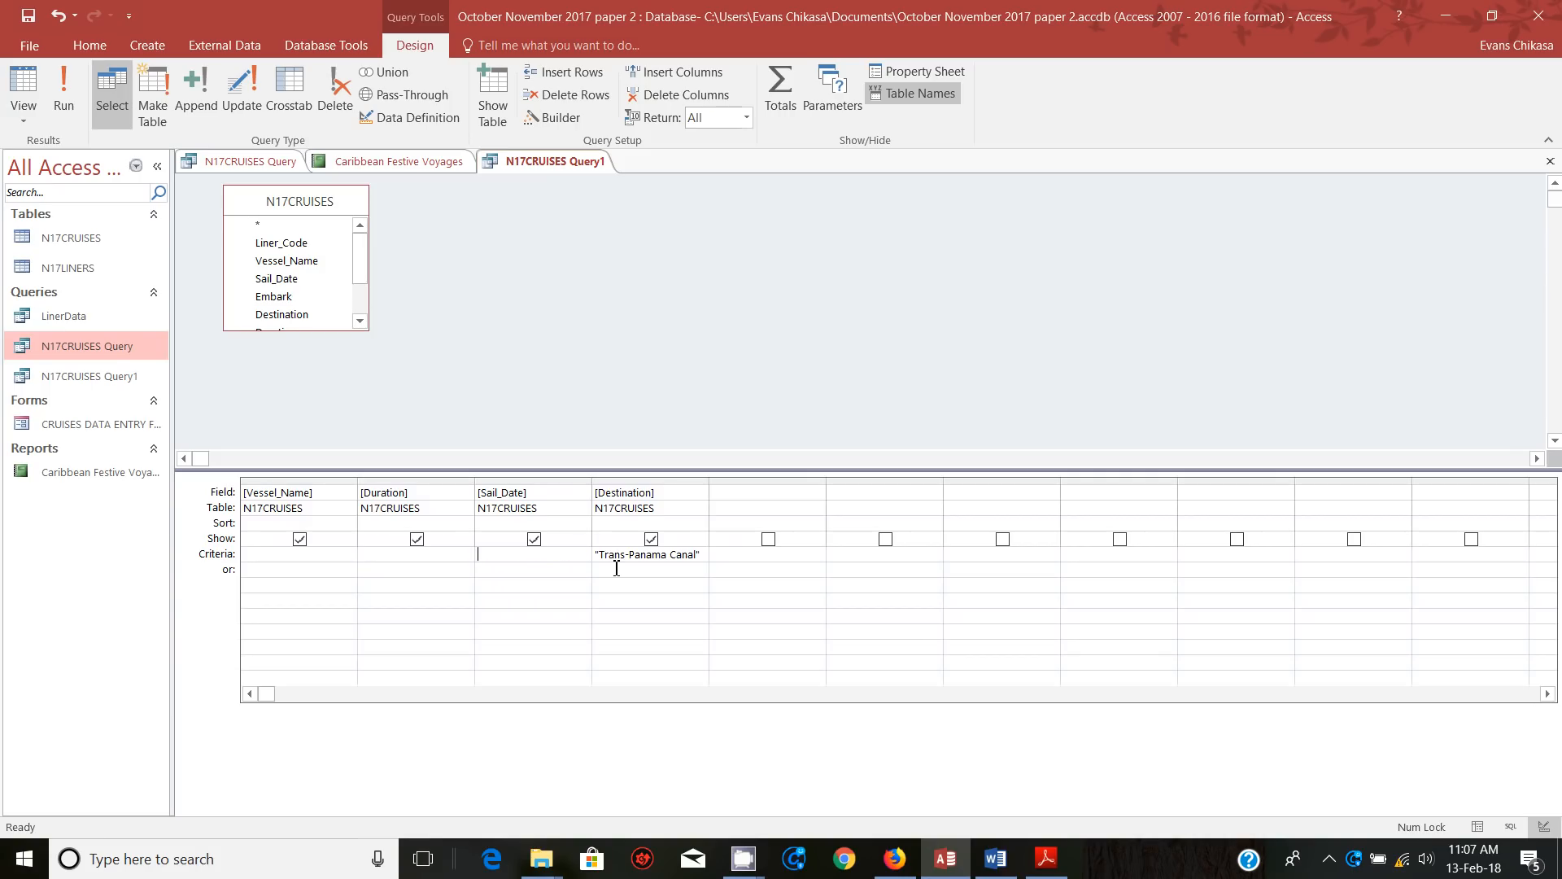
Retype the Sail_Date criterion as Between 10/12/2017 and 24/12/2017
{"action": "type", "text": "between"}
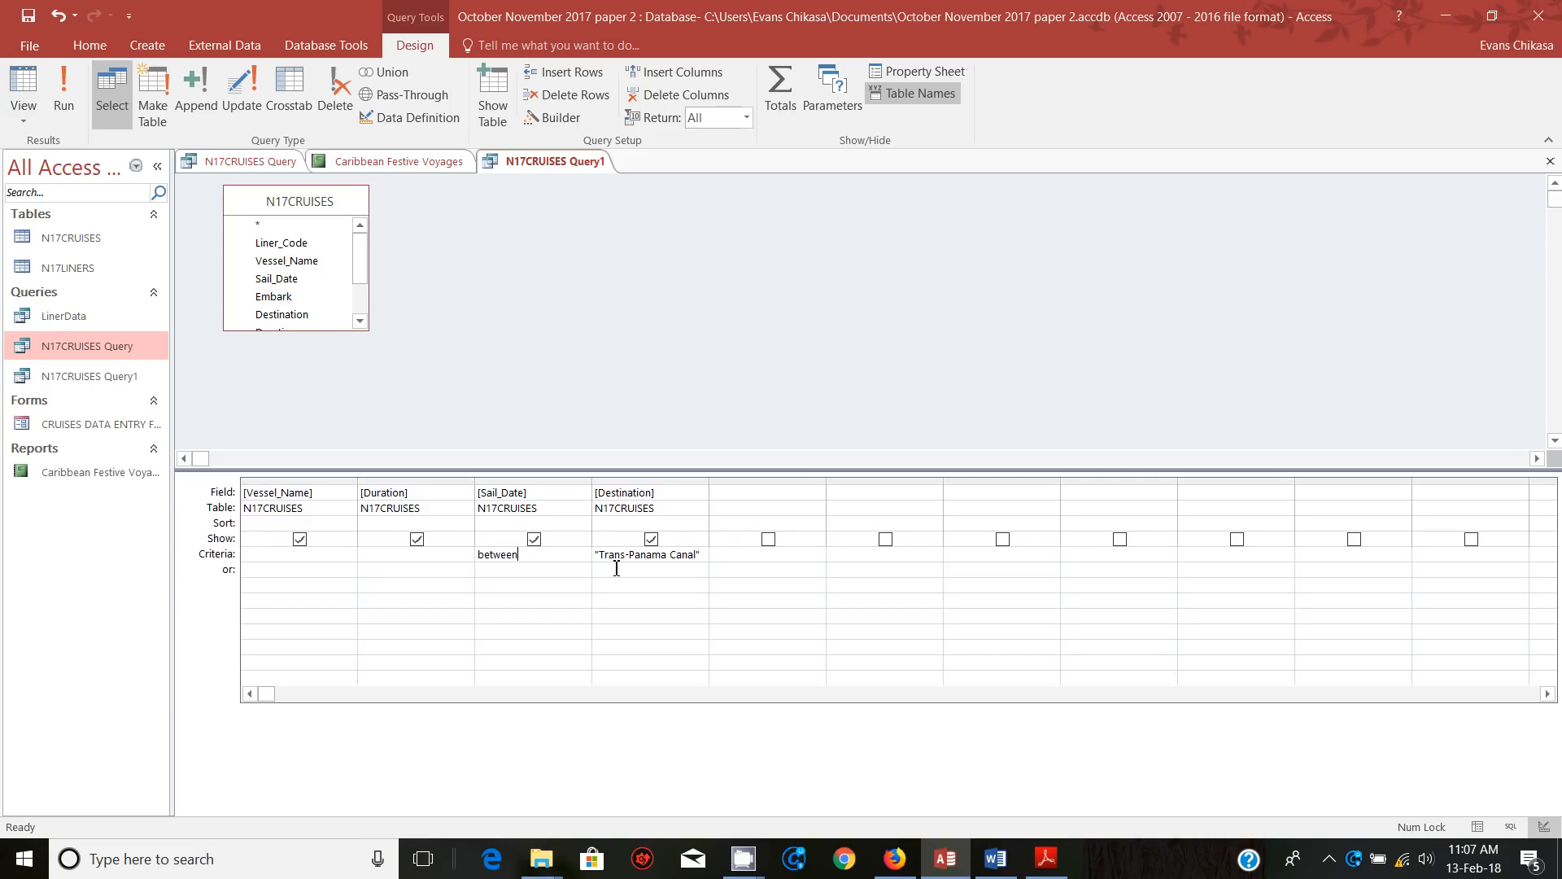
{"action": "type", "text": "10"}
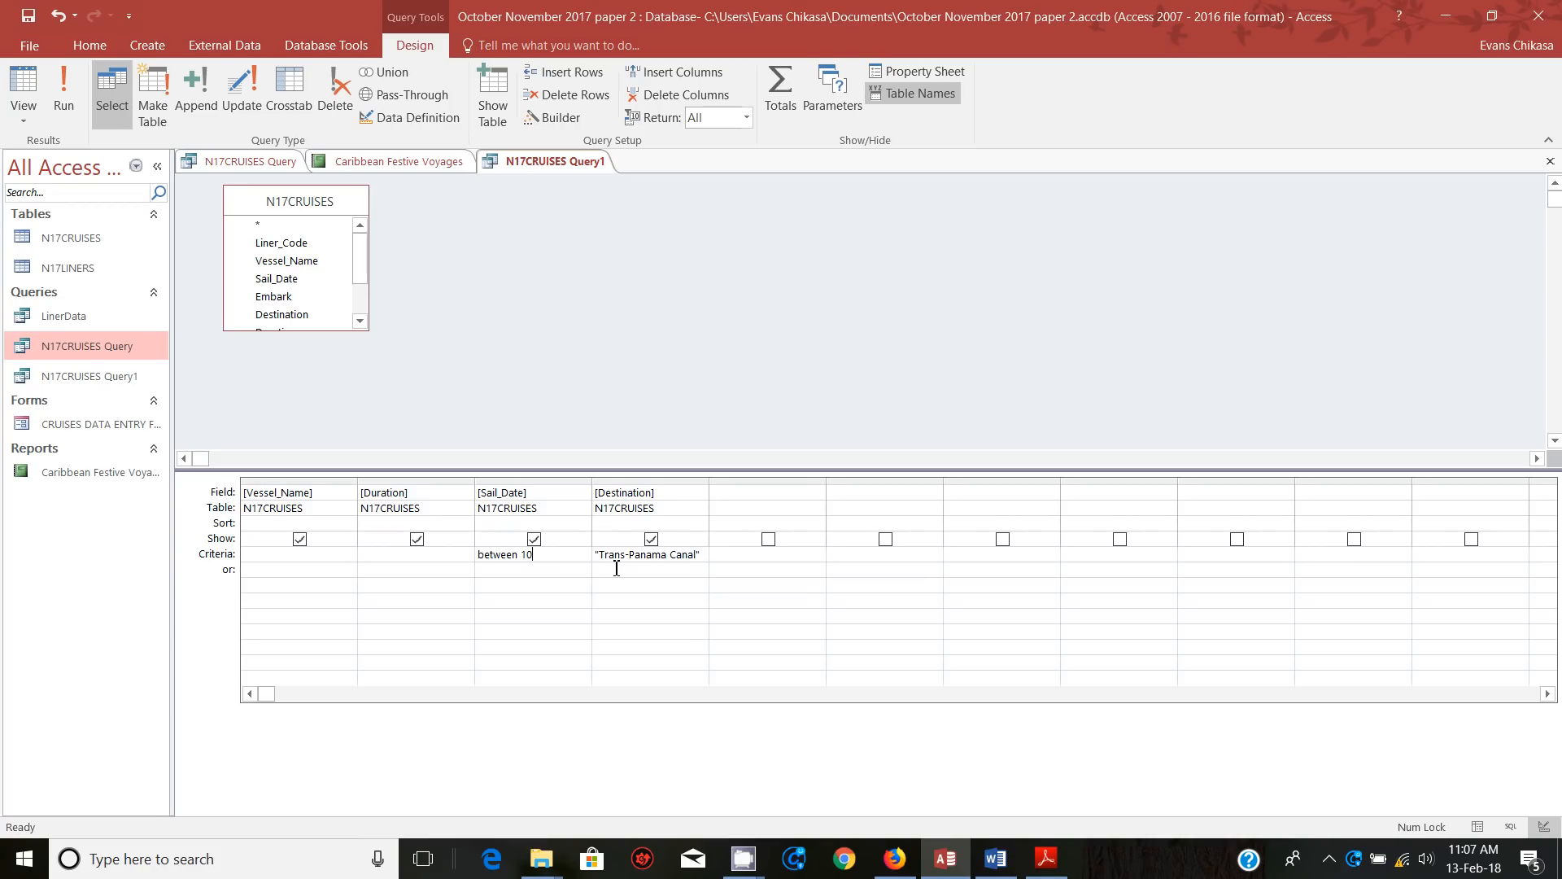
{"action": "type", "text": "/12/201"}
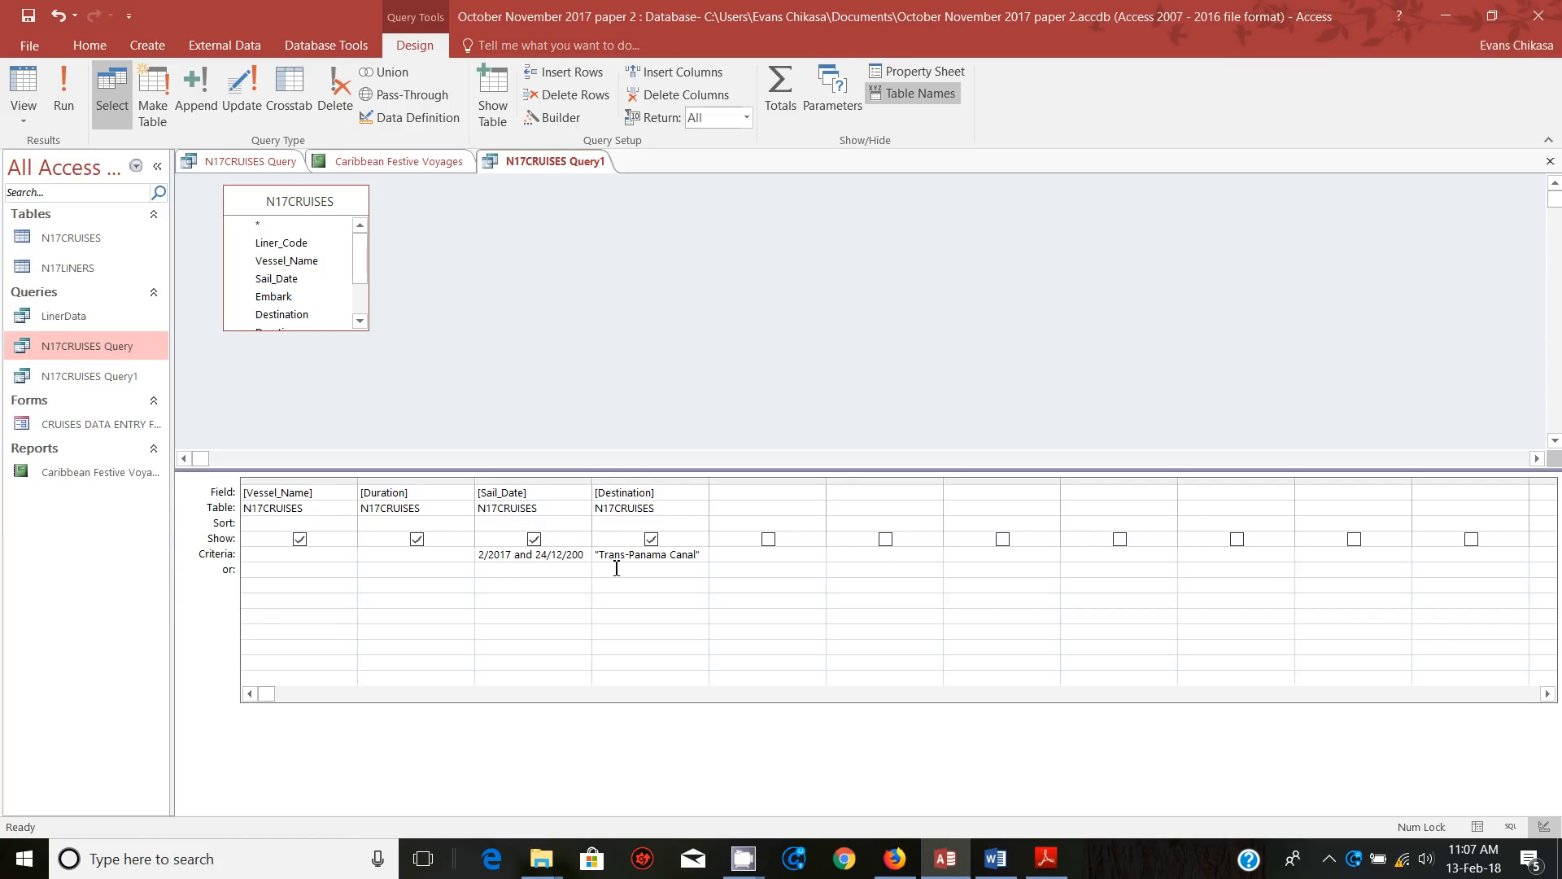
{"action": "type", "text": "7# And #24-Dec-17#"}
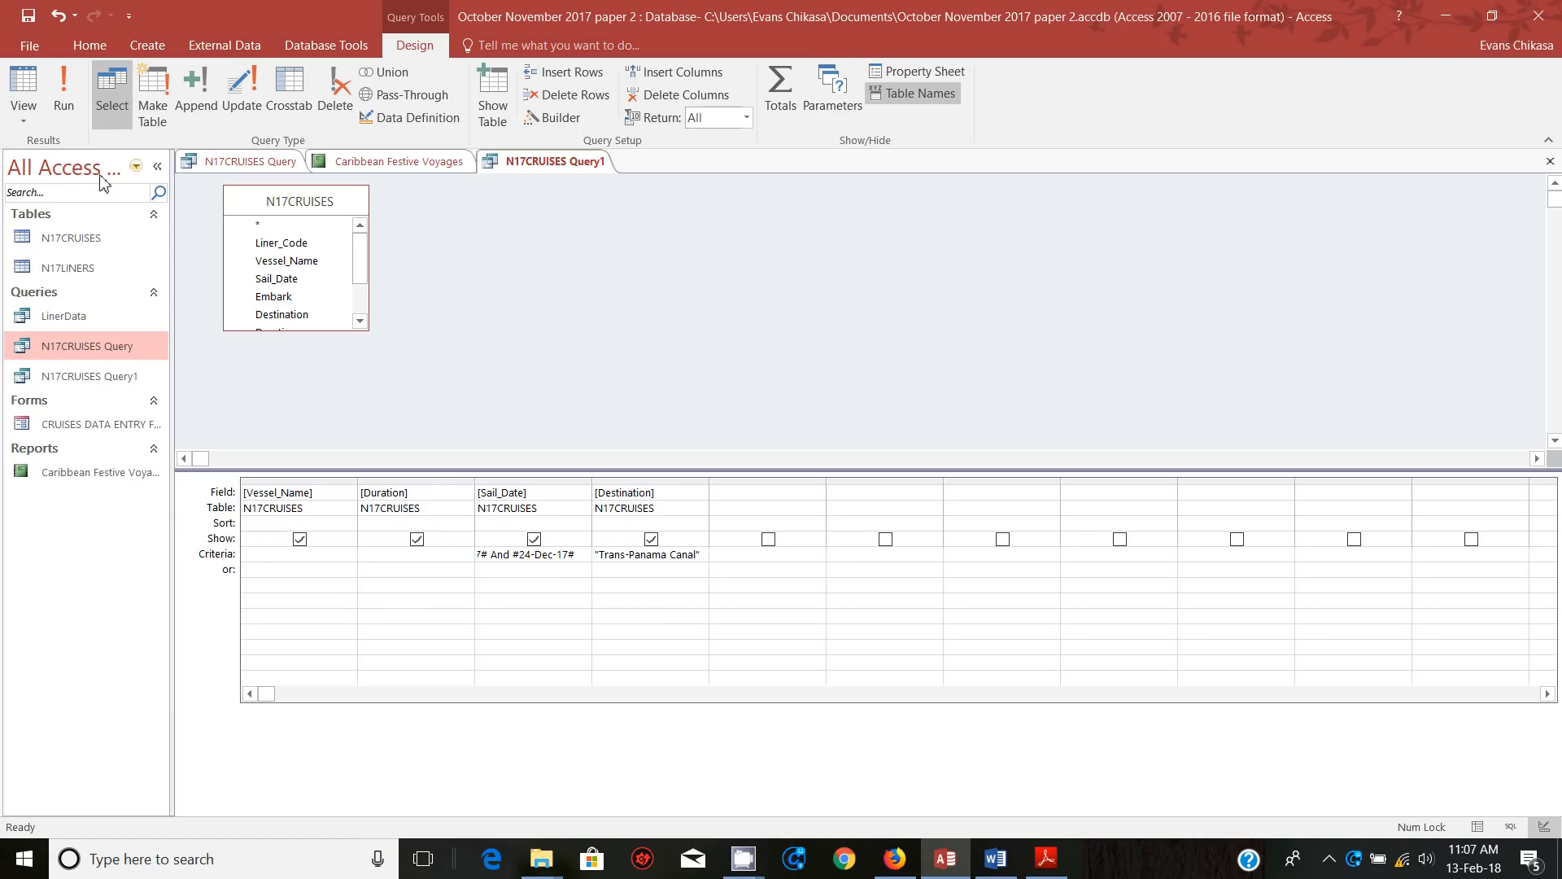
Run the query with the Between date range, getting 7 cruises, then return to design
{"action": "left_click", "coordinate": [63, 91]}
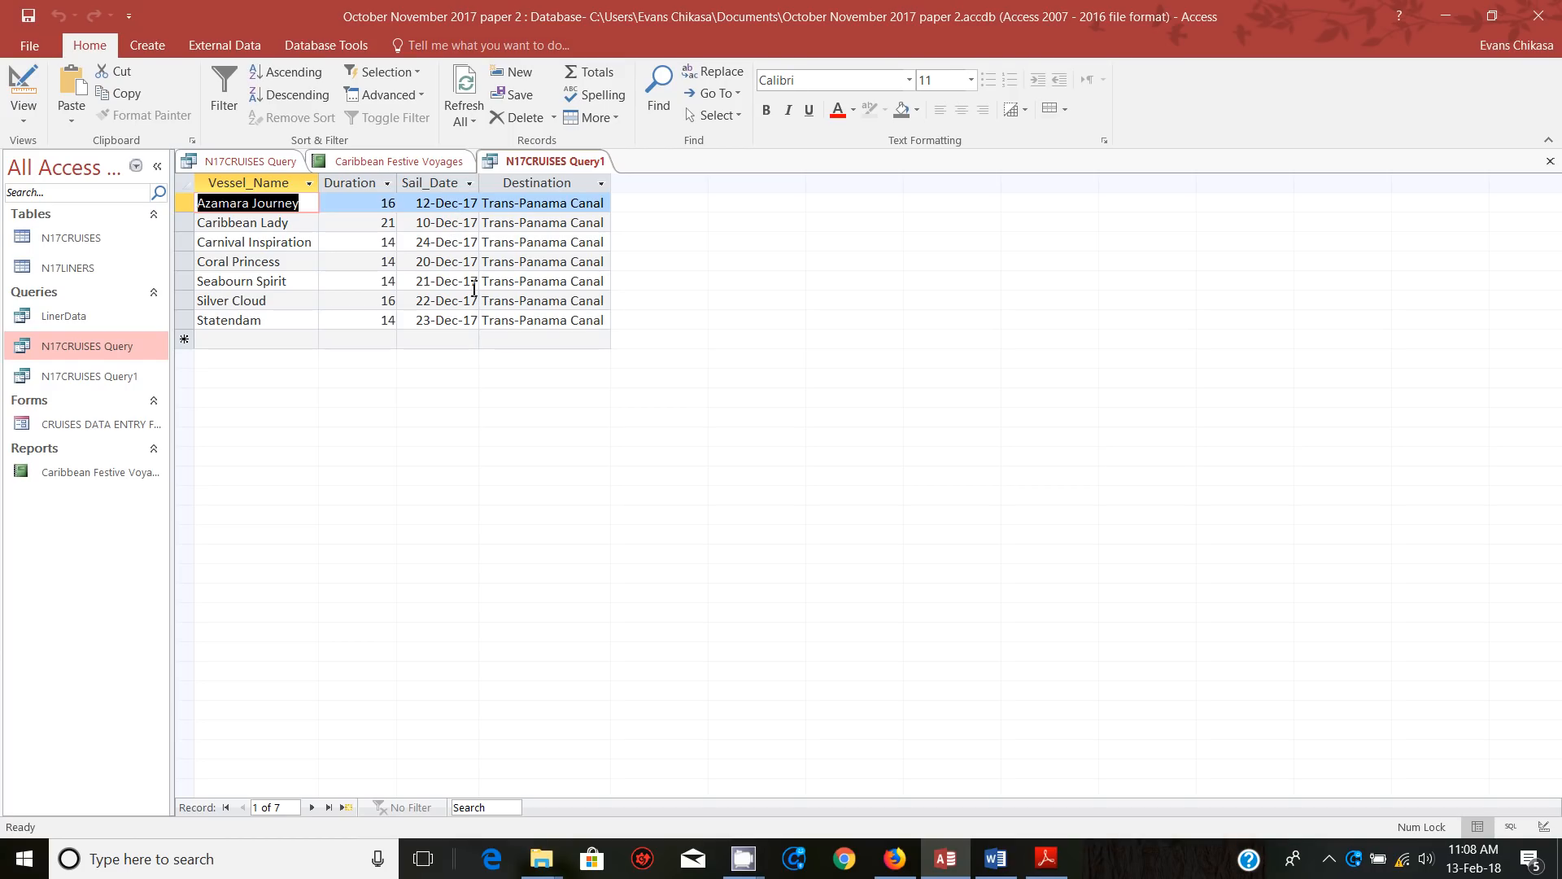
{"action": "mouse_move", "coordinate": [488, 299]}
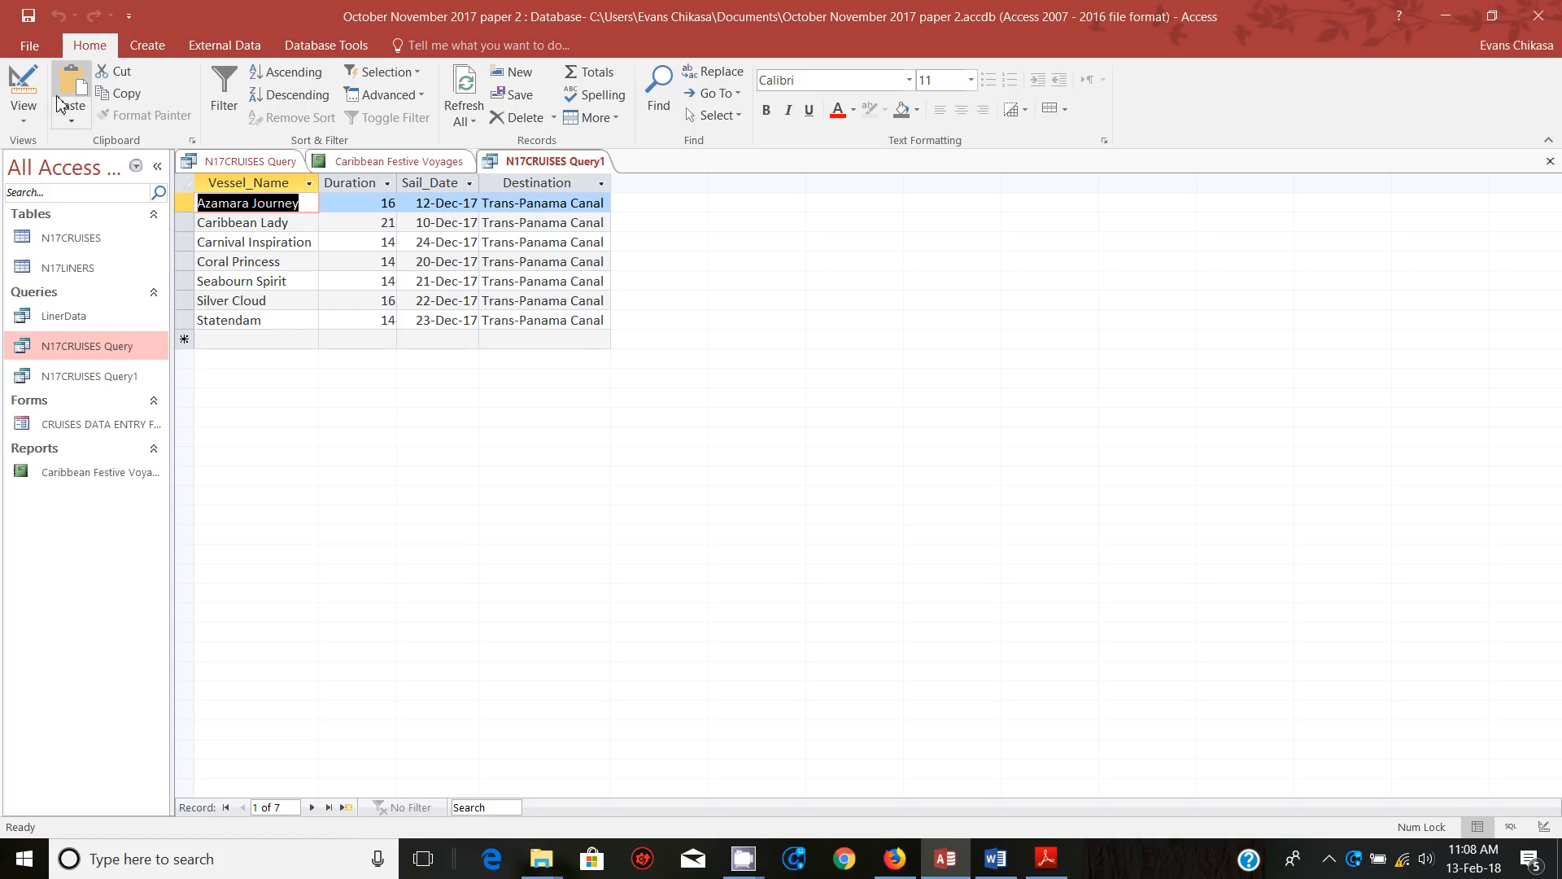
{"action": "left_click", "coordinate": [22, 90]}
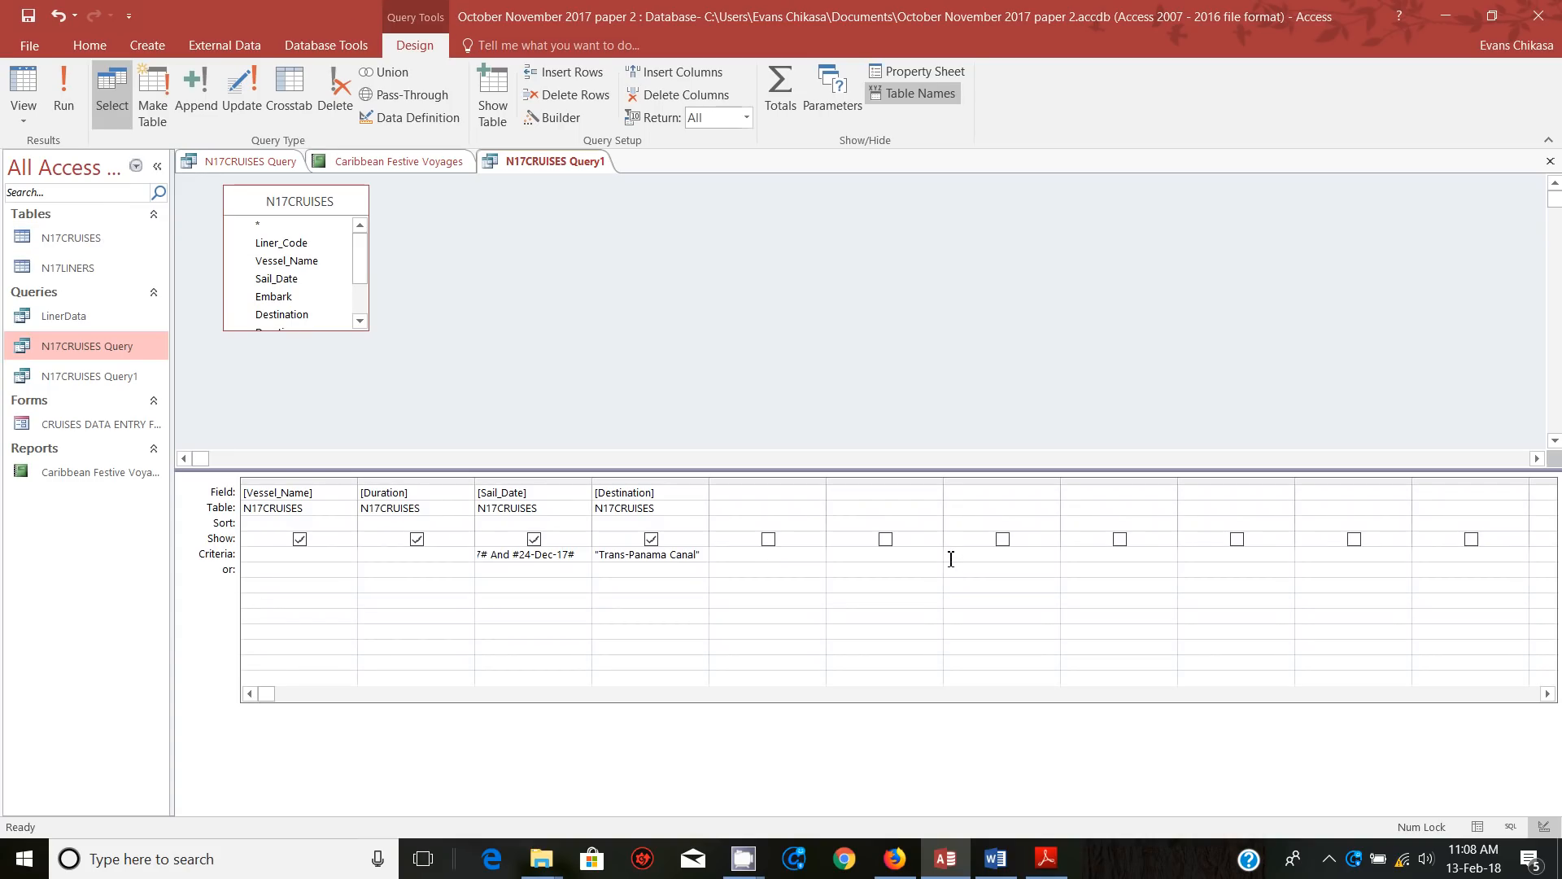
{"action": "mouse_move", "coordinate": [698, 569]}
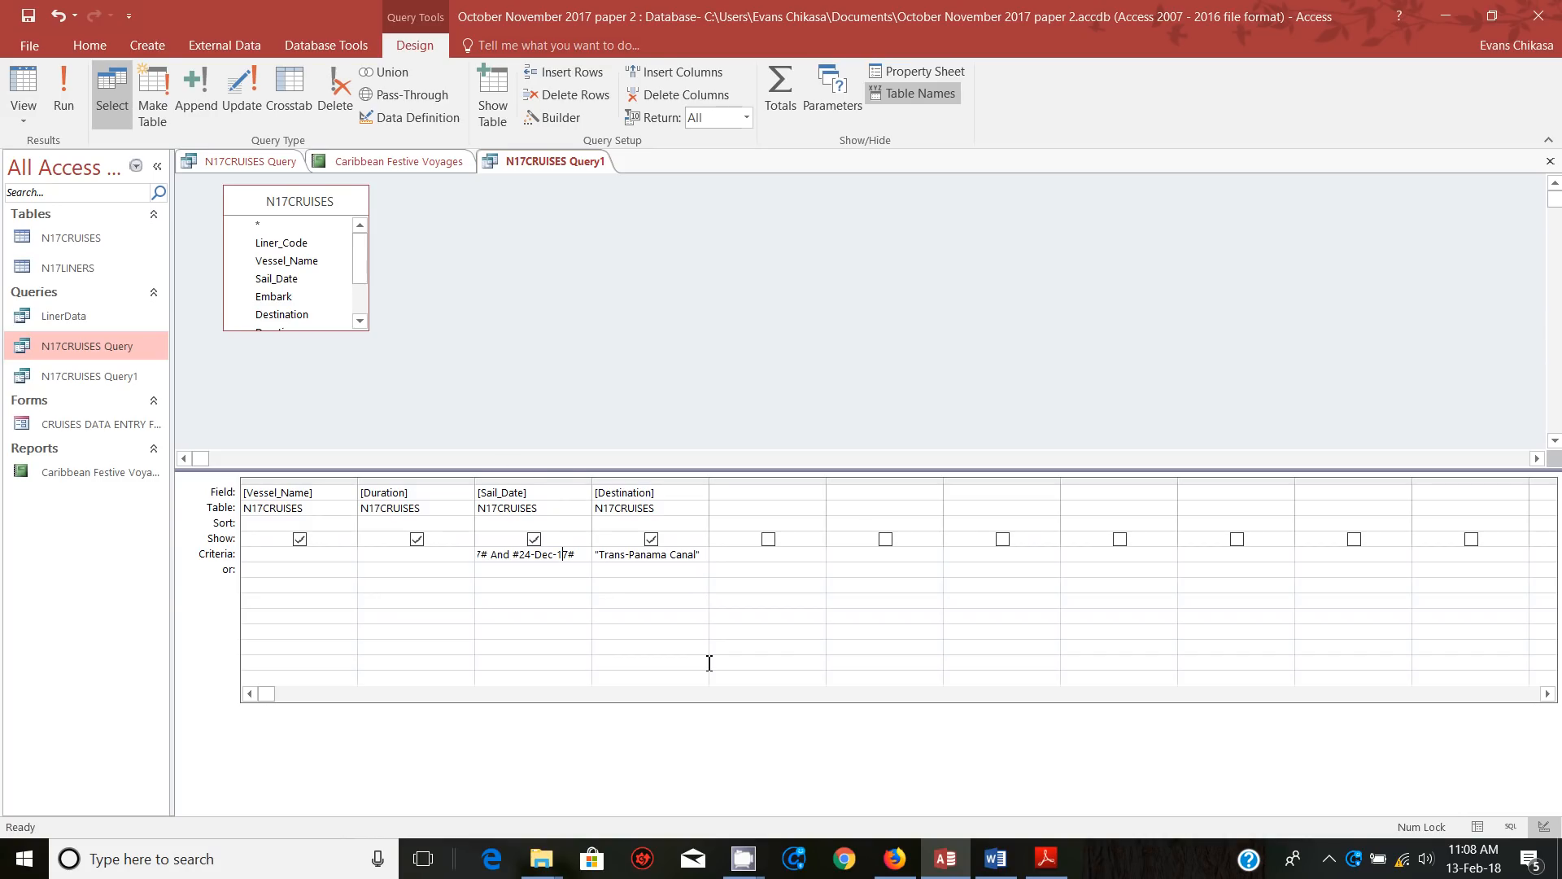
{"action": "mouse_move", "coordinate": [941, 860]}
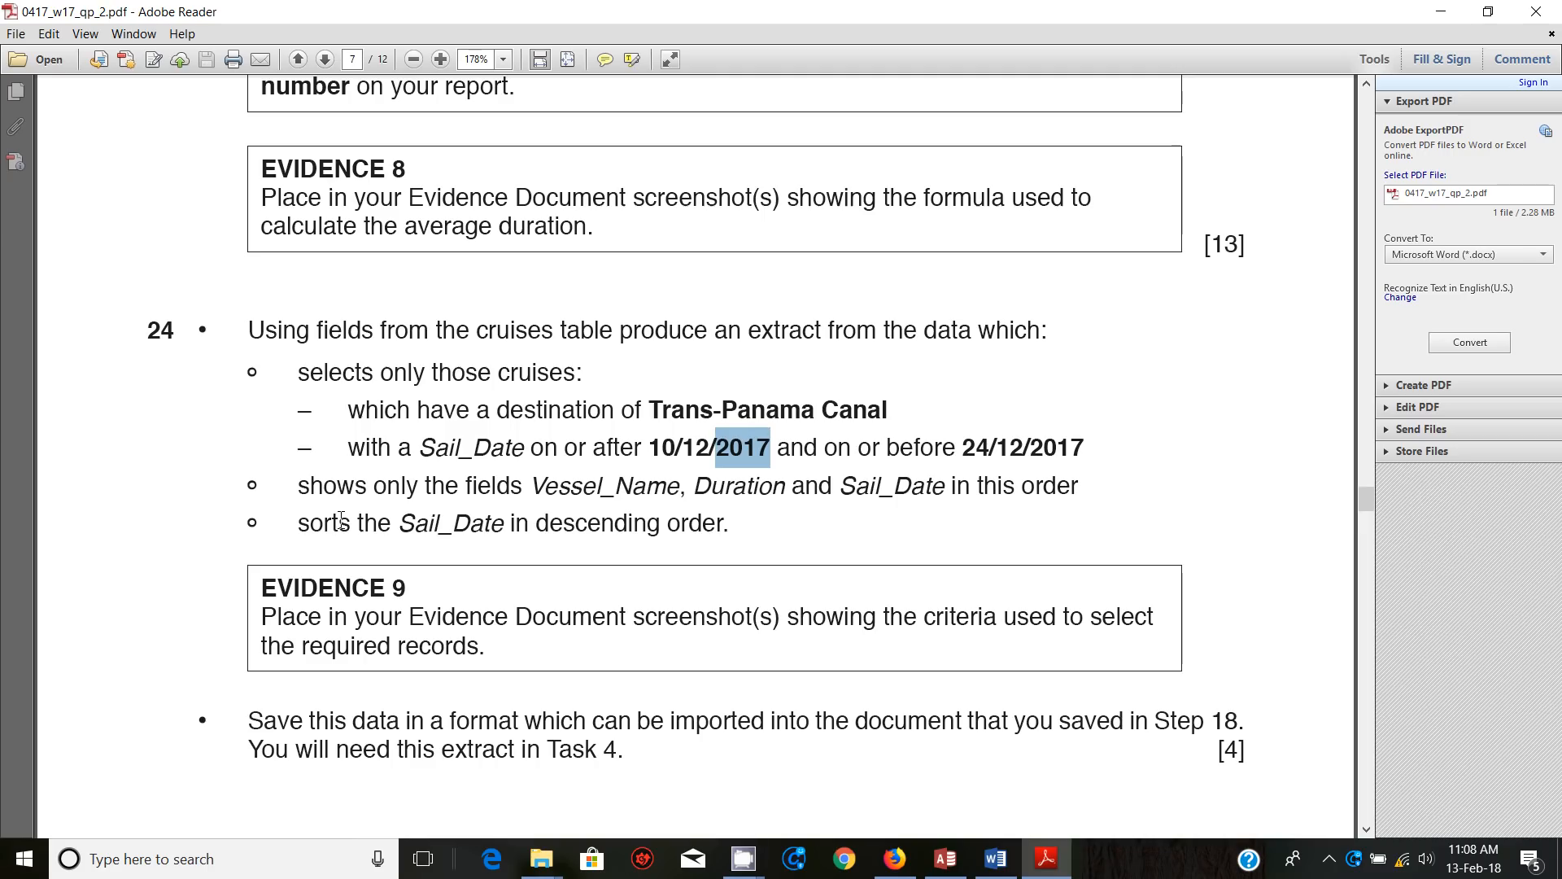
{"action": "mouse_move", "coordinate": [1084, 844]}
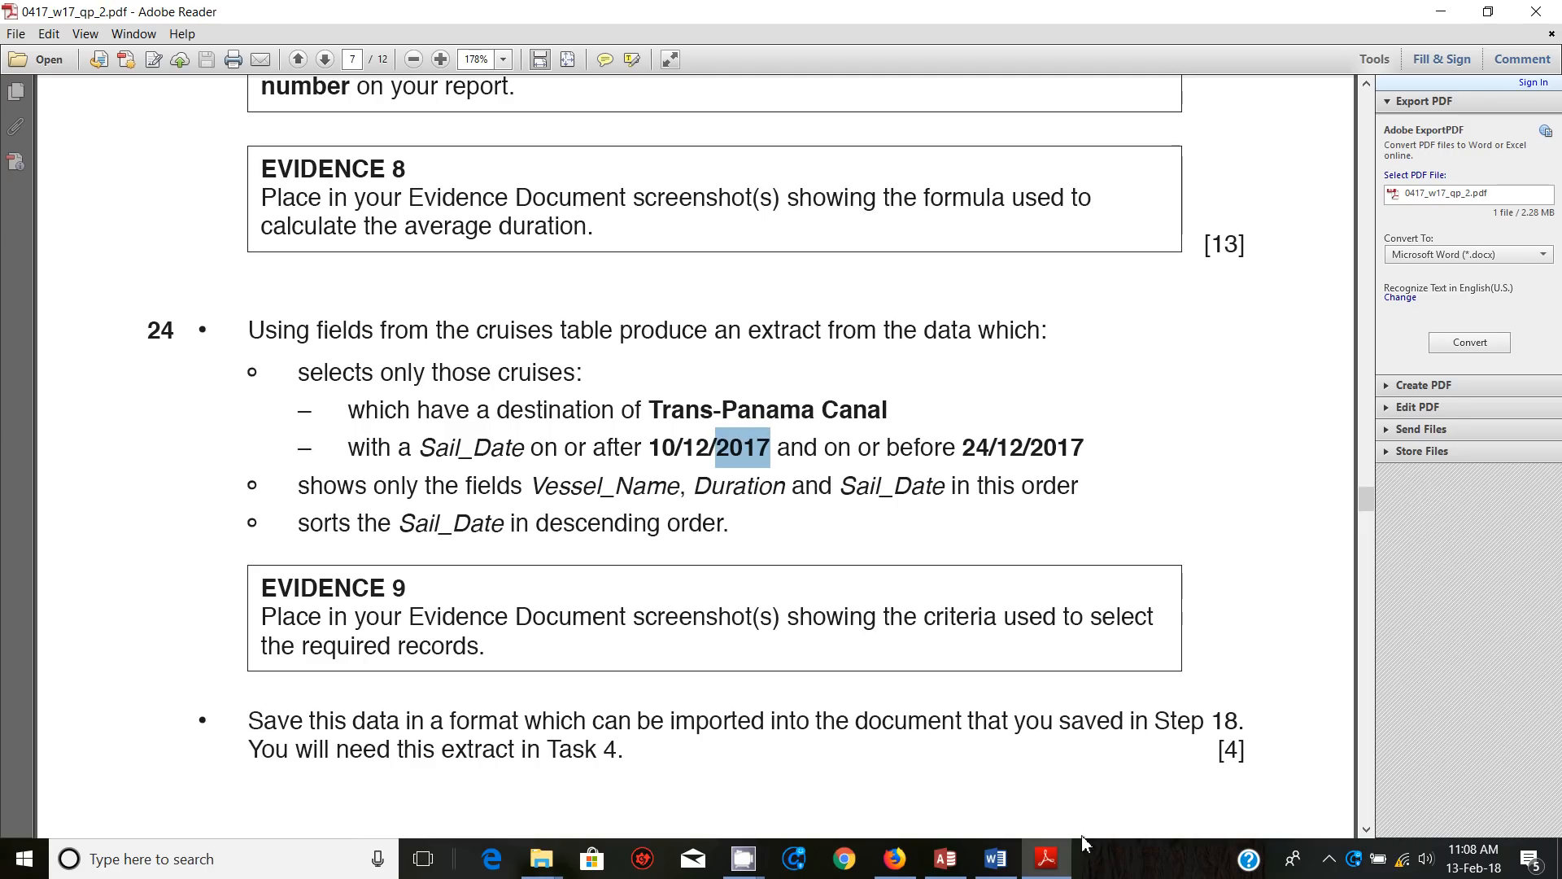
{"action": "mouse_move", "coordinate": [1044, 859]}
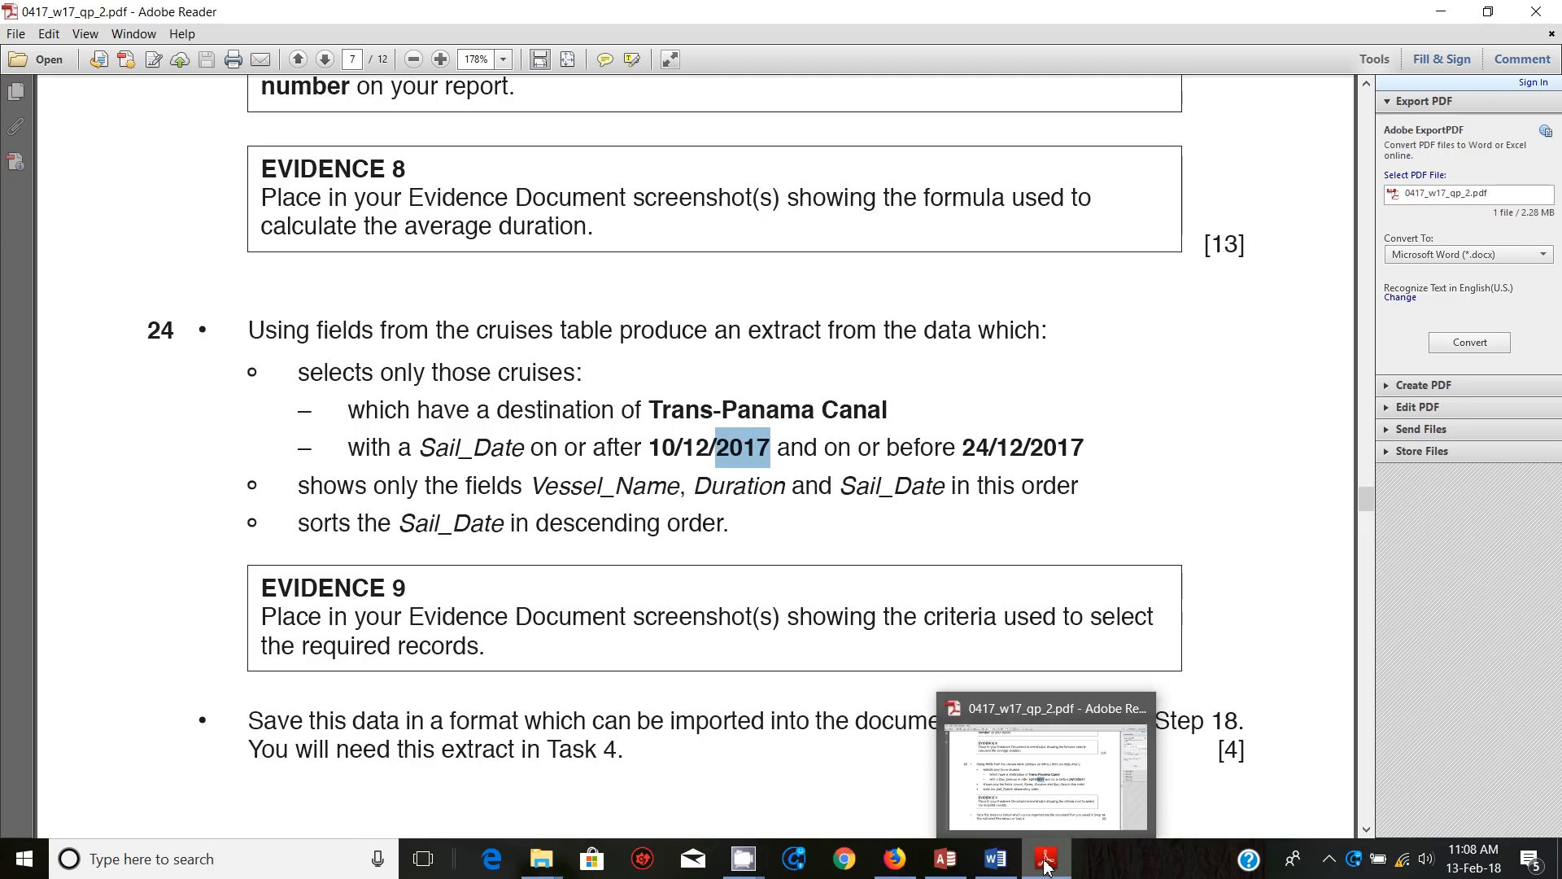
Return from the question paper to the Access query design
{"action": "left_click", "coordinate": [941, 857]}
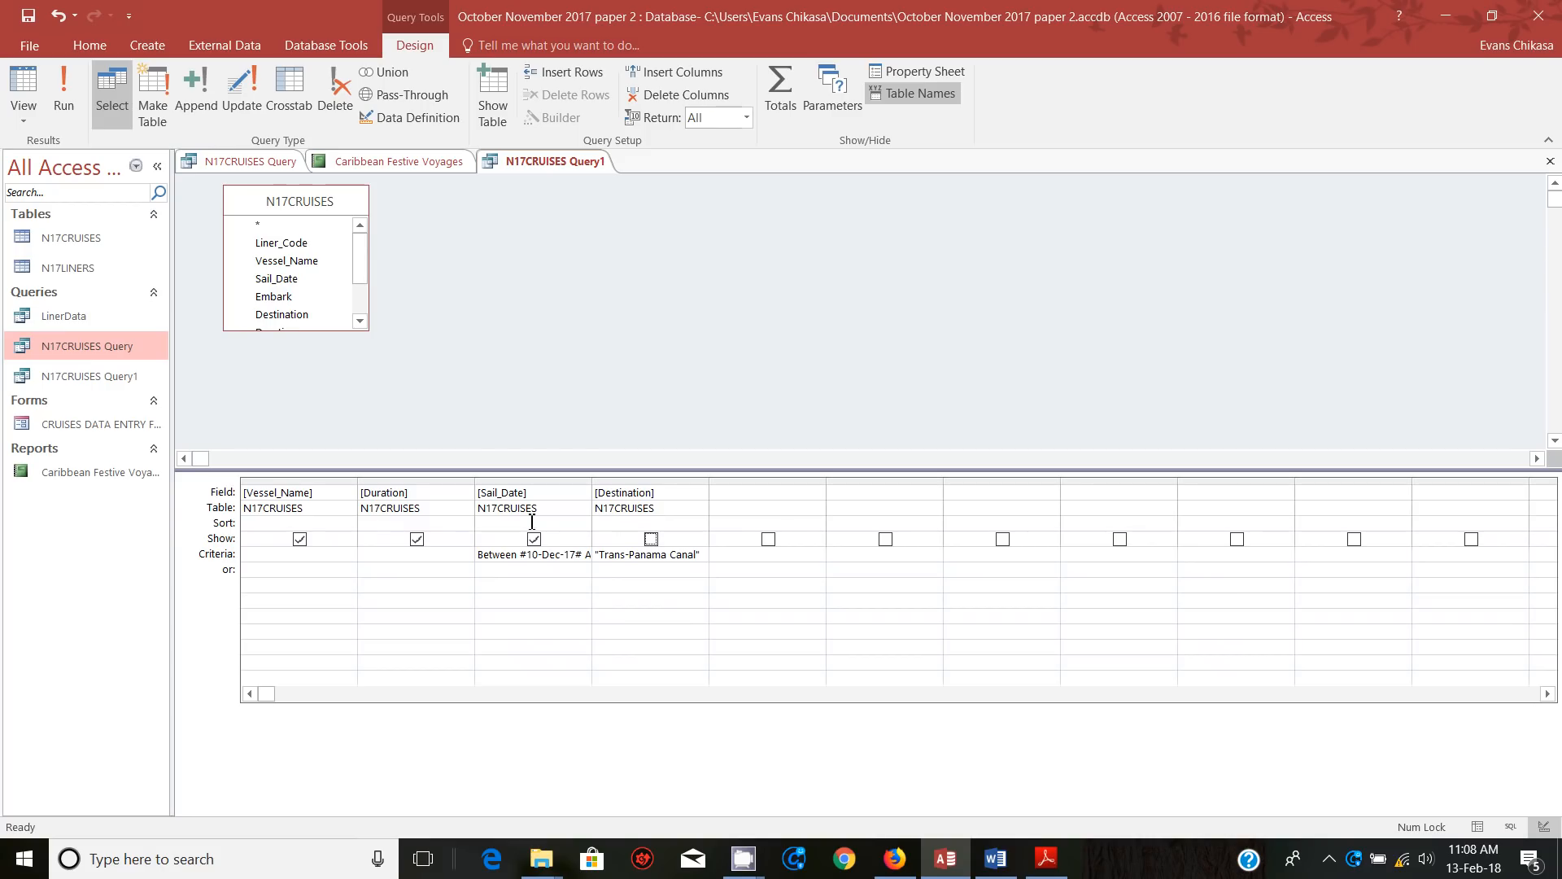
Sort Sail_Date descending and run the query to list the 7 matching cruises
{"action": "left_click", "coordinate": [506, 522]}
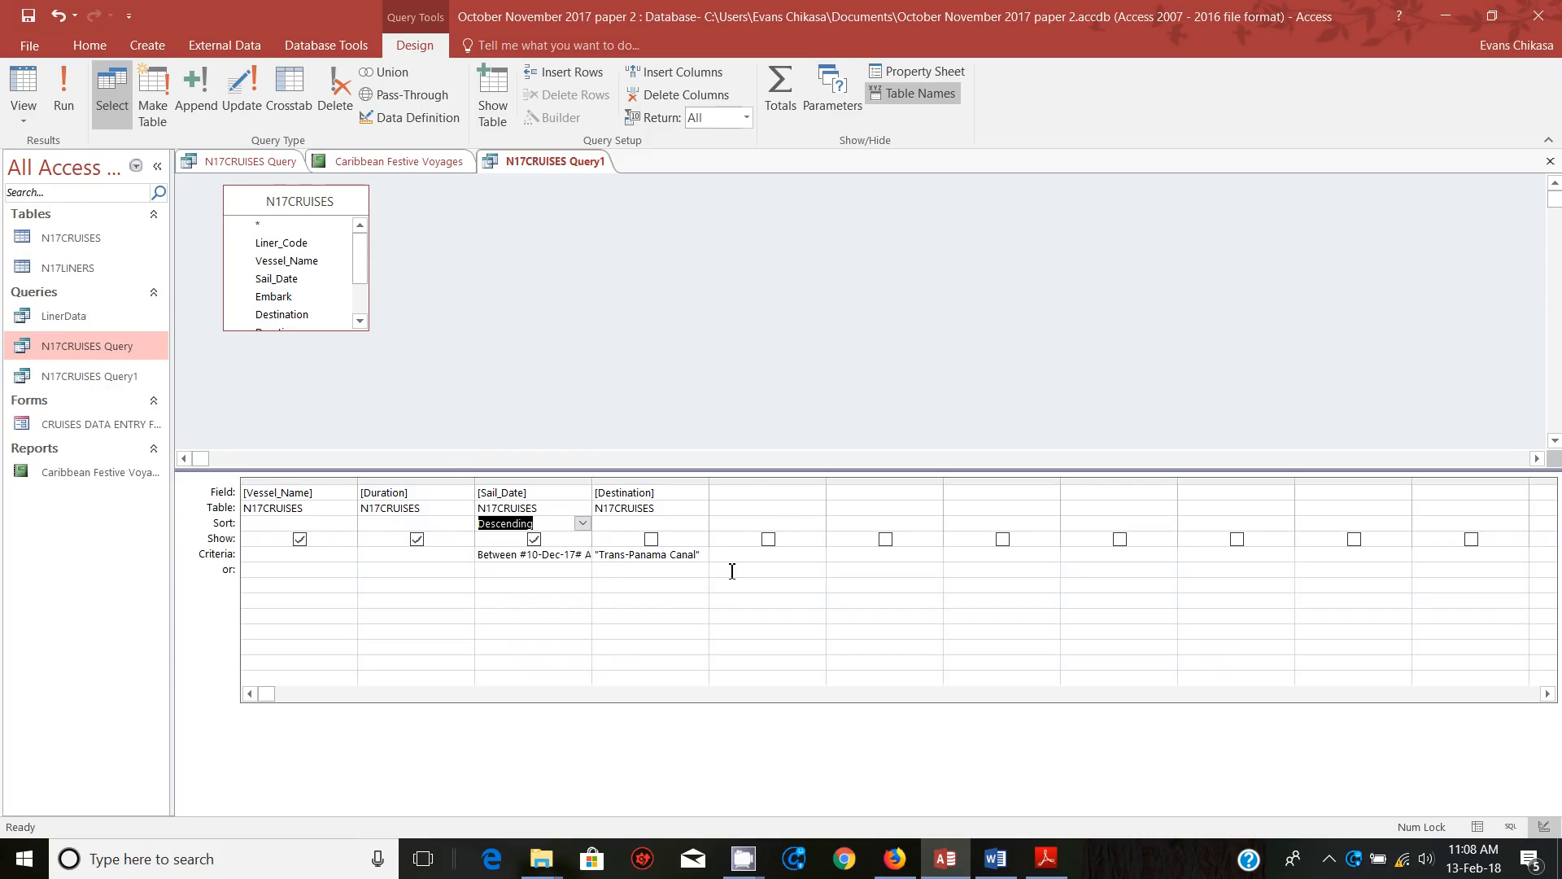
{"action": "left_click", "coordinate": [63, 90]}
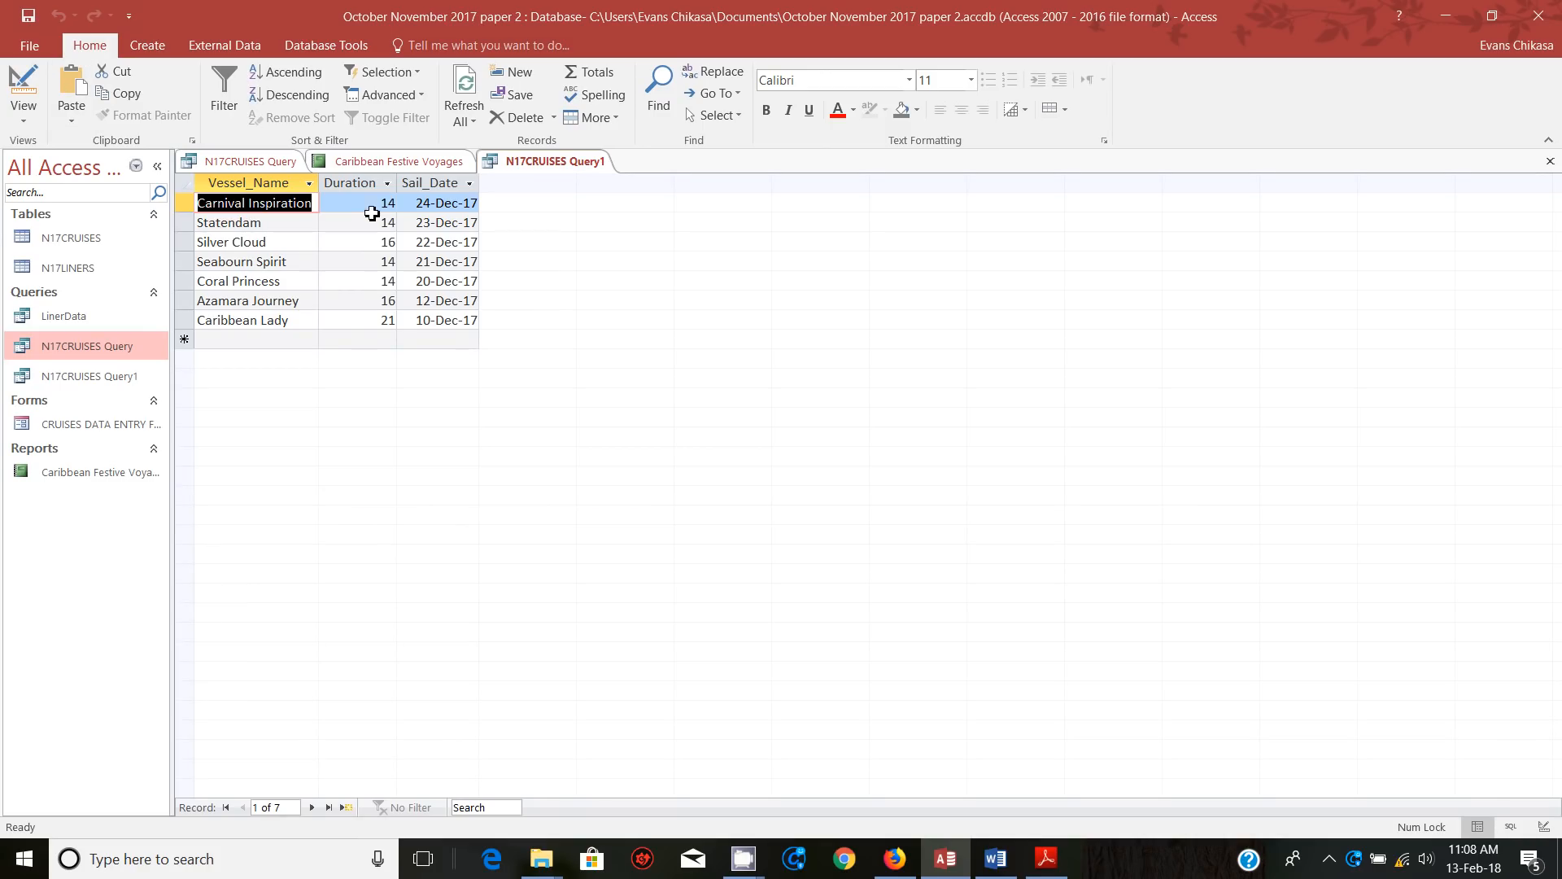
{"action": "mouse_move", "coordinate": [545, 223]}
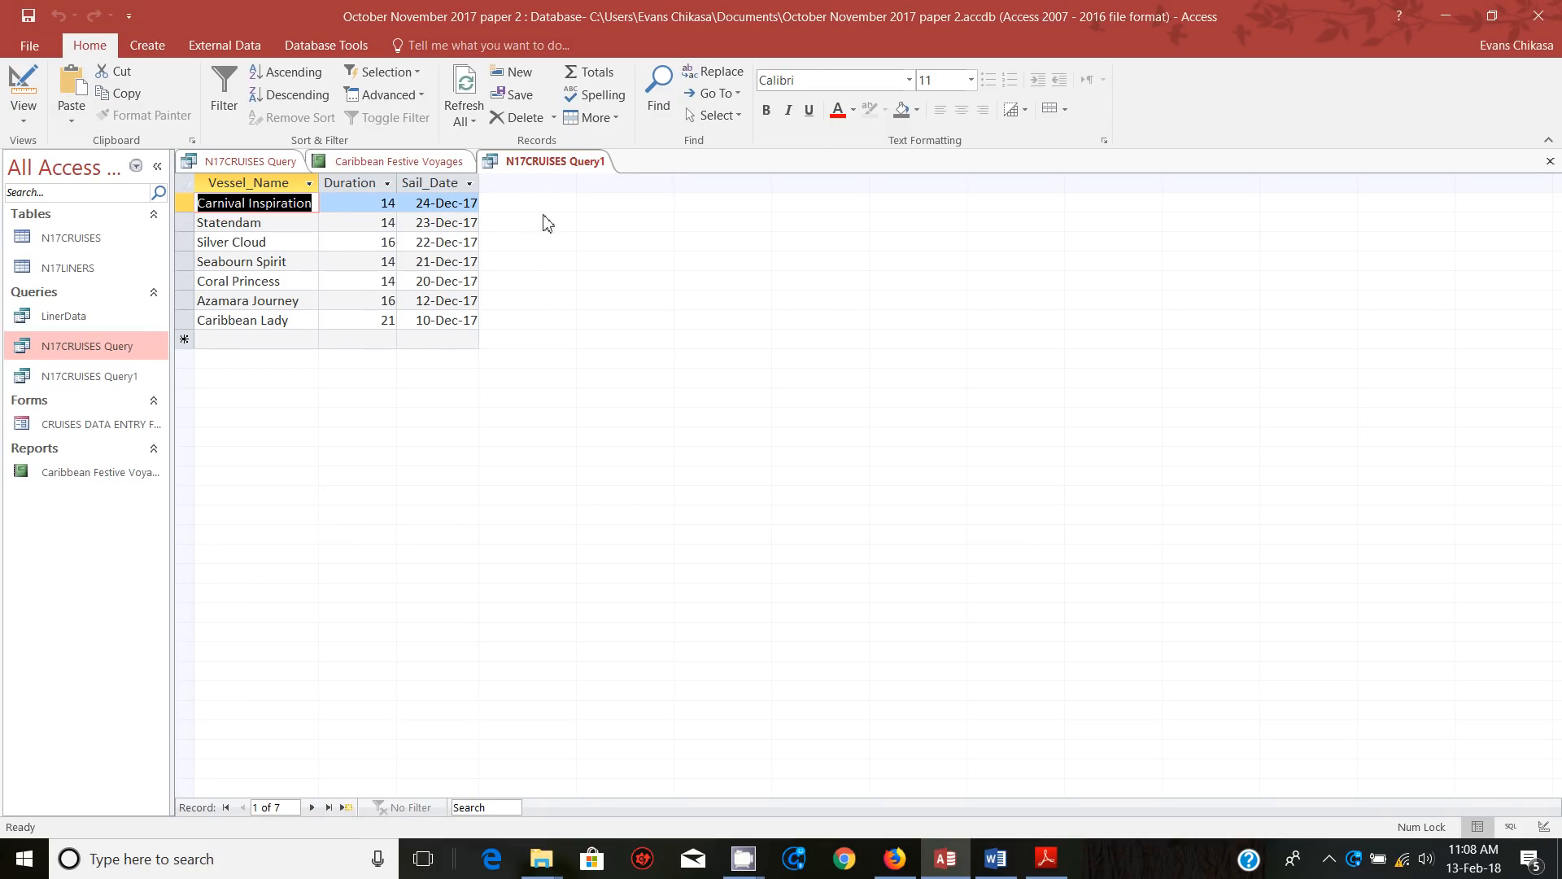
{"action": "mouse_move", "coordinate": [31, 150]}
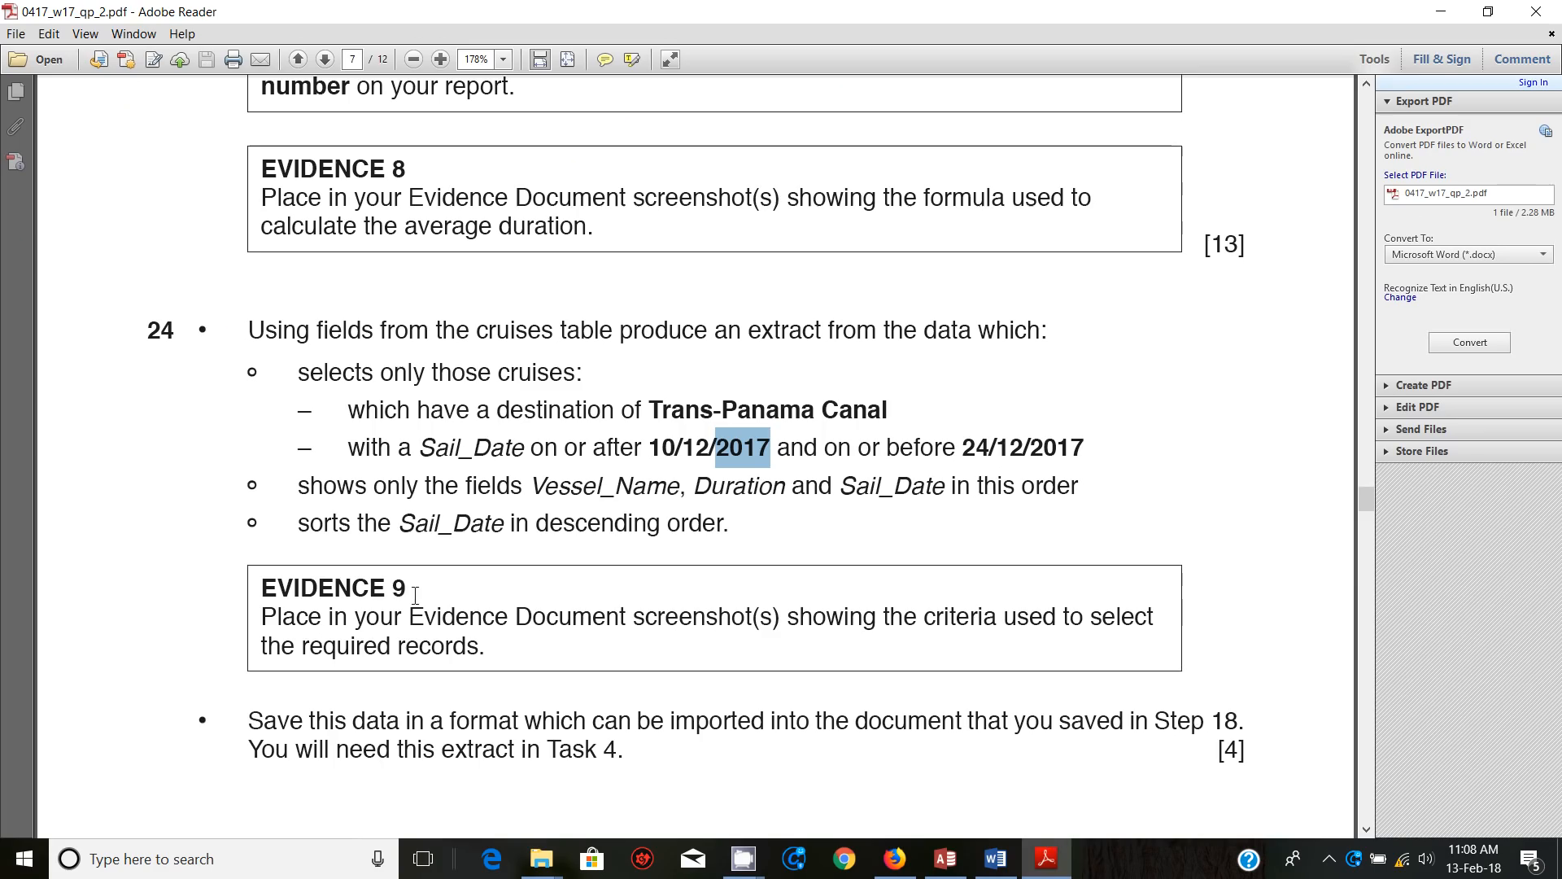
{"action": "mouse_move", "coordinate": [733, 618]}
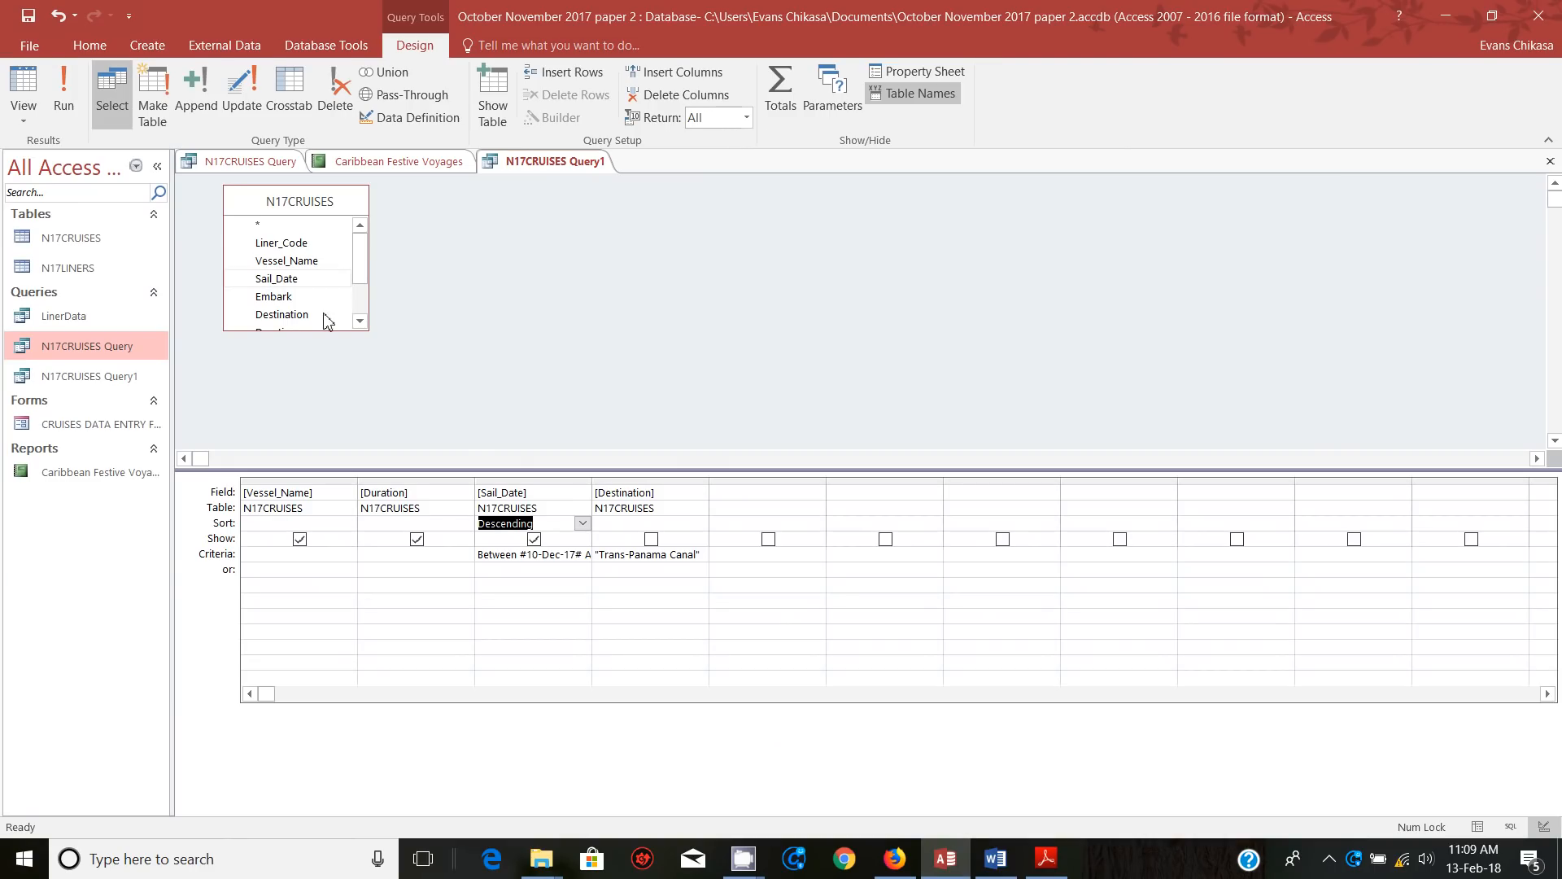
{"action": "mouse_move", "coordinate": [594, 485]}
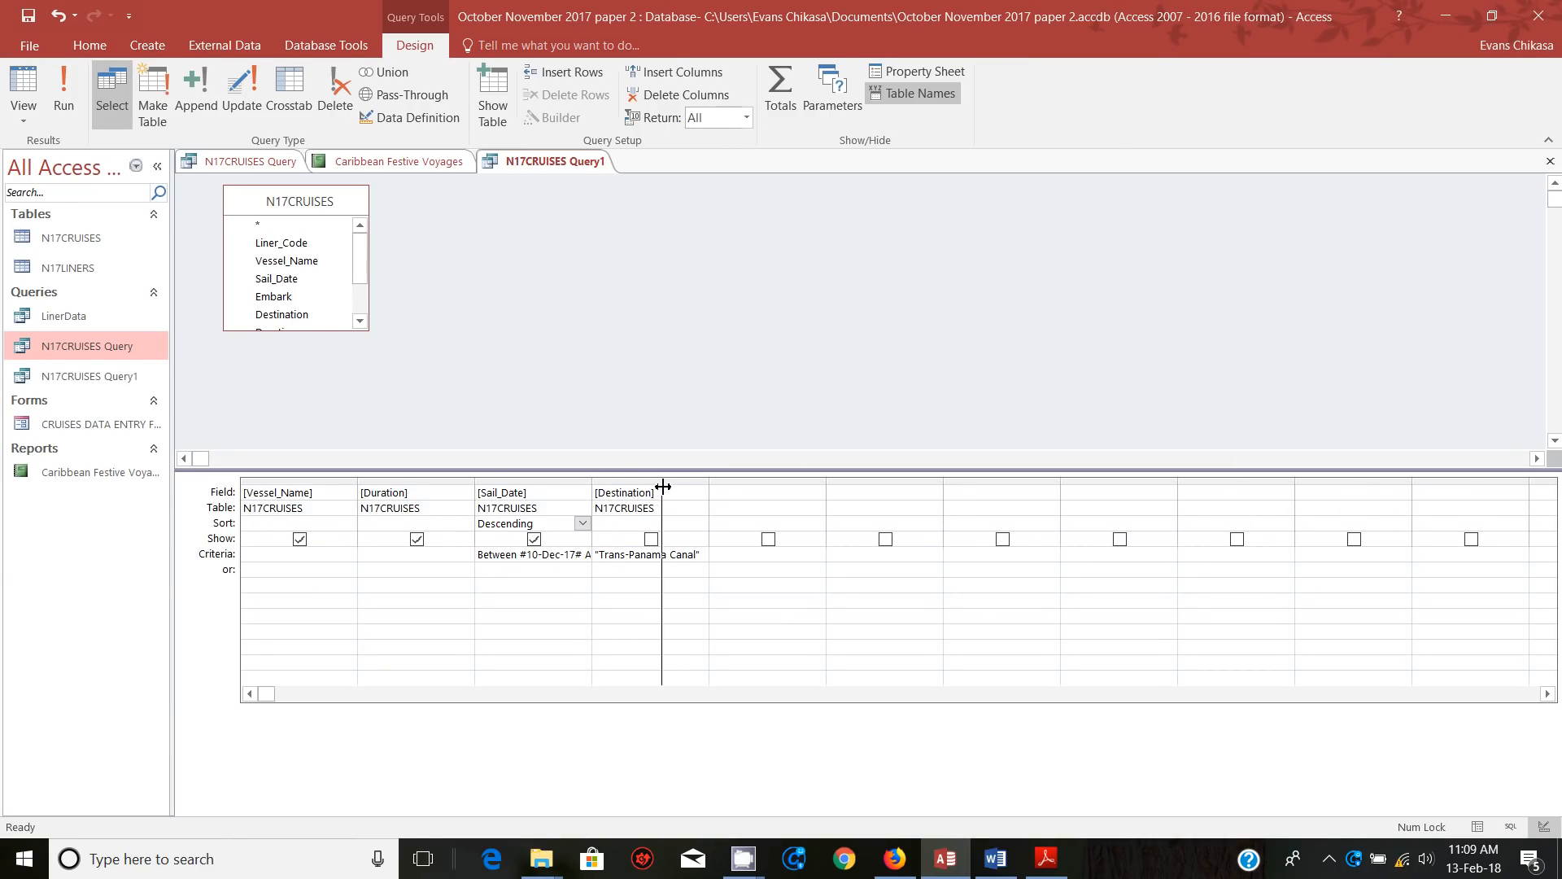
Widen the Sail_Date column to show the full Between criterion and copy a criteria screenshot
{"action": "left_click_drag", "start_coordinate": [662, 492], "coordinate": [708, 492]}
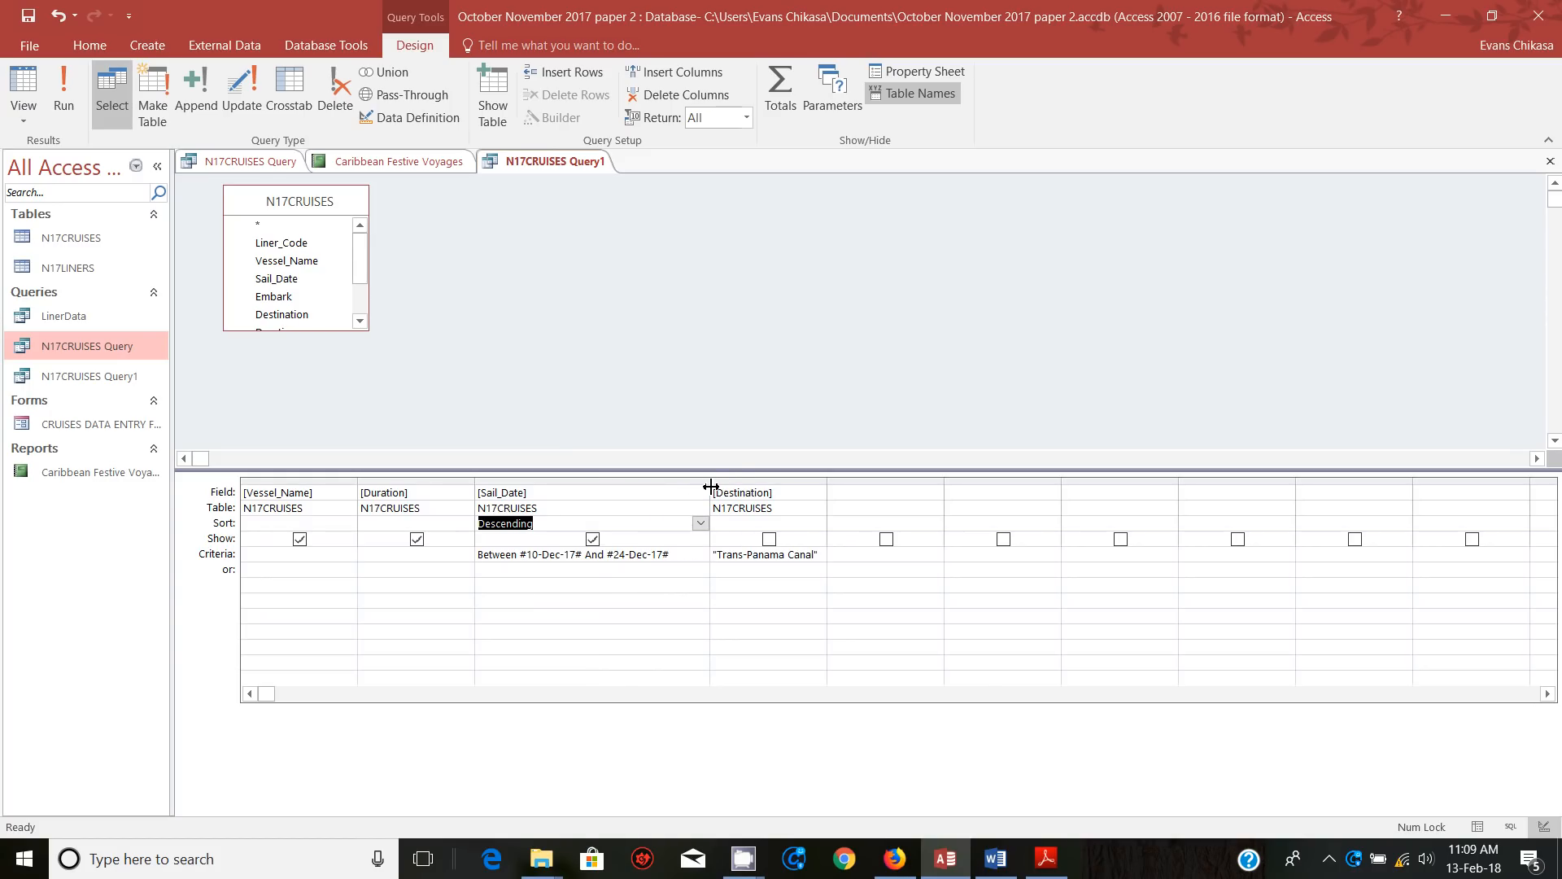
{"action": "mouse_move", "coordinate": [710, 486]}
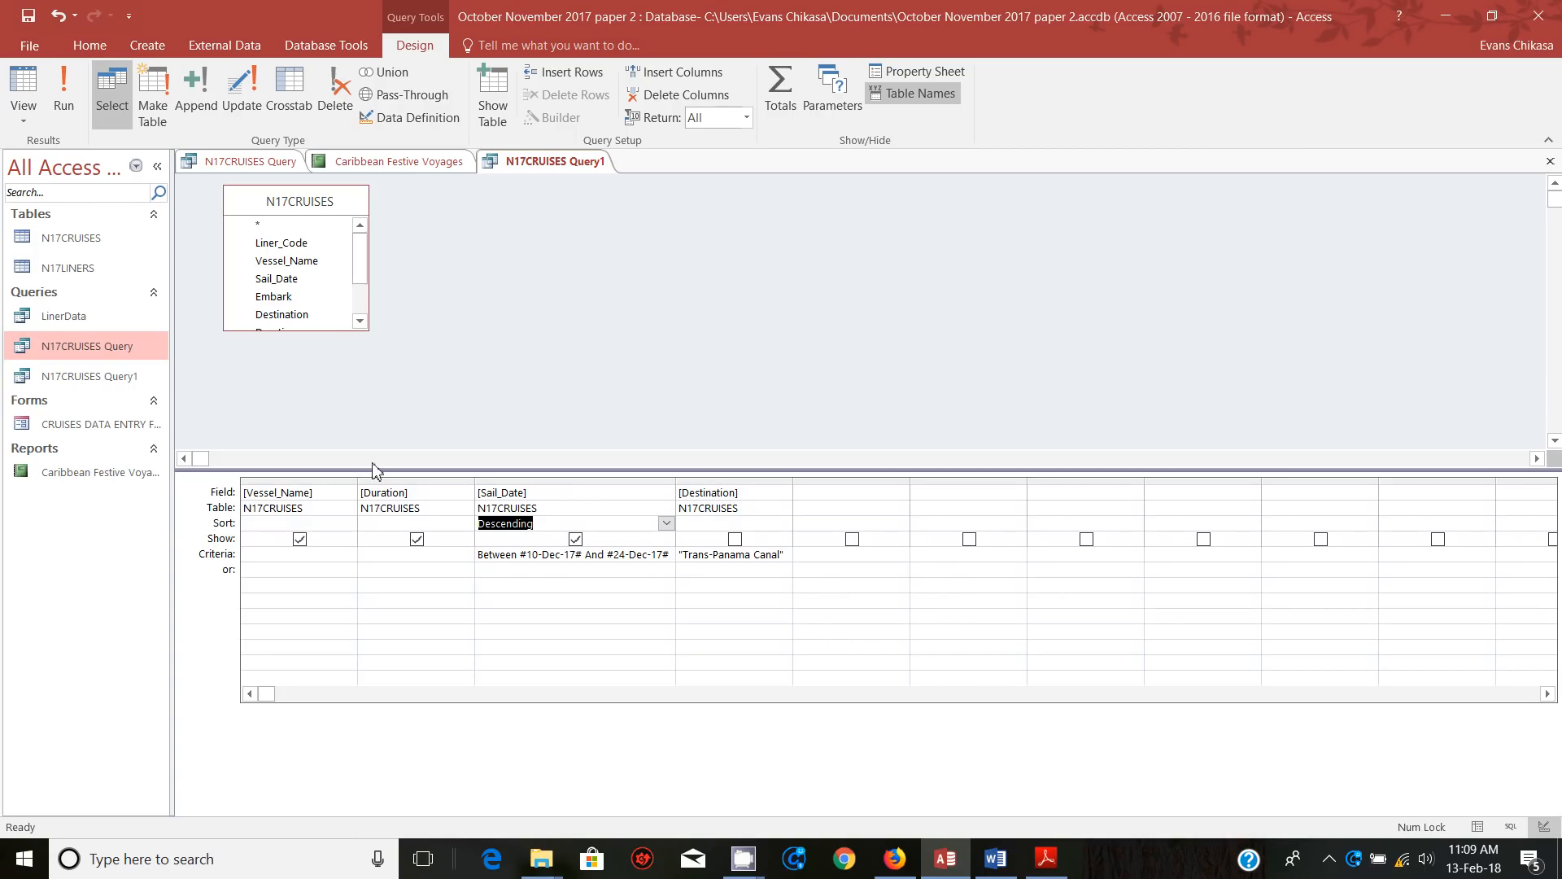
{"action": "mouse_move", "coordinate": [506, 472]}
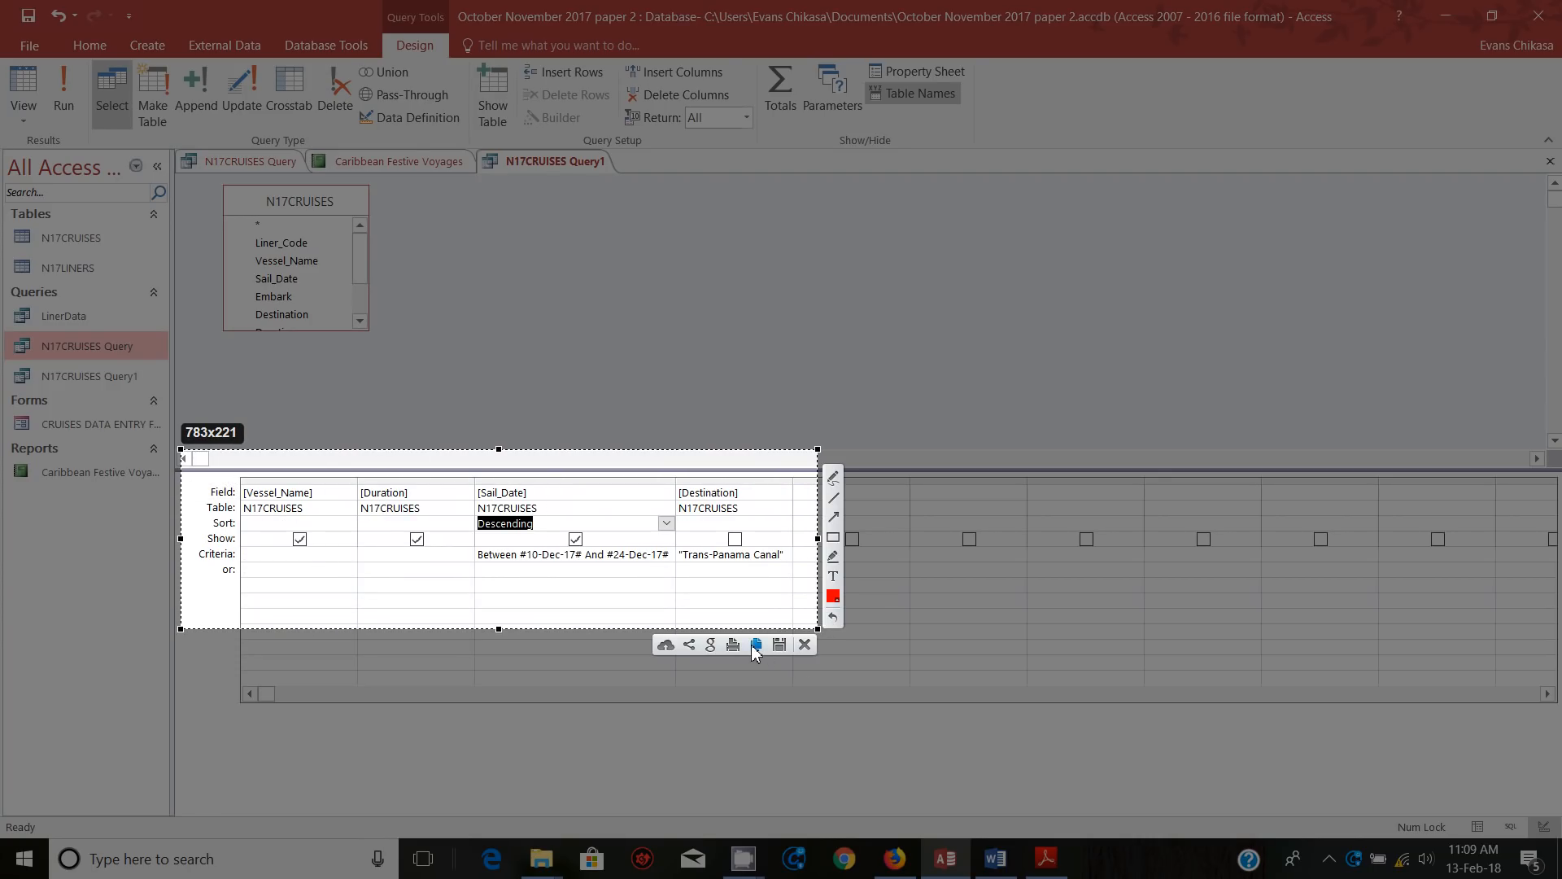
{"action": "left_click", "coordinate": [755, 645]}
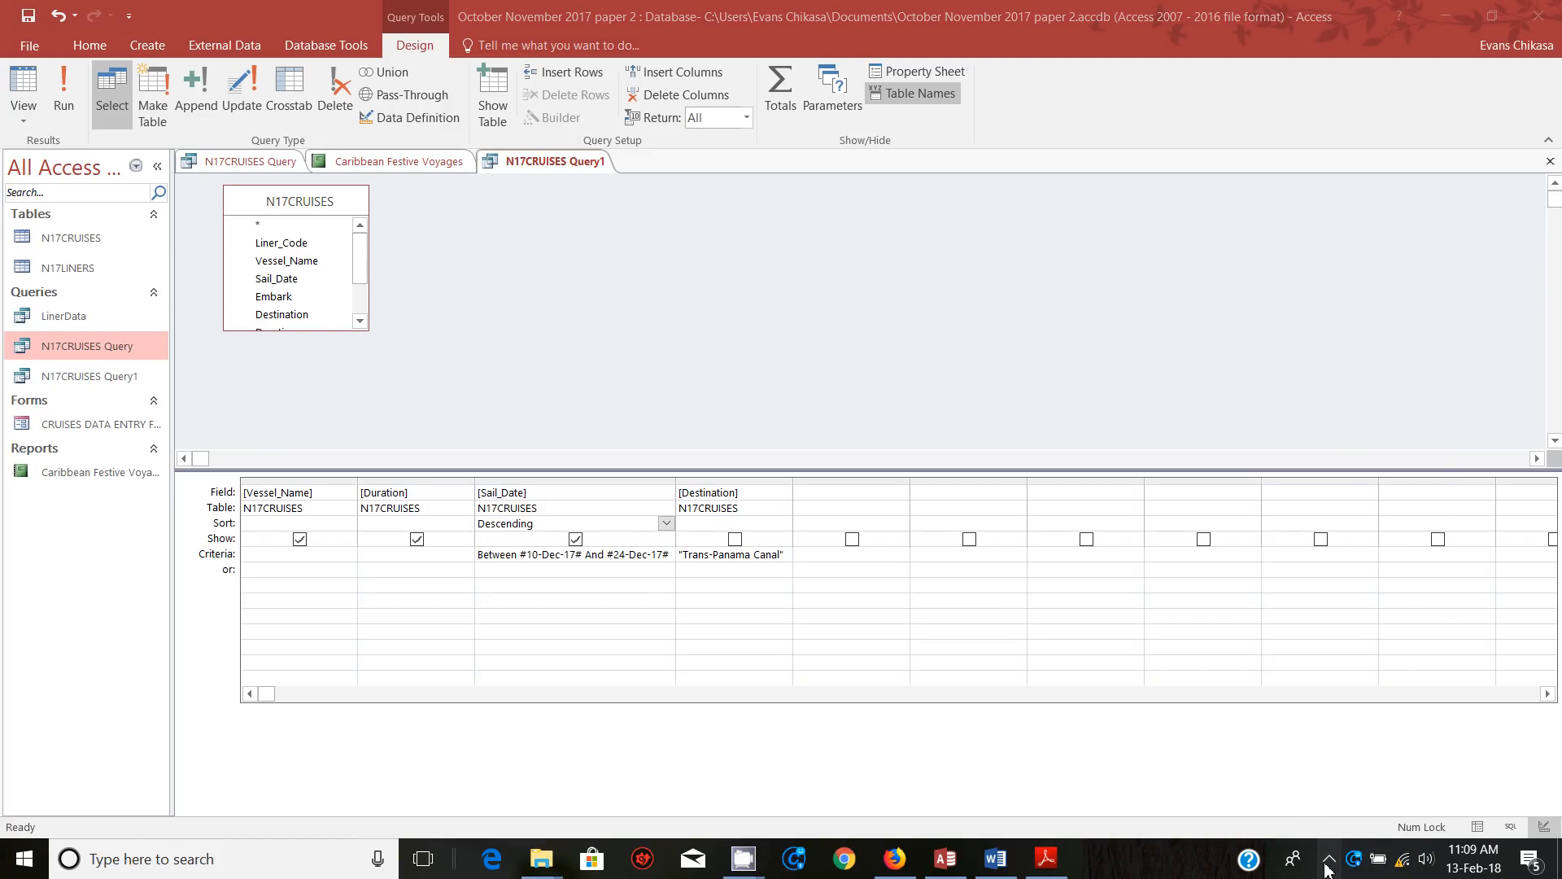
{"action": "left_click", "coordinate": [1328, 858]}
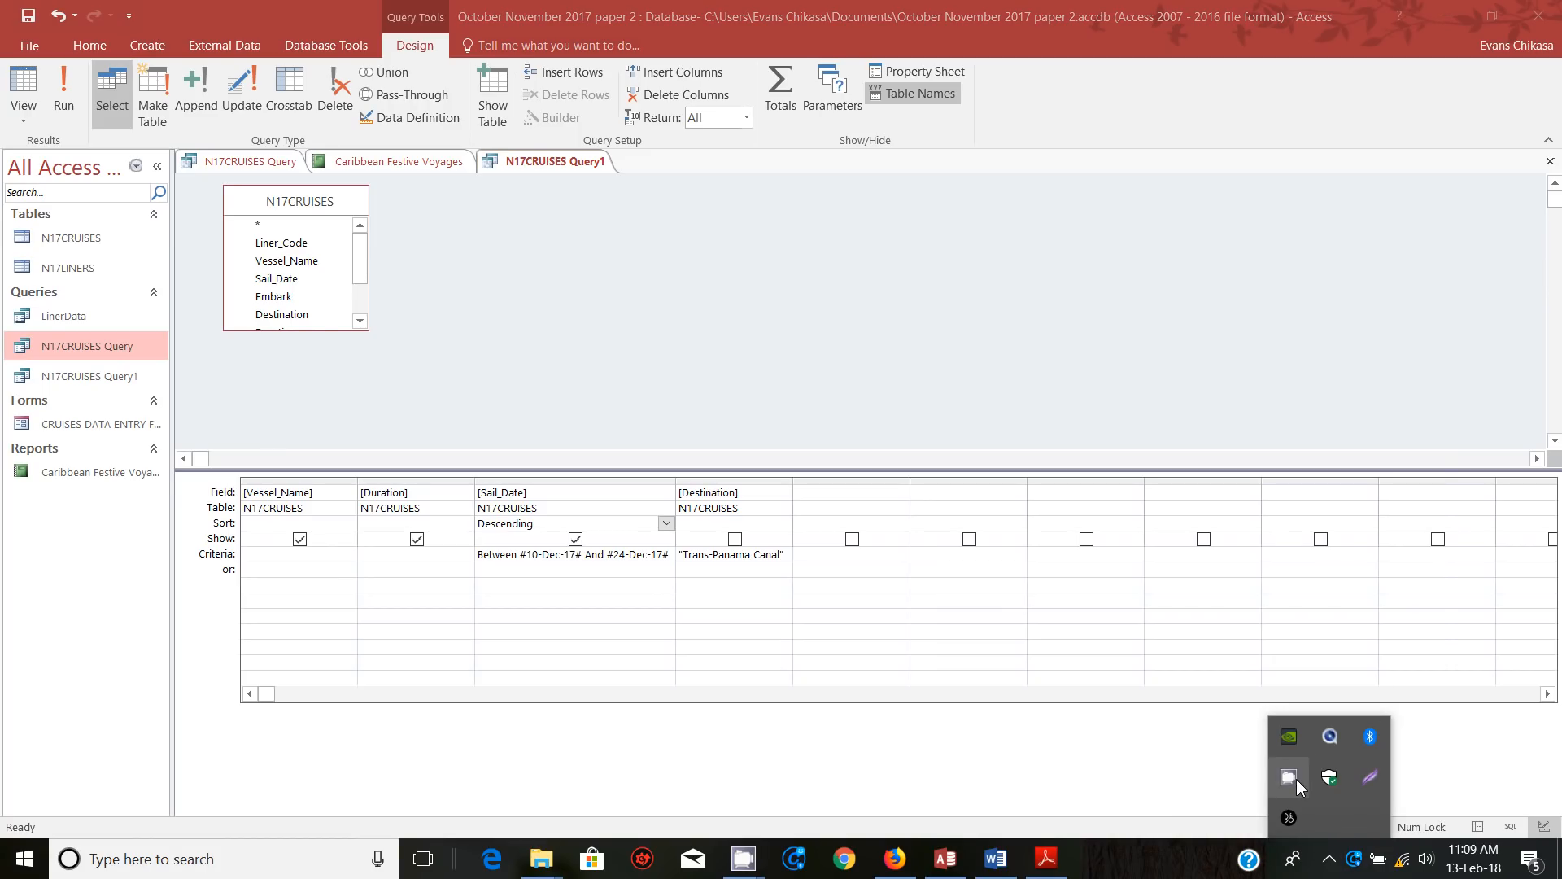
{"action": "mouse_move", "coordinate": [1288, 778]}
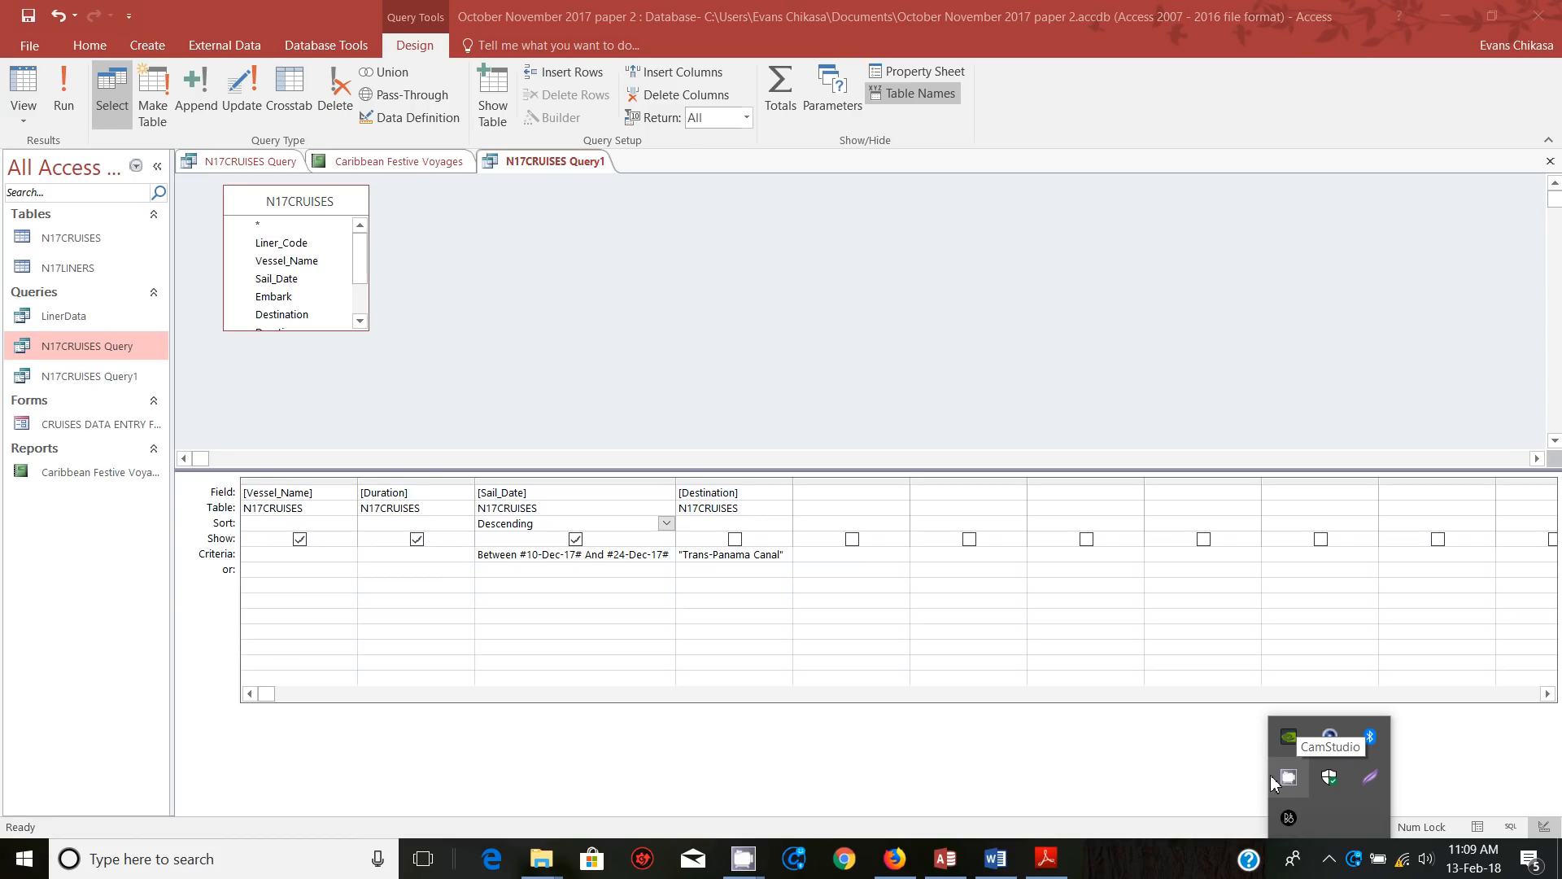
{"action": "mouse_move", "coordinate": [1292, 783]}
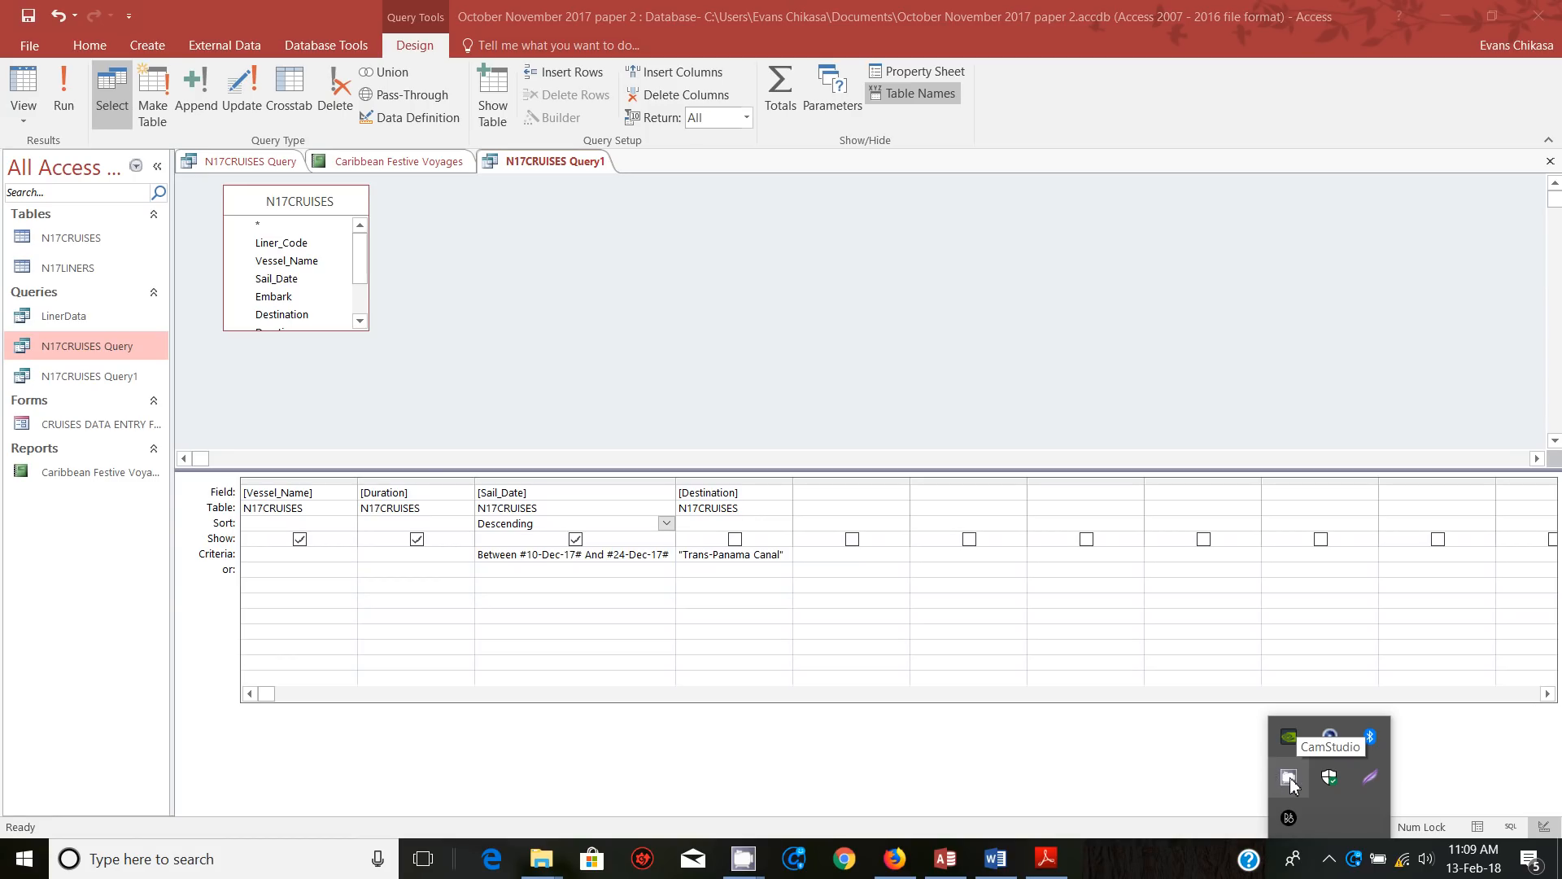
{"action": "left_click", "coordinate": [1288, 778]}
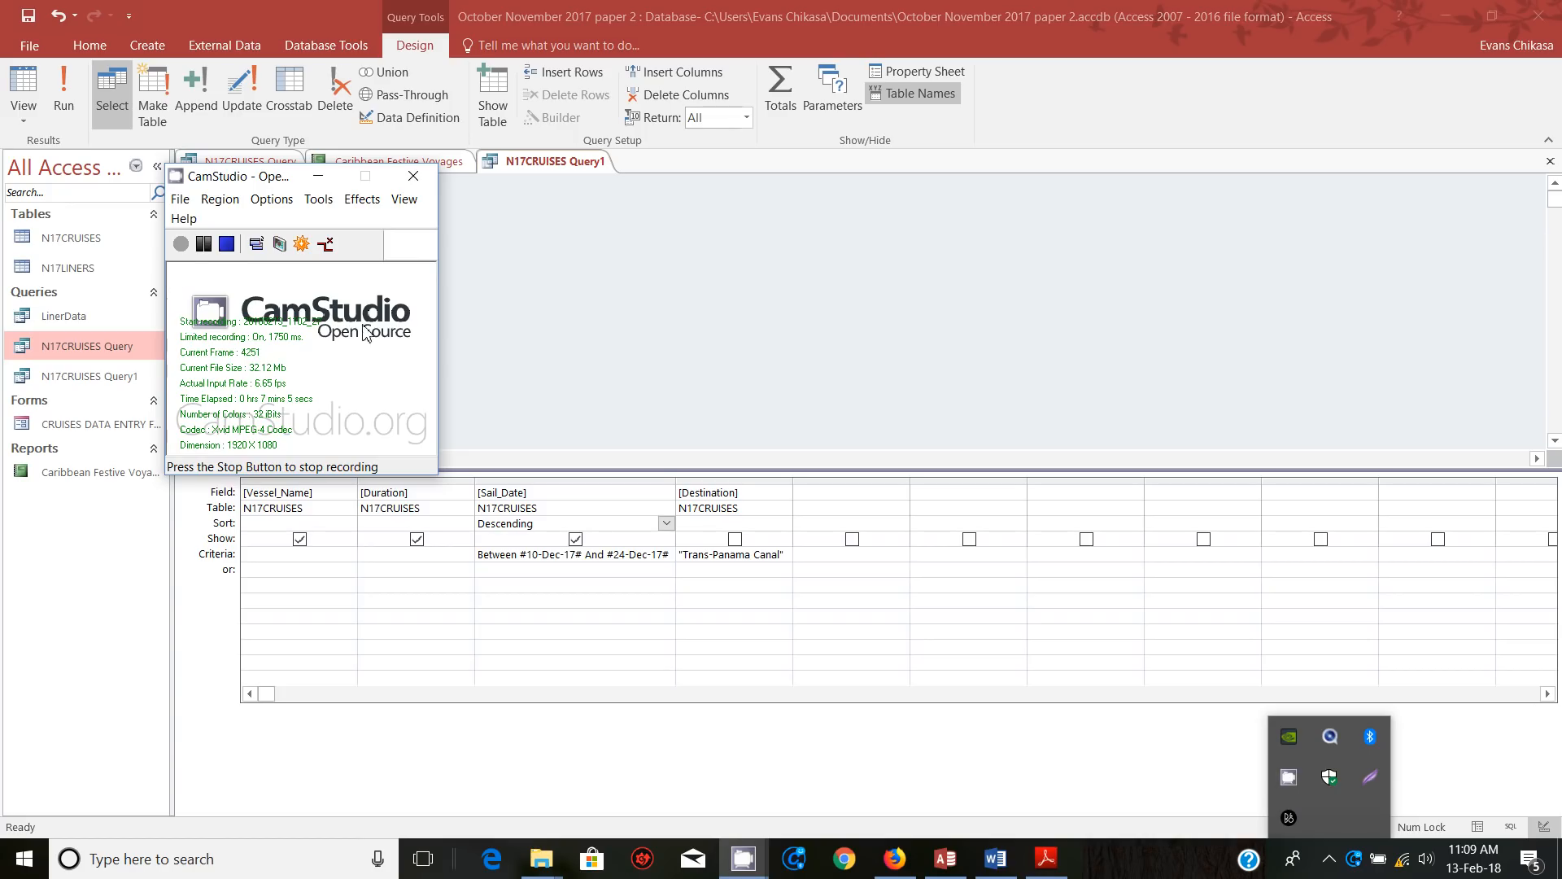
{"action": "mouse_move", "coordinate": [250, 288]}
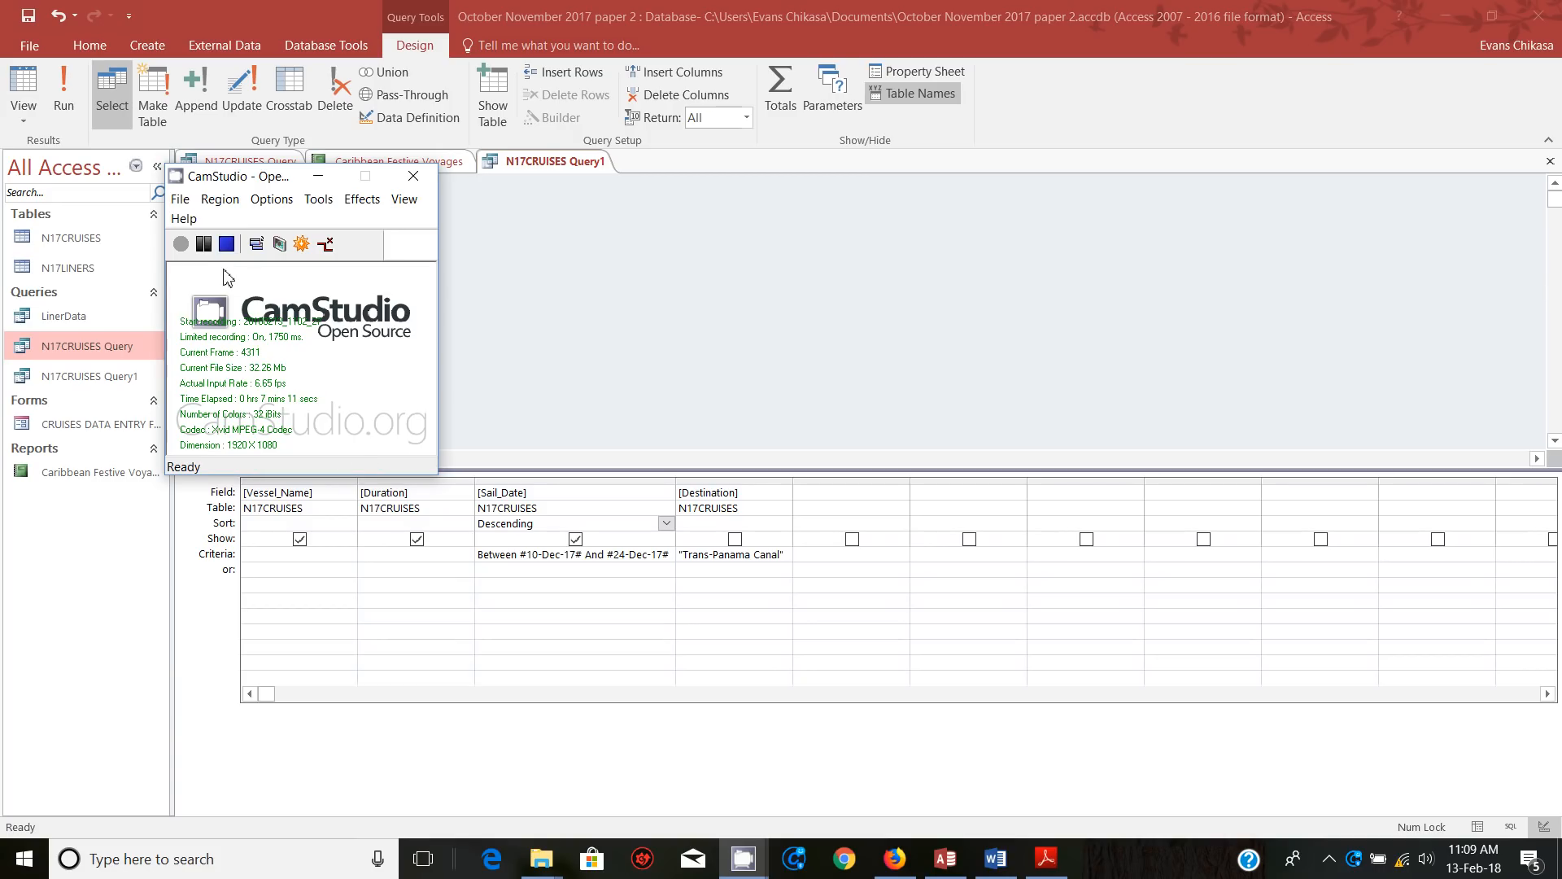
{"action": "mouse_move", "coordinate": [351, 191]}
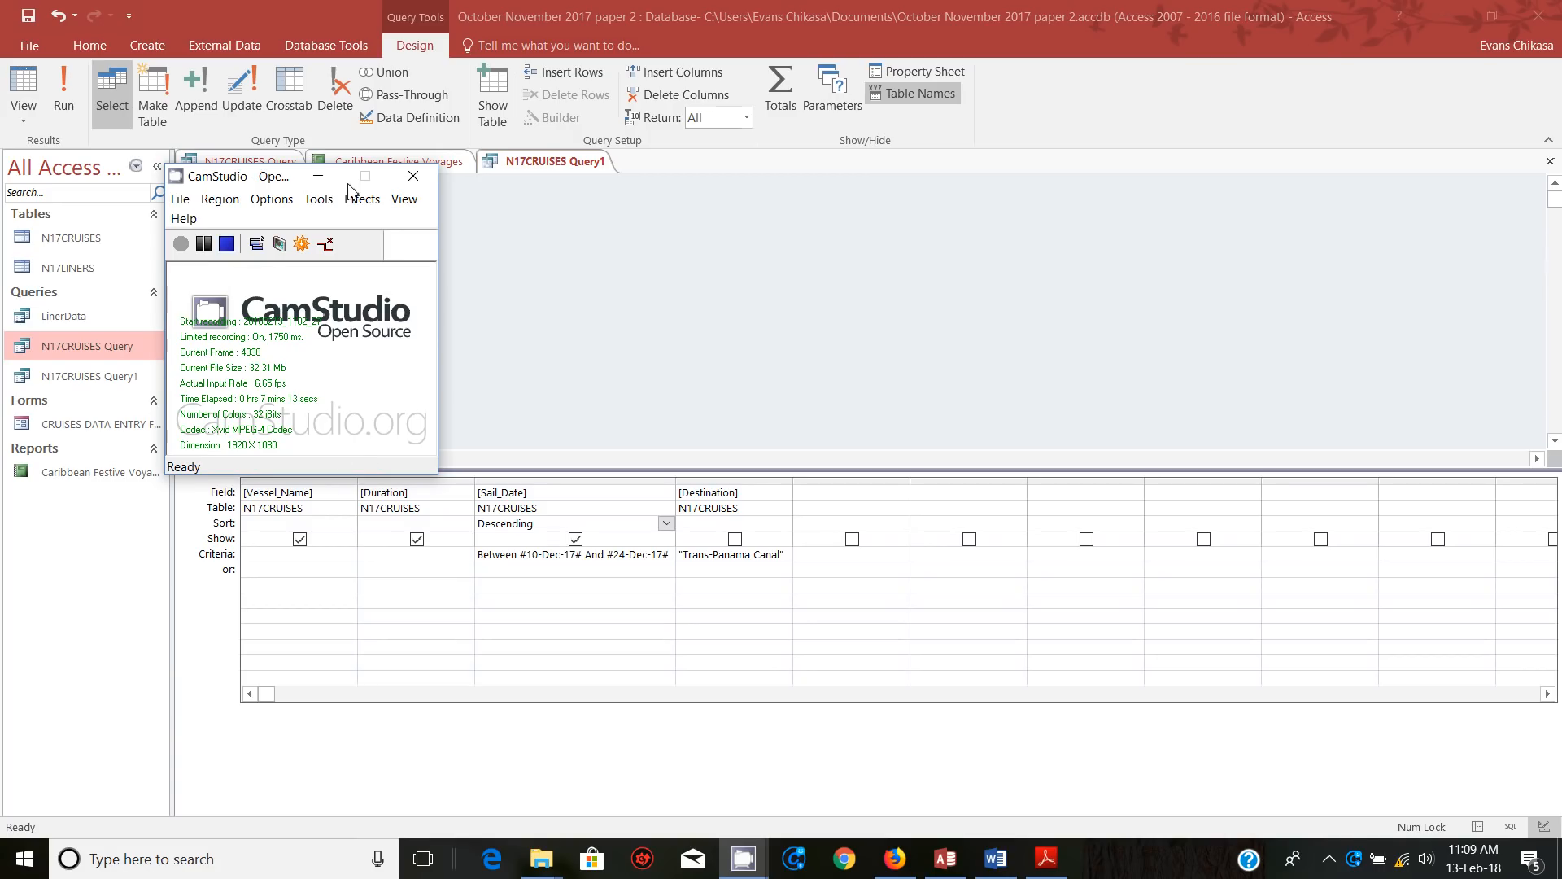
{"action": "left_click", "coordinate": [413, 175]}
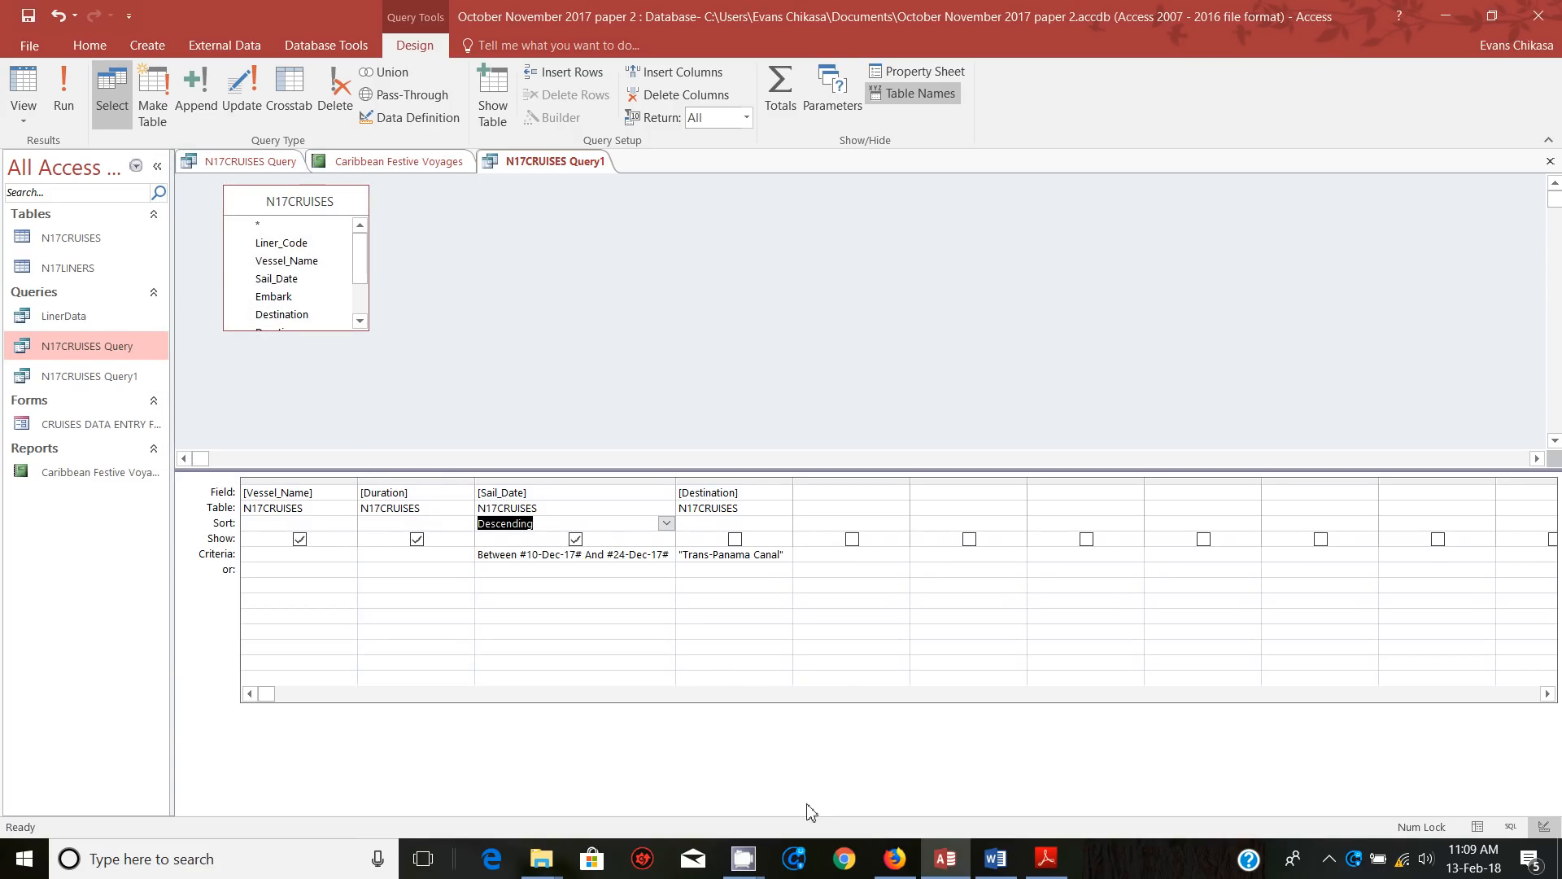
{"action": "mouse_move", "coordinate": [944, 857]}
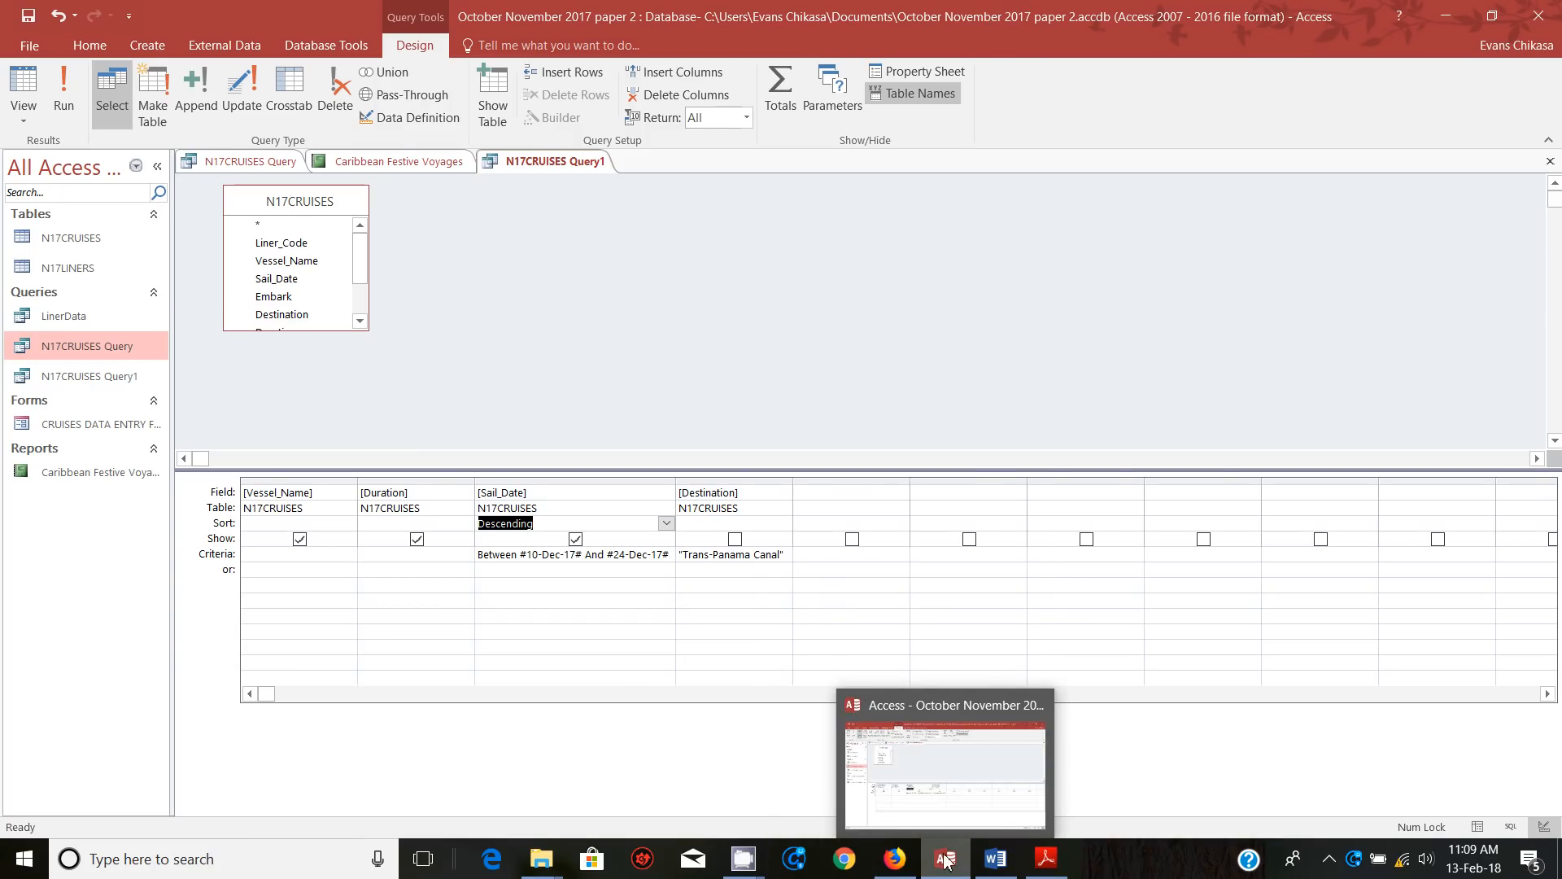
Paste the criteria screenshot below Step 24 EVIDENCE 9 in the Word evidence document
{"action": "left_click", "coordinate": [993, 858]}
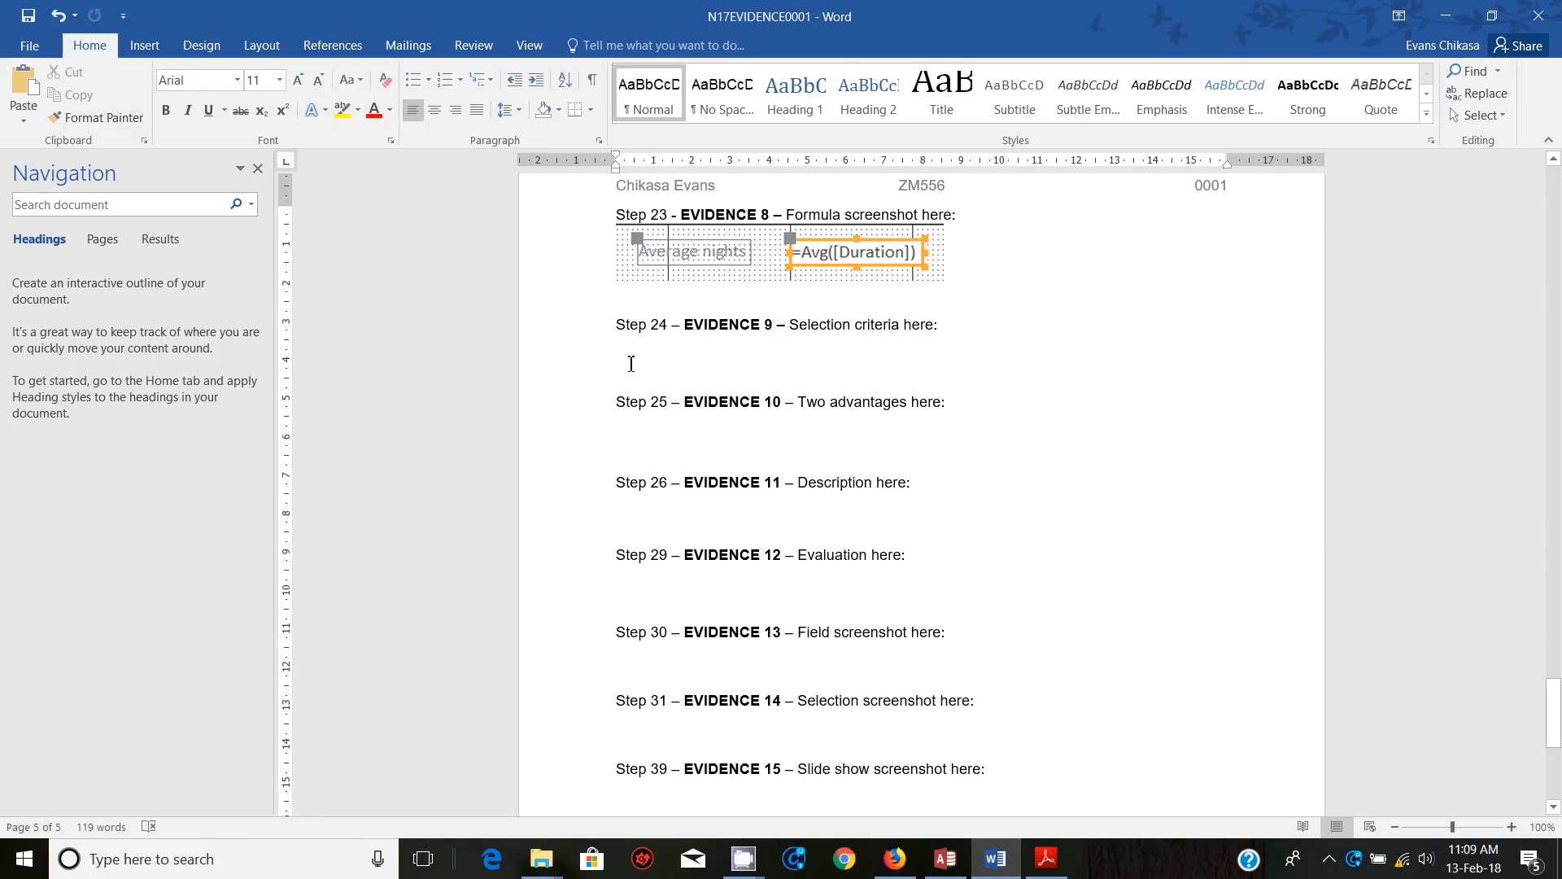
{"action": "left_click", "coordinate": [630, 363]}
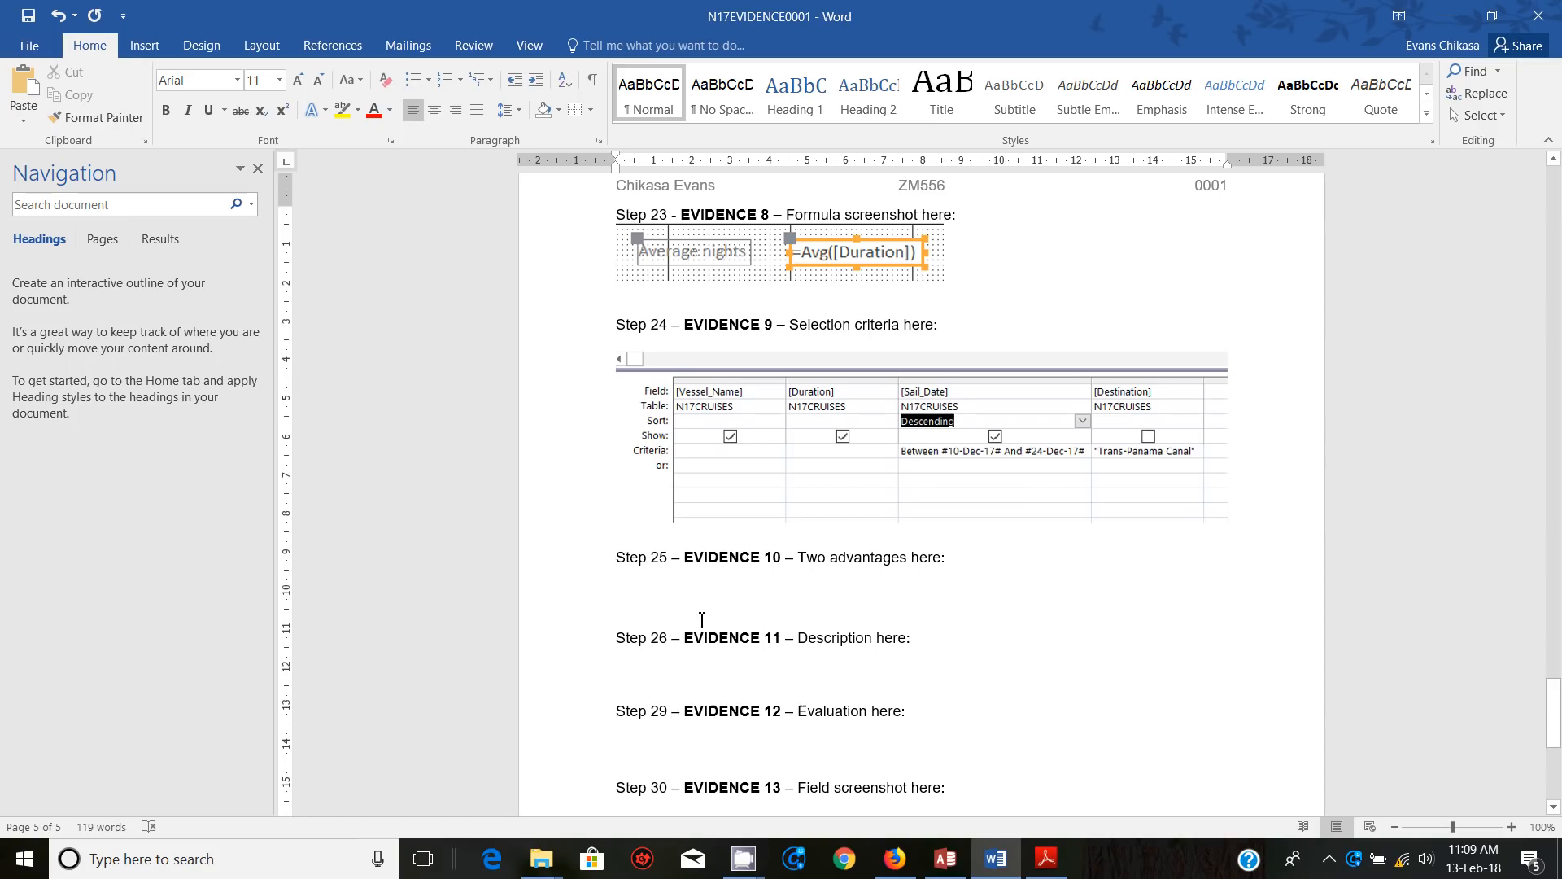
{"action": "left_click", "coordinate": [1043, 858]}
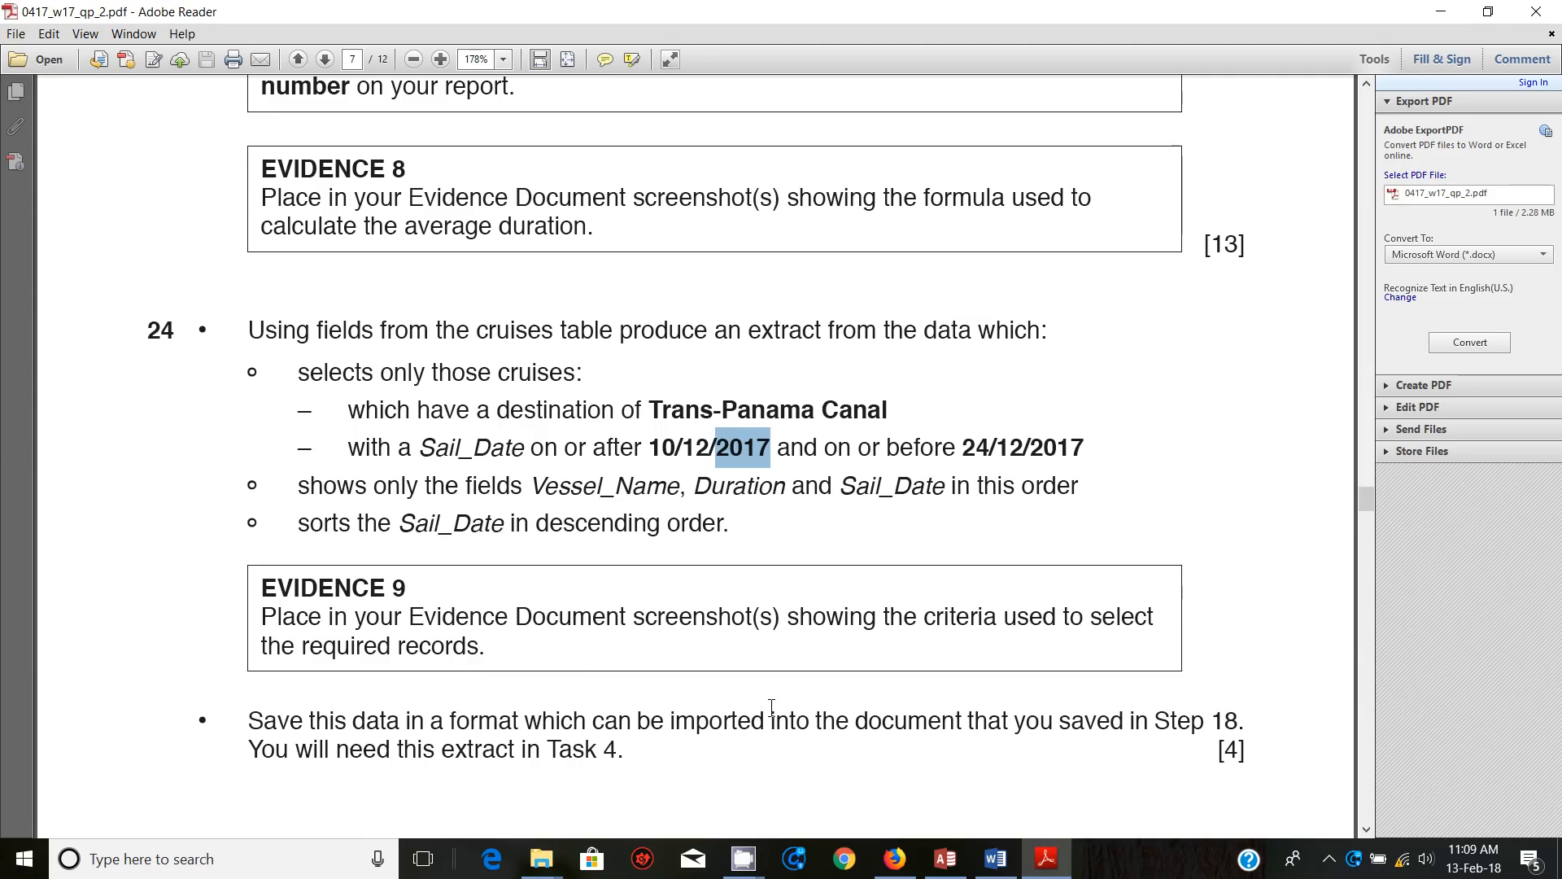
{"action": "mouse_move", "coordinate": [648, 696]}
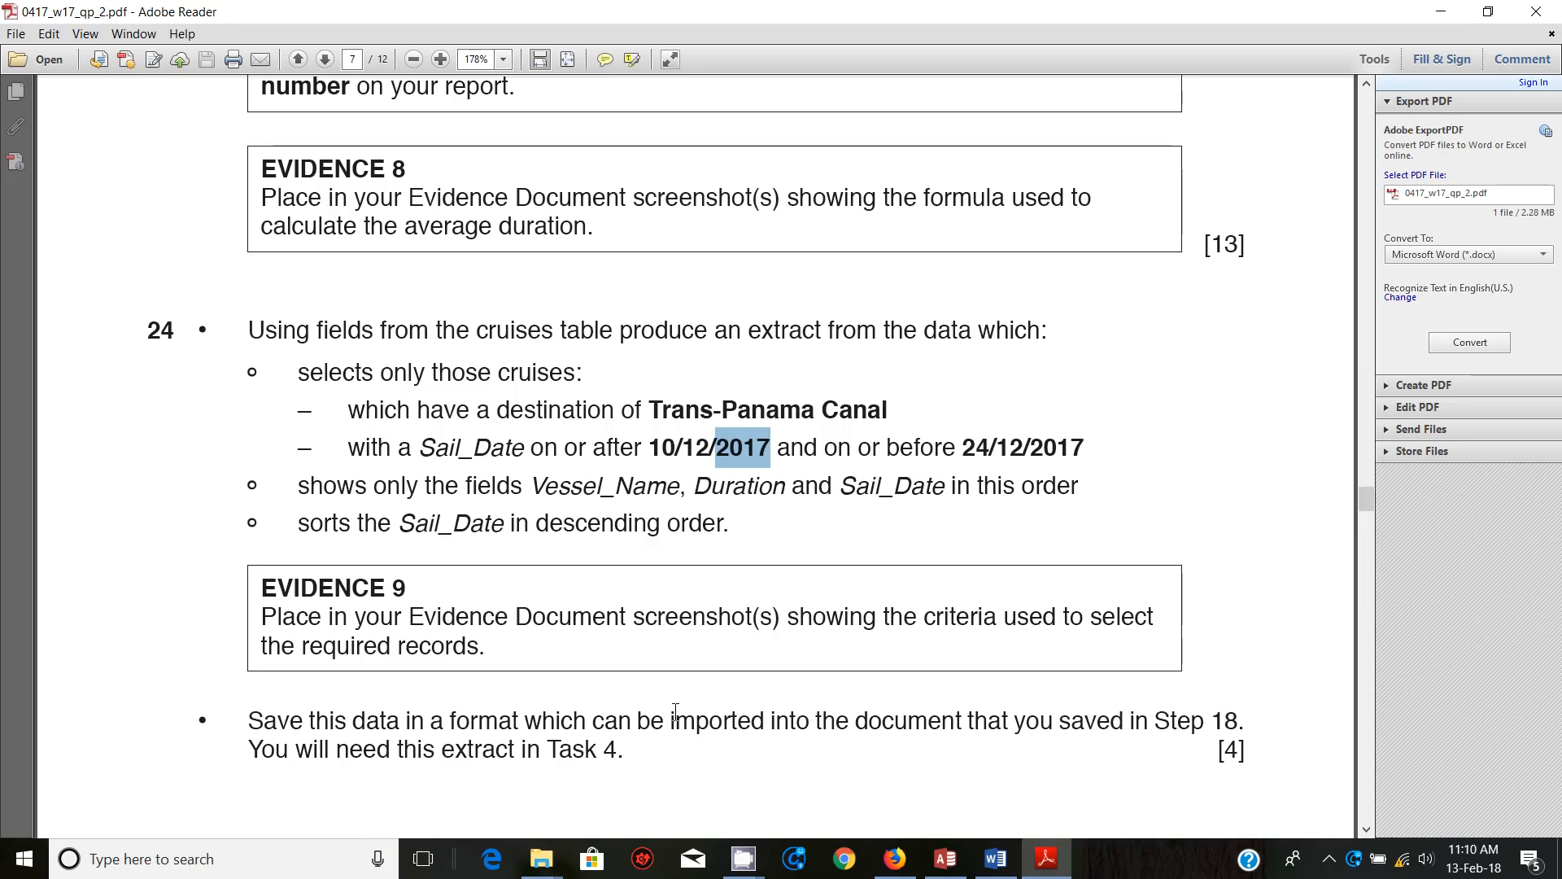
{"action": "mouse_move", "coordinate": [958, 784]}
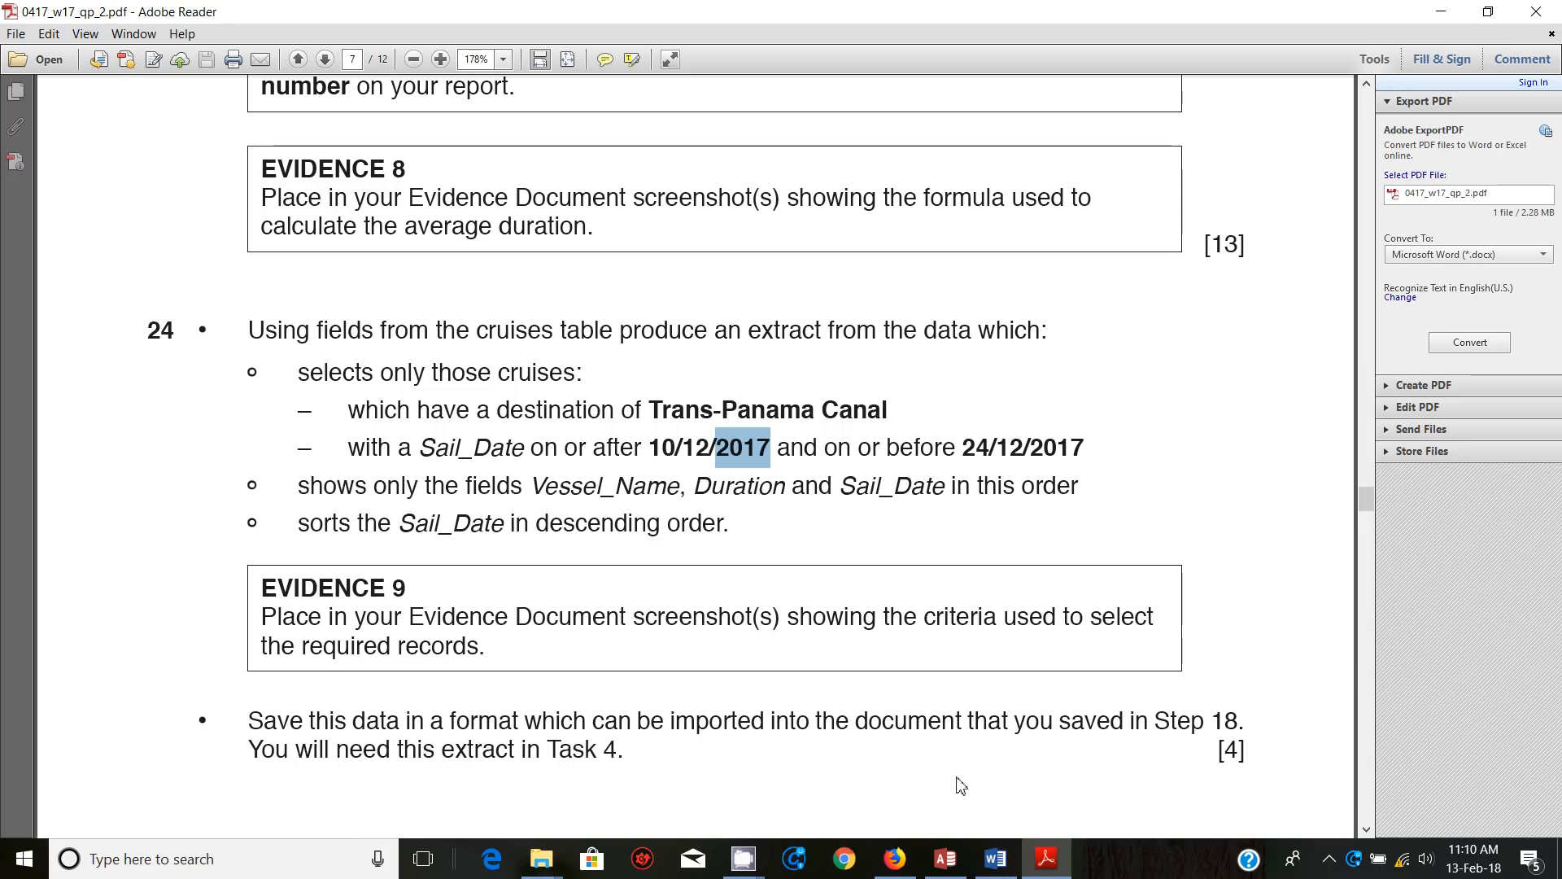
Bring up the task 24 instructions in Adobe Reader and stop the CamStudio recording
{"action": "left_click", "coordinate": [1329, 859]}
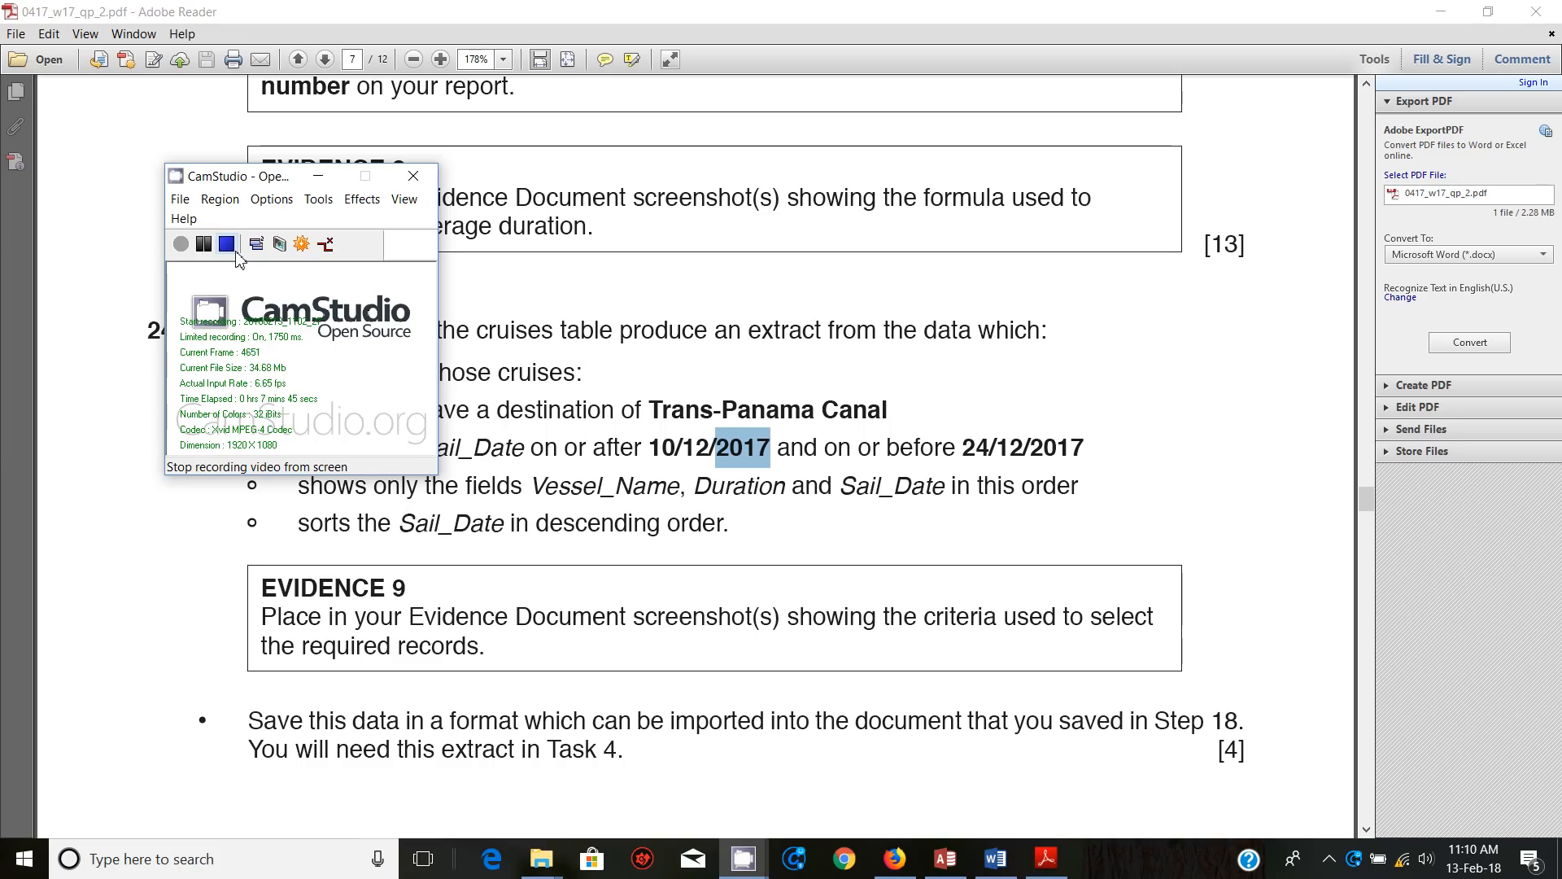
{"action": "left_click", "coordinate": [181, 244]}
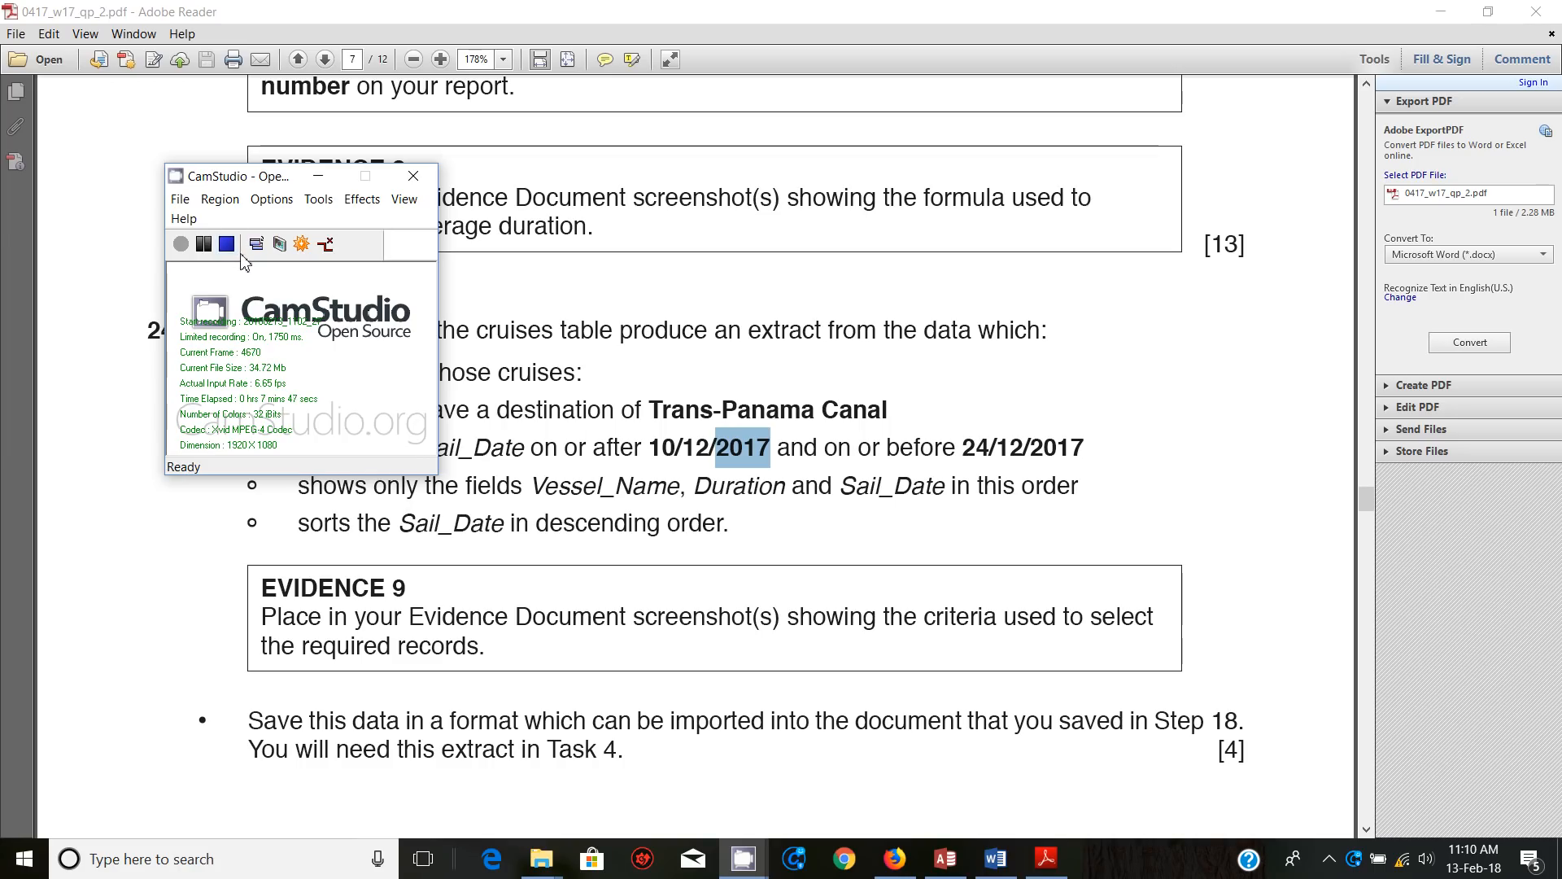